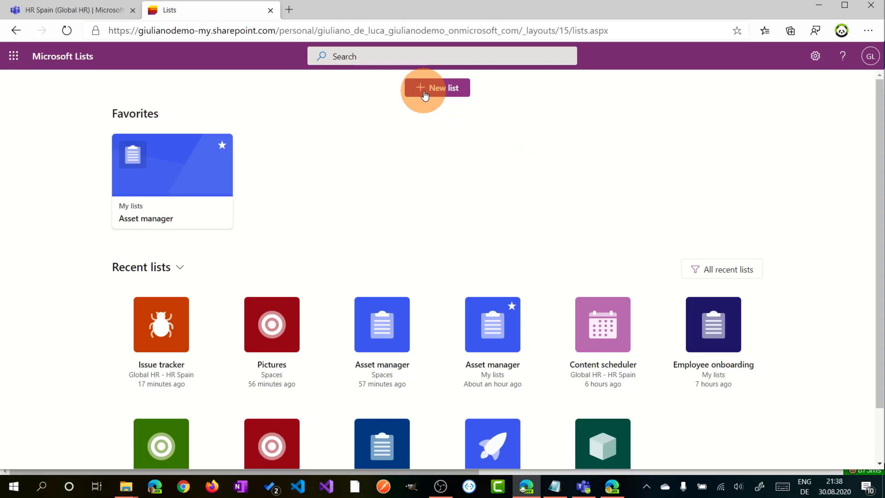
- Preview the Asset manager template in the new-list gallery and create a list from it
left_click(435, 87)
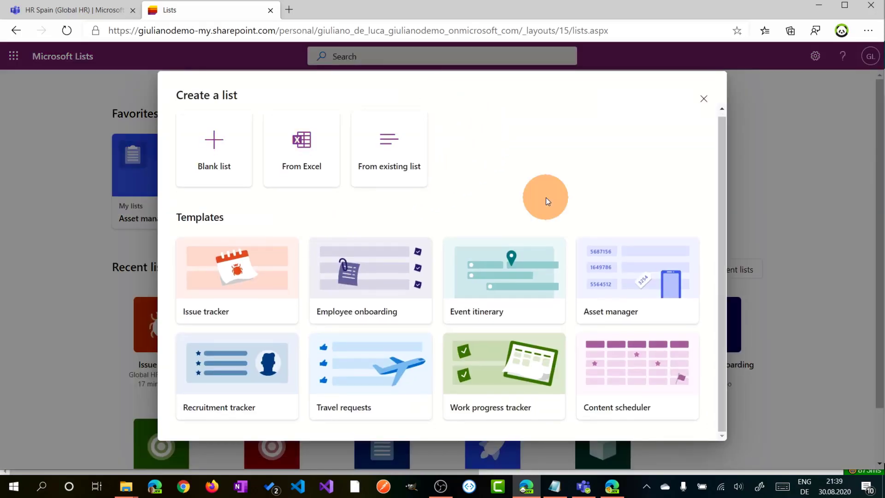
mouse_move(661, 266)
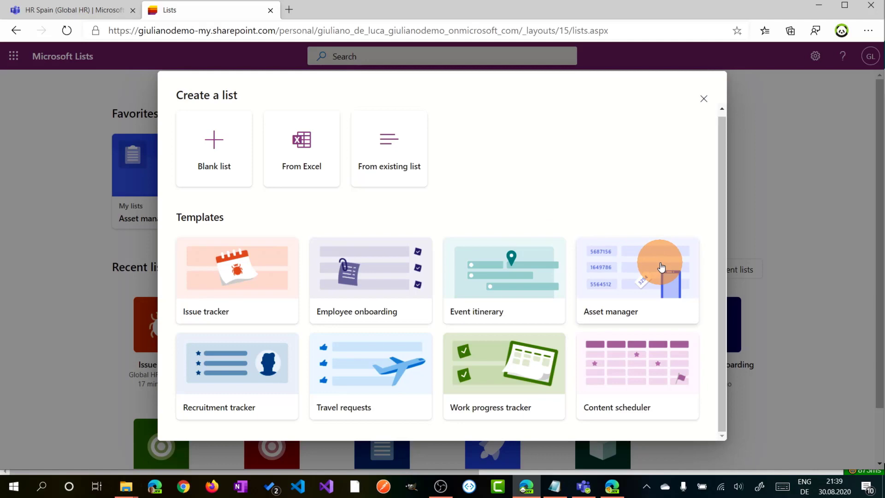
left_click(637, 281)
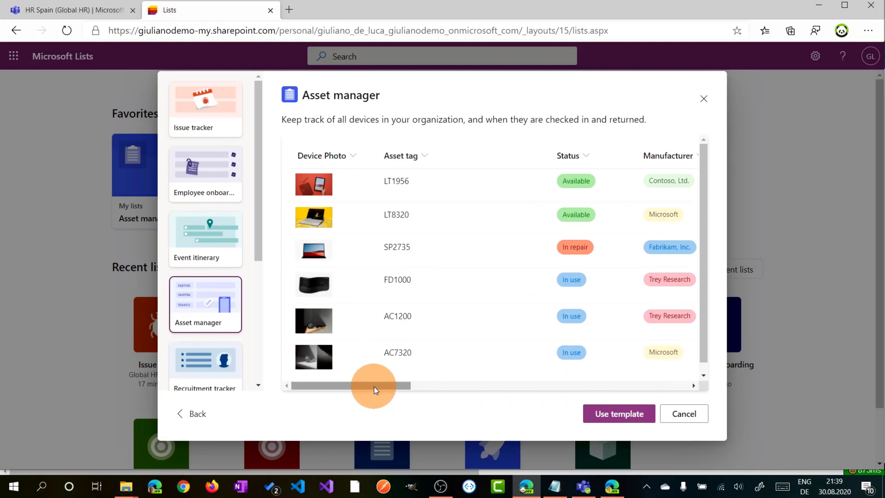
left_click(618, 413)
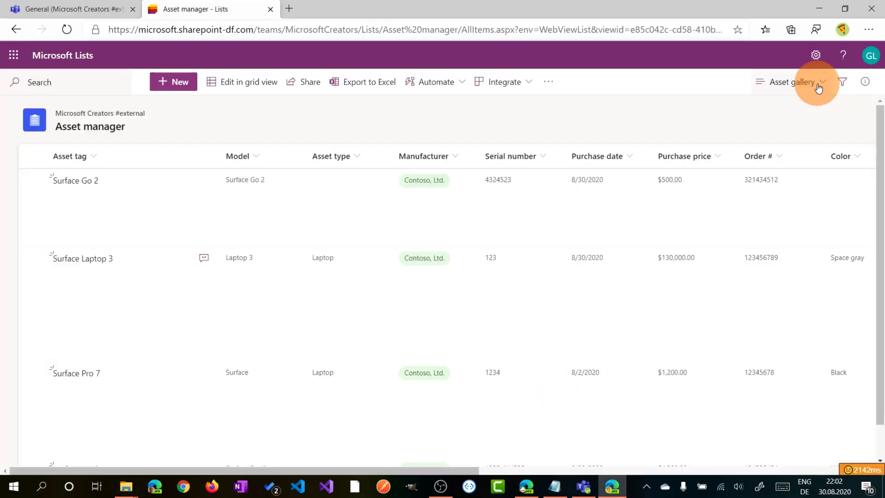
- Switch the Asset manager list to the Asset gallery view of device cards
left_click(792, 81)
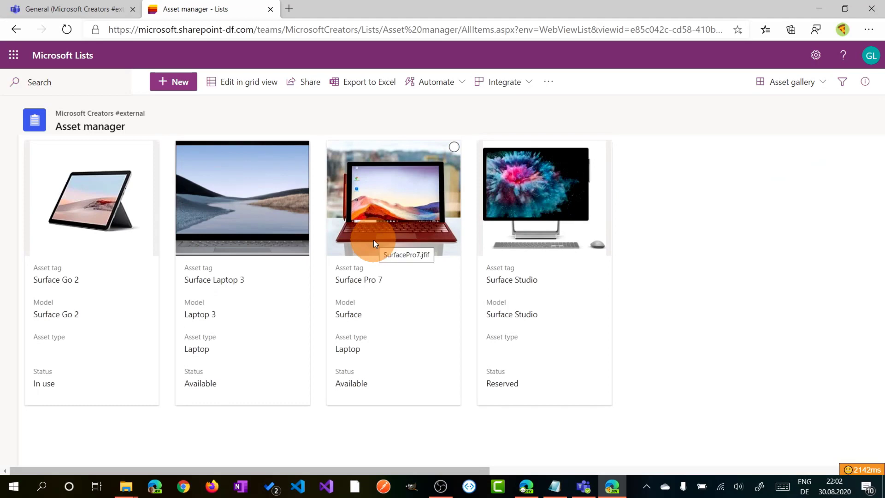
mouse_move(798, 258)
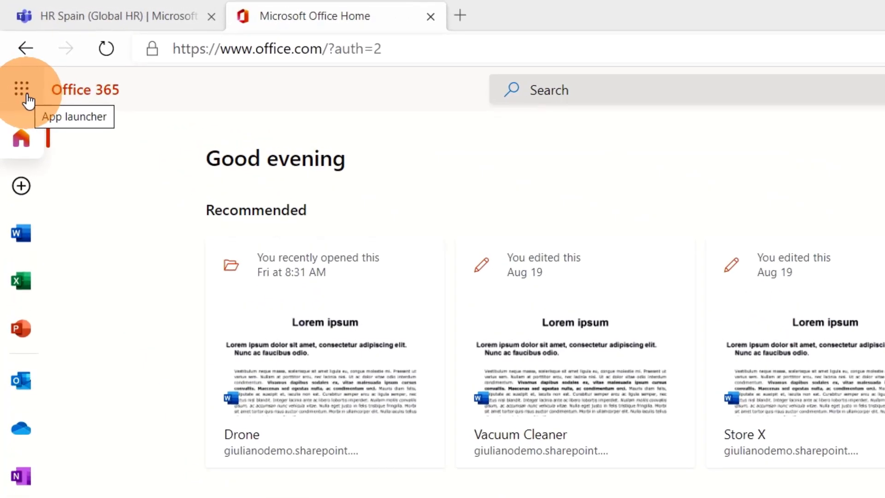
- Relaunch Microsoft Lists from the Office 365 app launcher
left_click(22, 90)
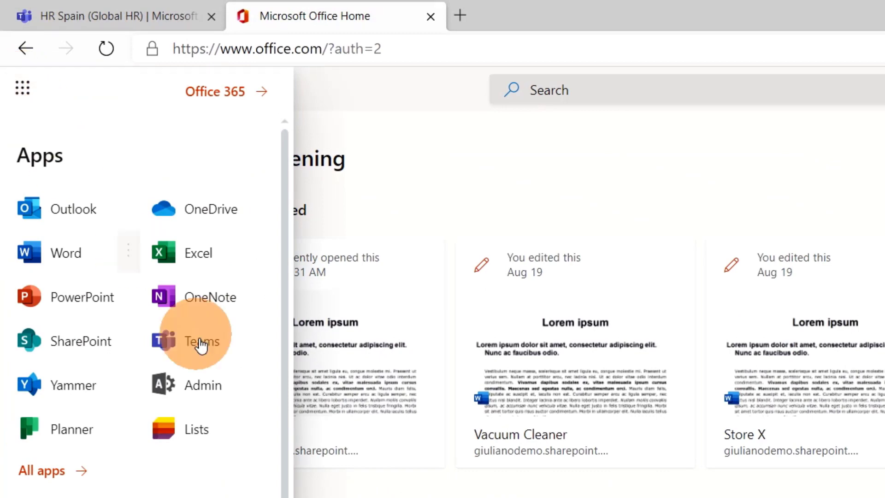
mouse_move(205, 446)
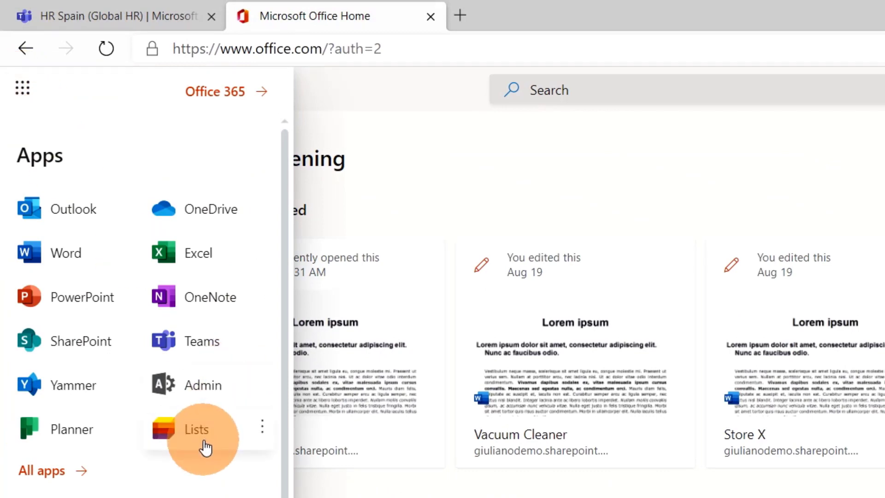
left_click(197, 429)
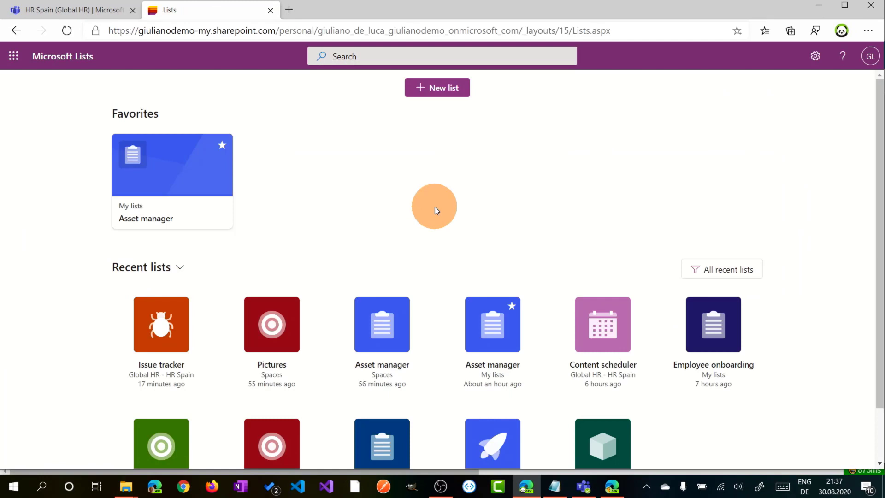
mouse_move(565, 129)
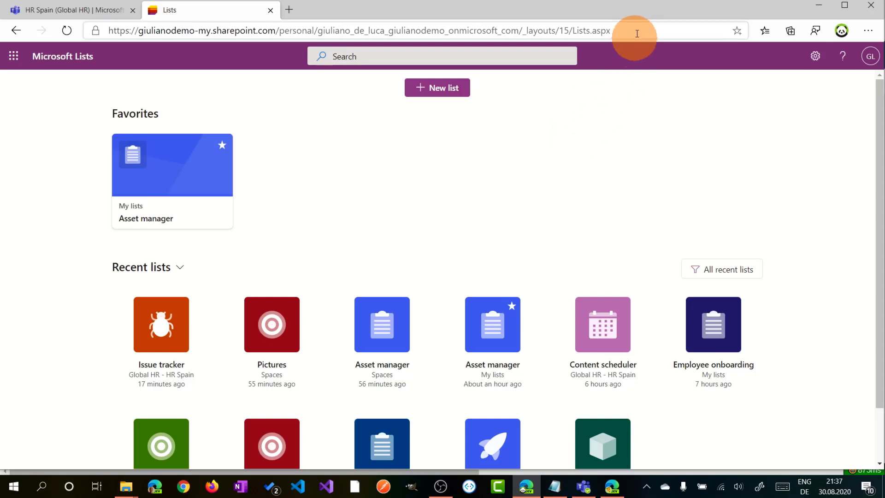
mouse_move(615, 30)
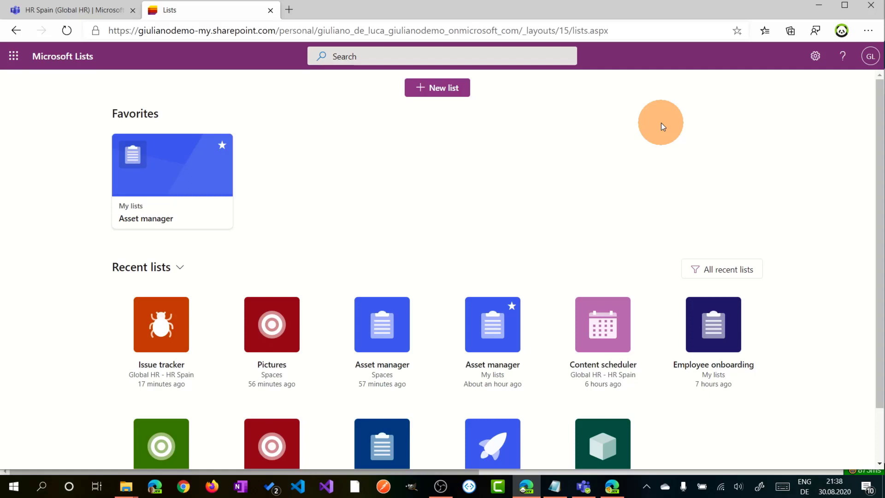
mouse_move(511, 134)
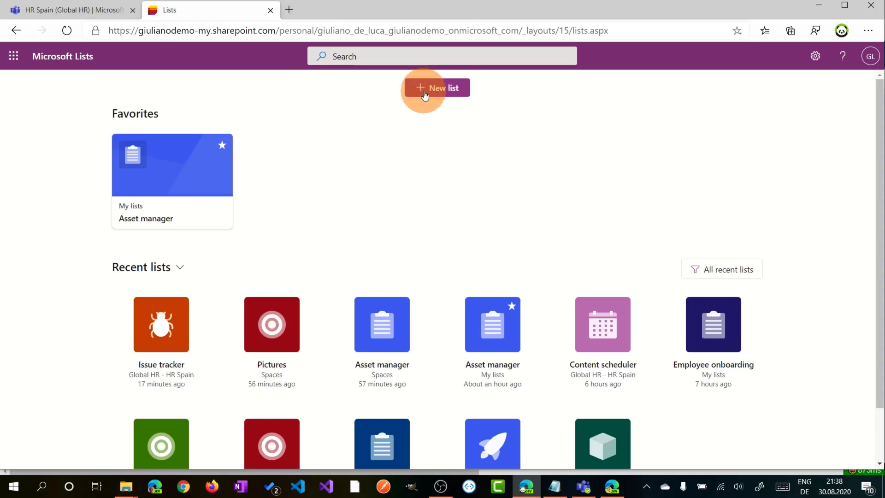
- Open the Create a list dialog showing blank, Excel, existing-list and template options
left_click(435, 87)
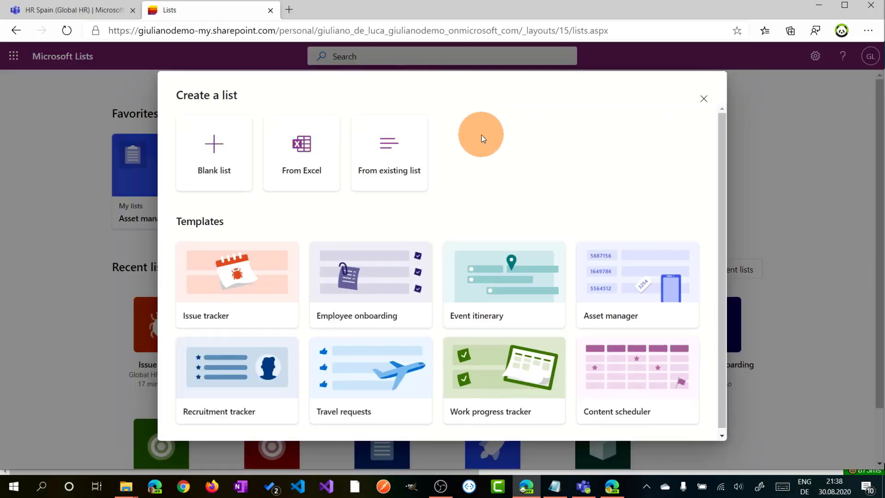
mouse_move(283, 223)
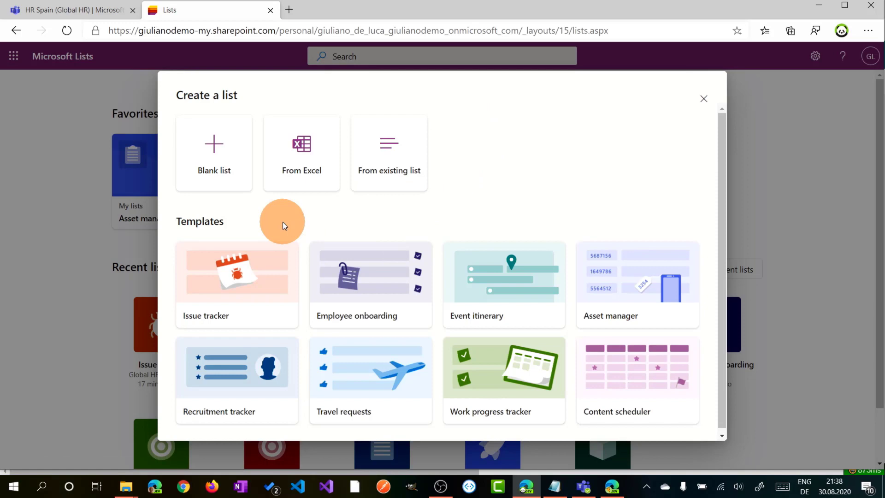
mouse_move(262, 213)
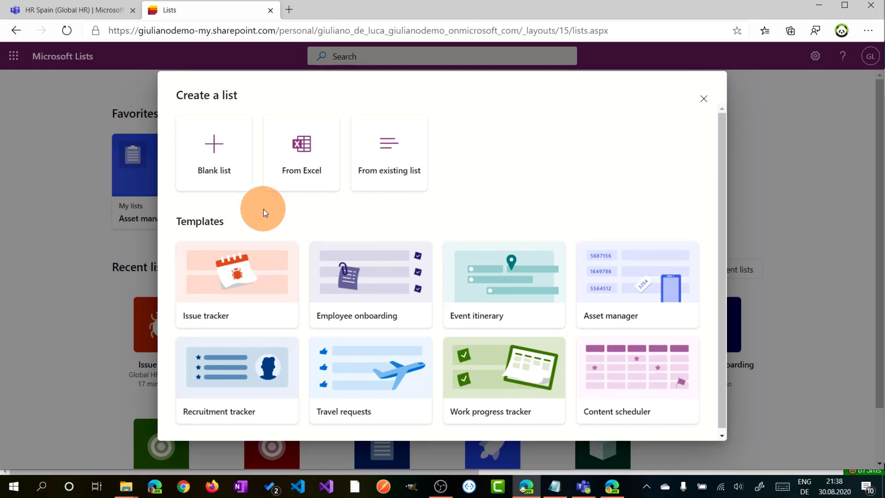
mouse_move(279, 204)
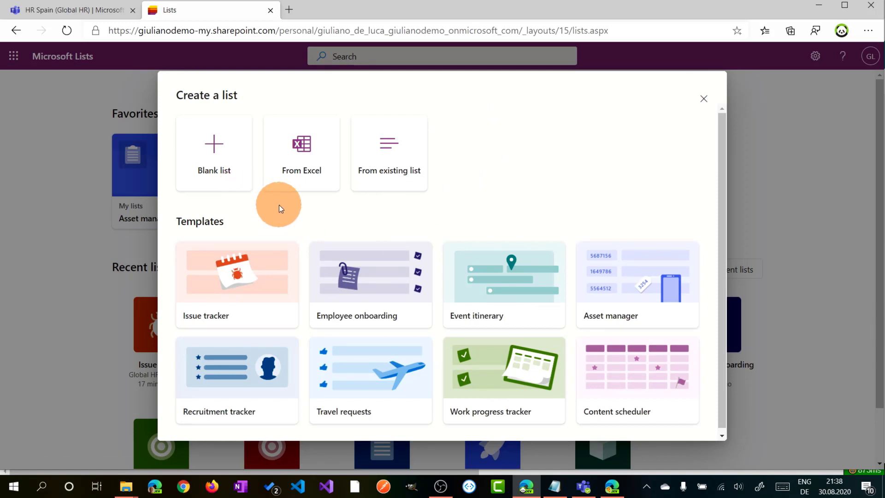
mouse_move(318, 193)
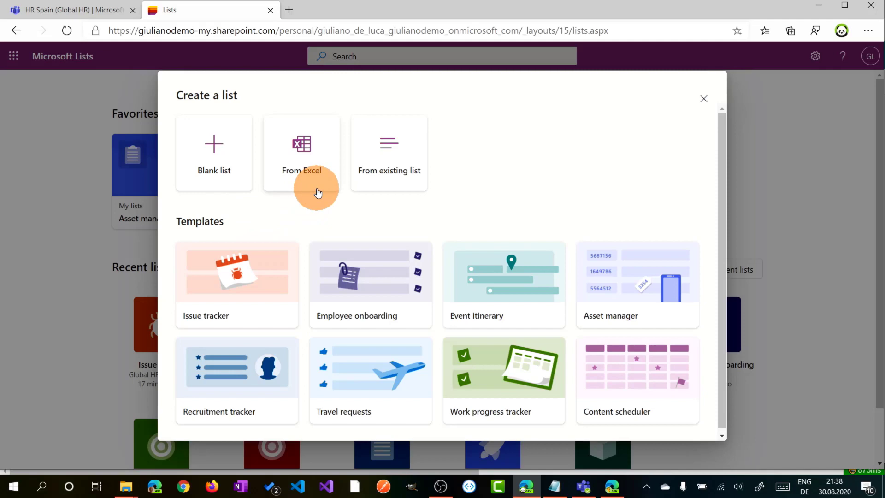
mouse_move(434, 195)
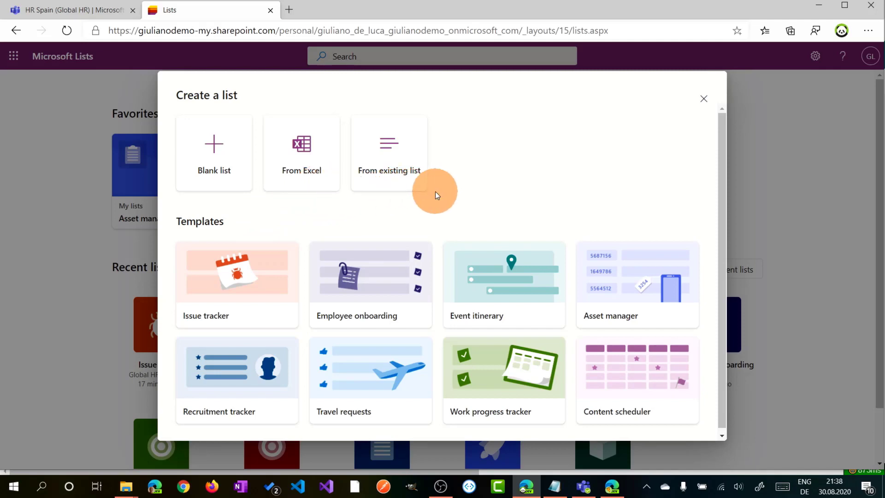
mouse_move(503, 191)
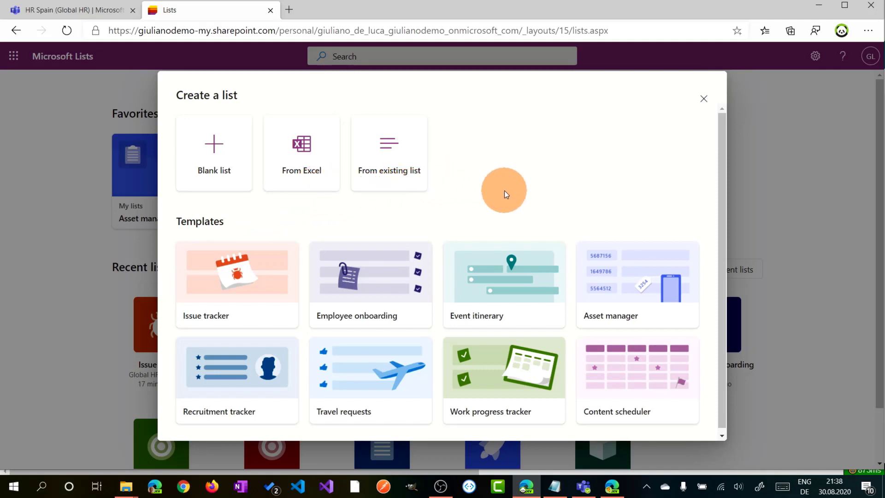
mouse_move(702, 210)
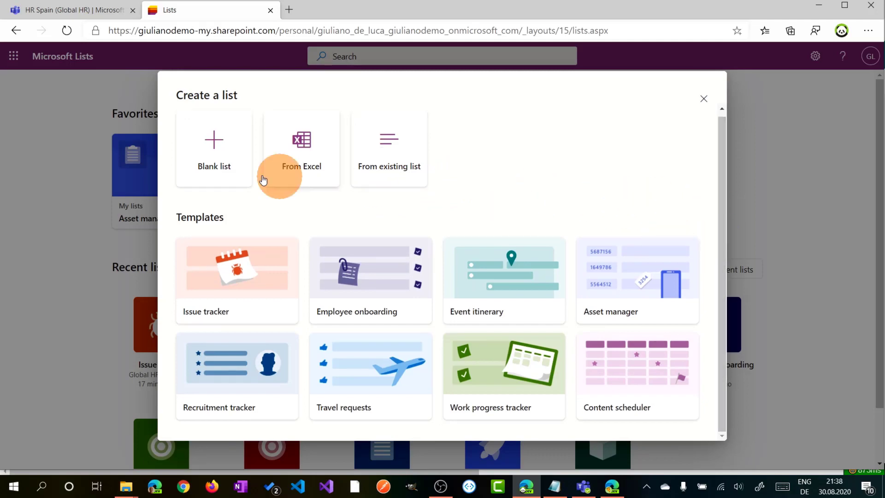
mouse_move(597, 239)
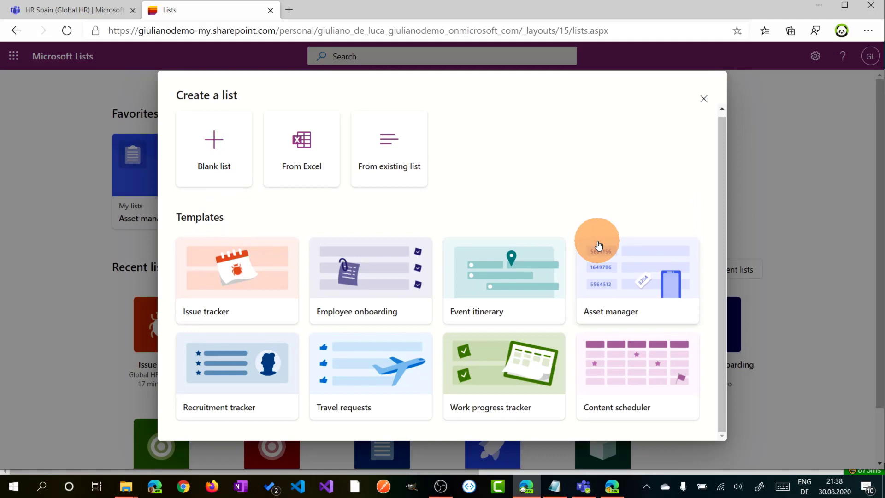
mouse_move(627, 217)
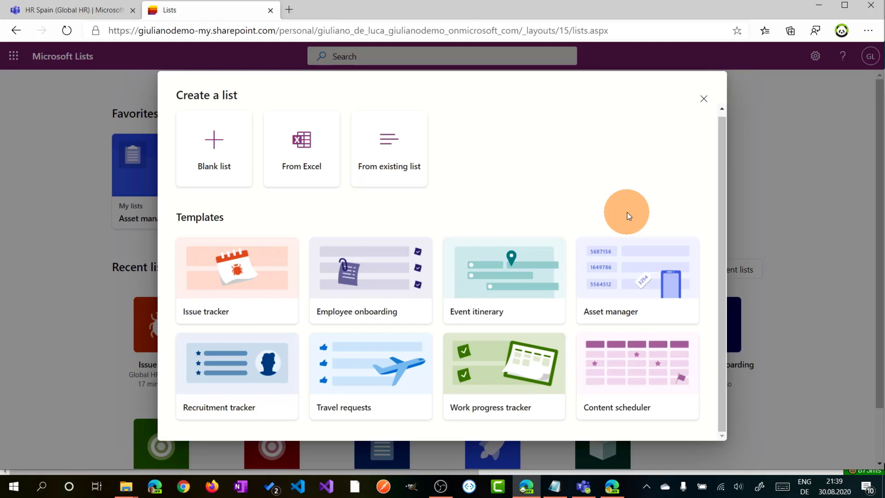
mouse_move(288, 309)
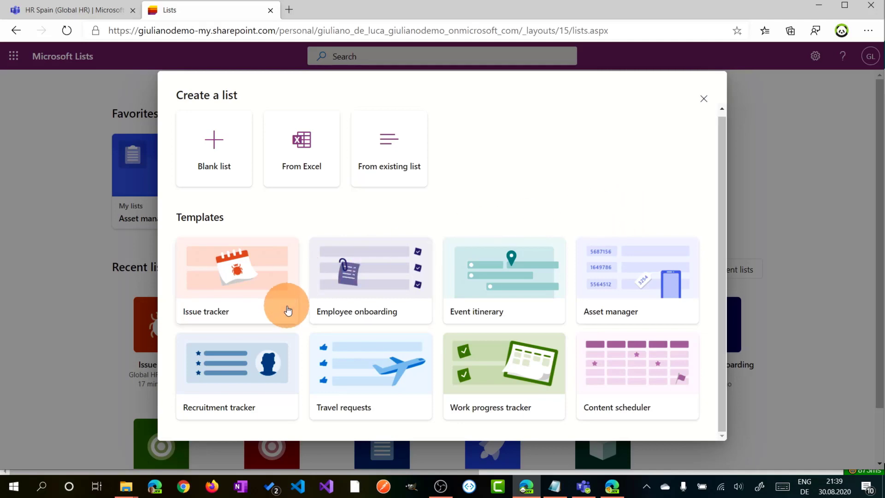
mouse_move(545, 196)
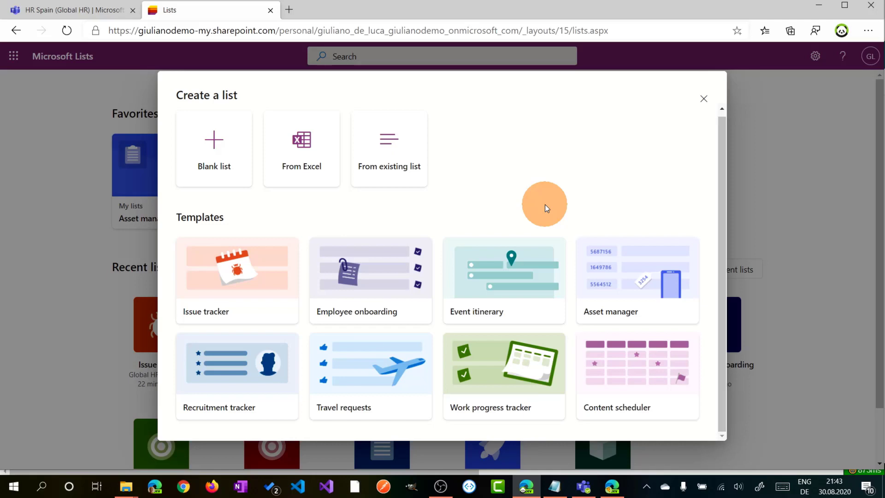
mouse_move(647, 281)
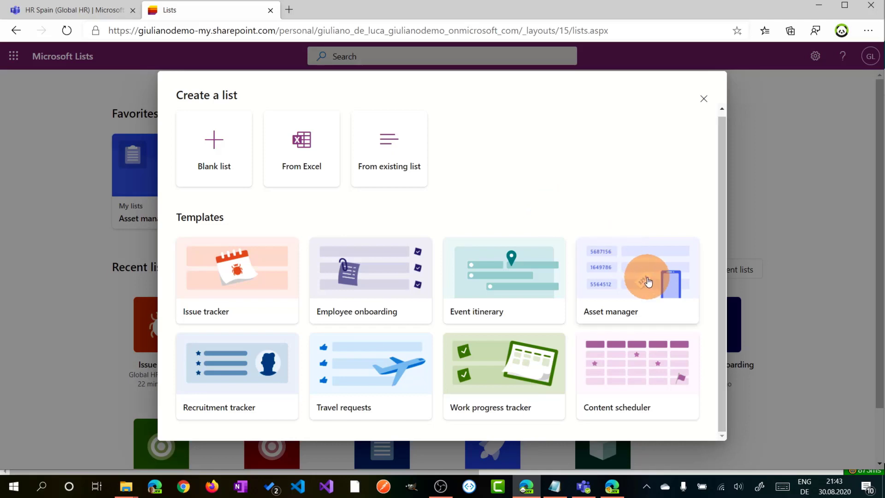
left_click(637, 281)
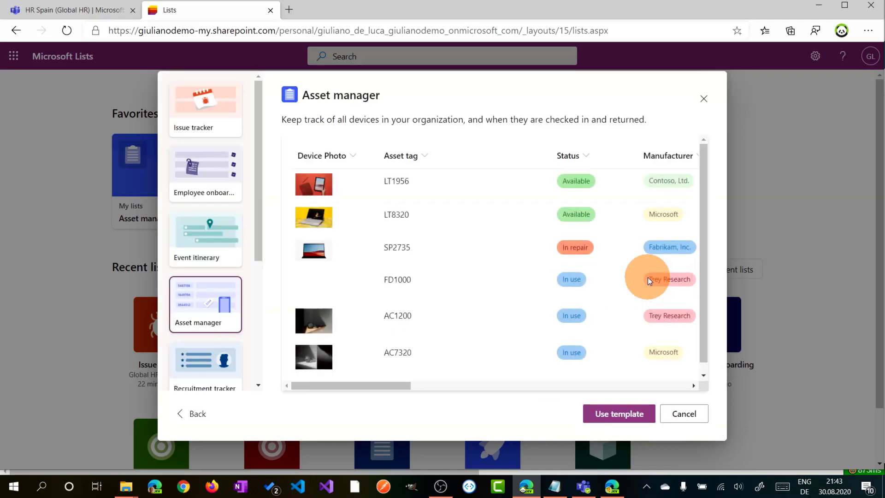
mouse_move(568, 249)
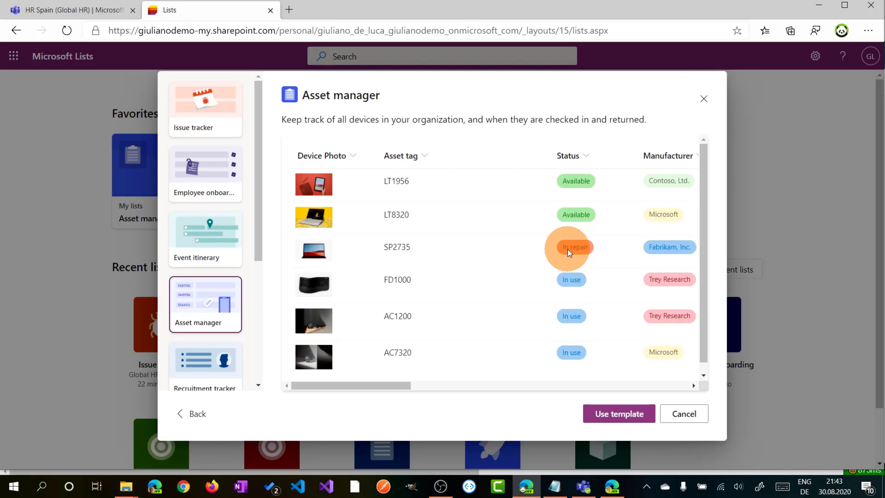
mouse_move(262, 143)
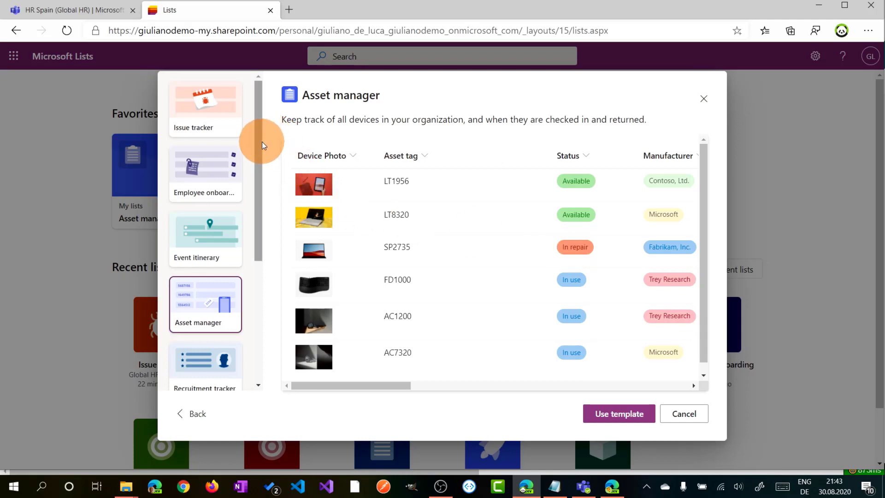
mouse_move(260, 164)
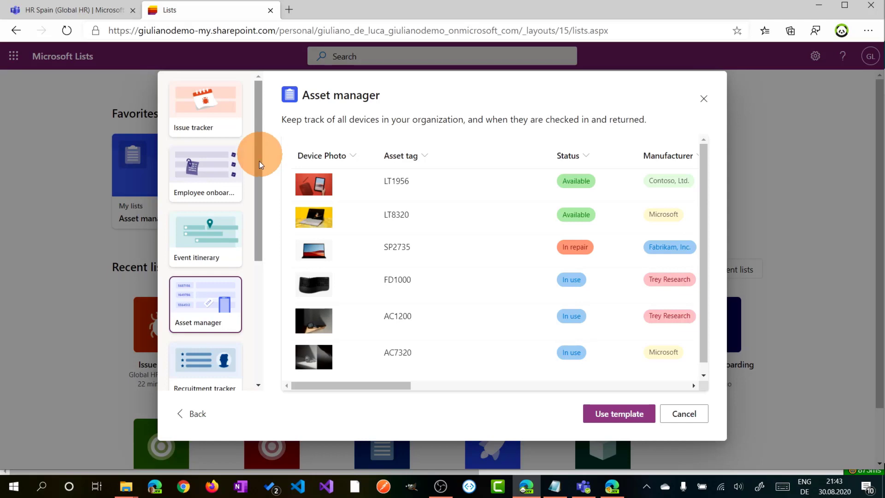
mouse_move(203, 179)
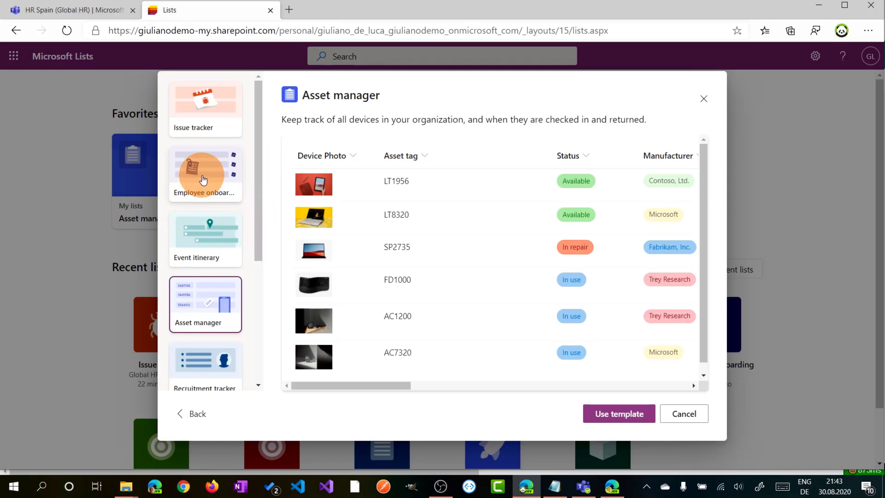
left_click(205, 174)
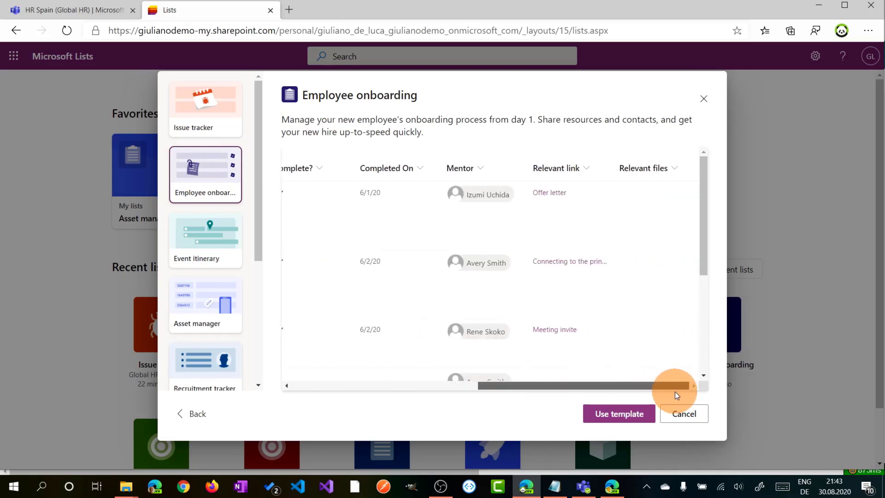
left_click(205, 110)
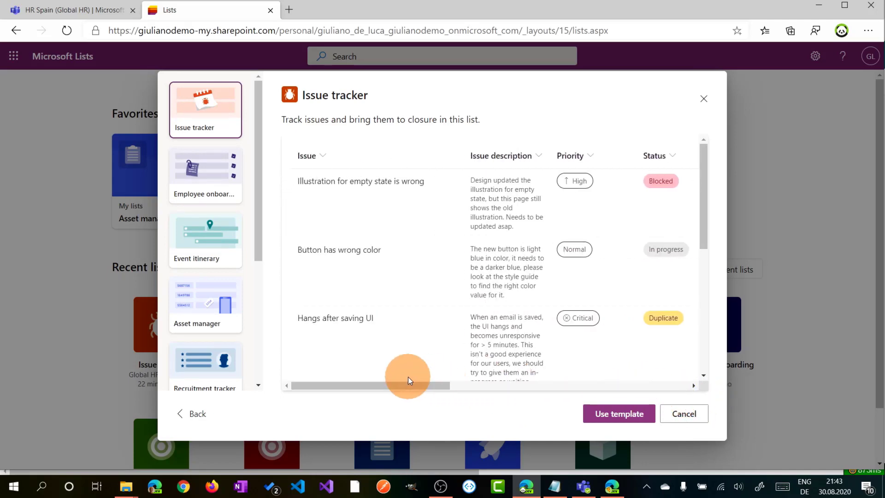
scroll("down", 3)
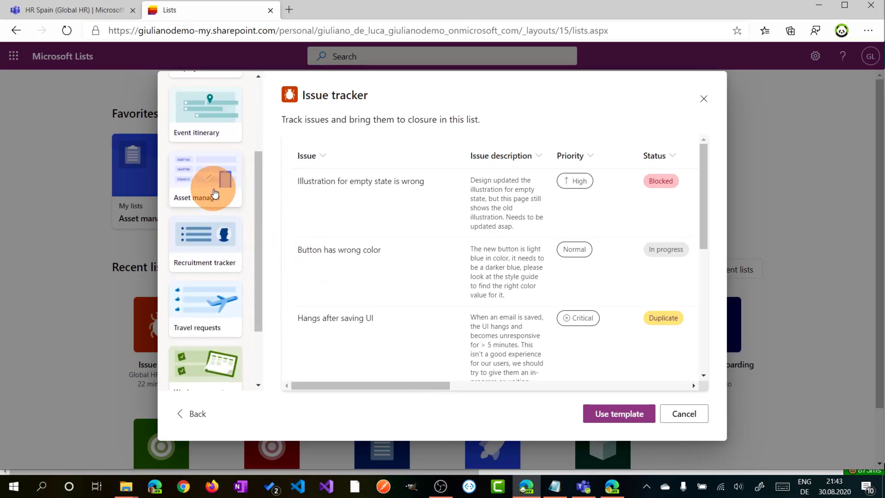
left_click(205, 180)
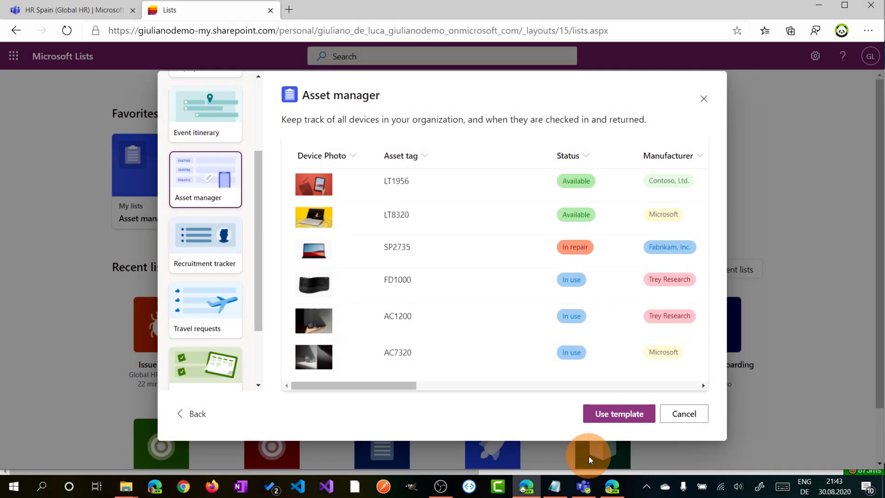
mouse_move(619, 413)
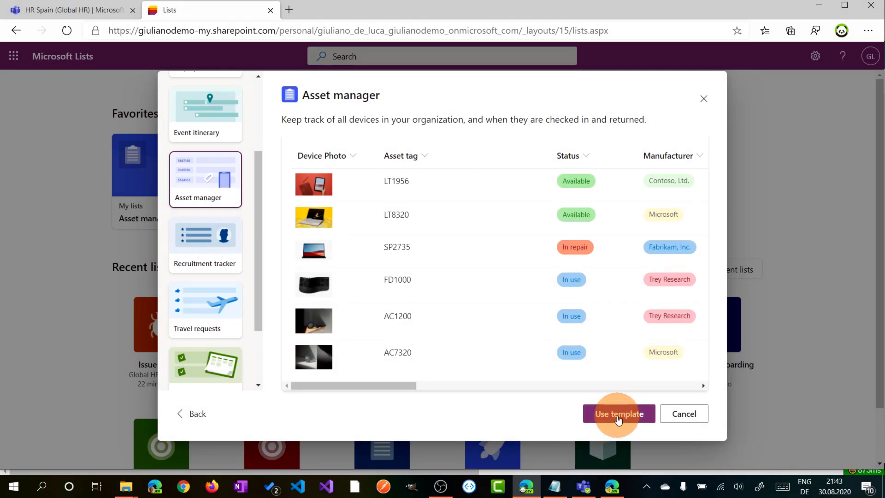
- Name the template-based list 'Asset manager 2', keeping its color and clipboard icon
left_click(619, 413)
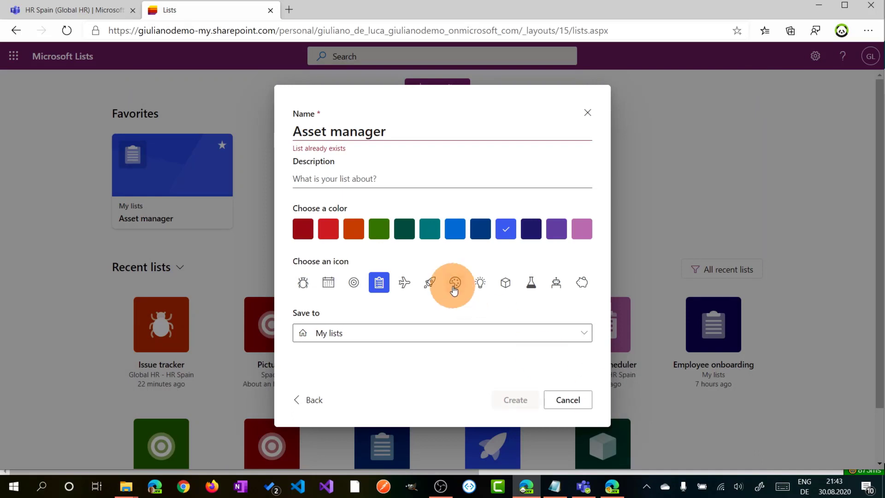
mouse_move(439, 131)
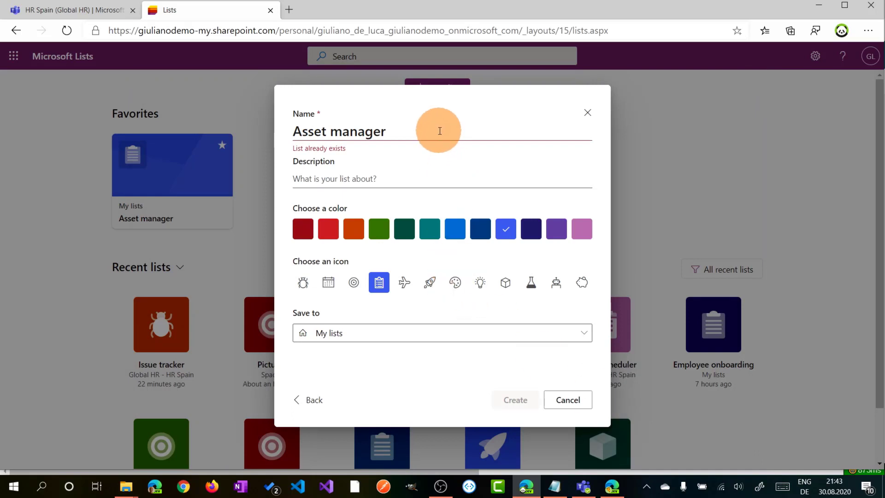
type("2")
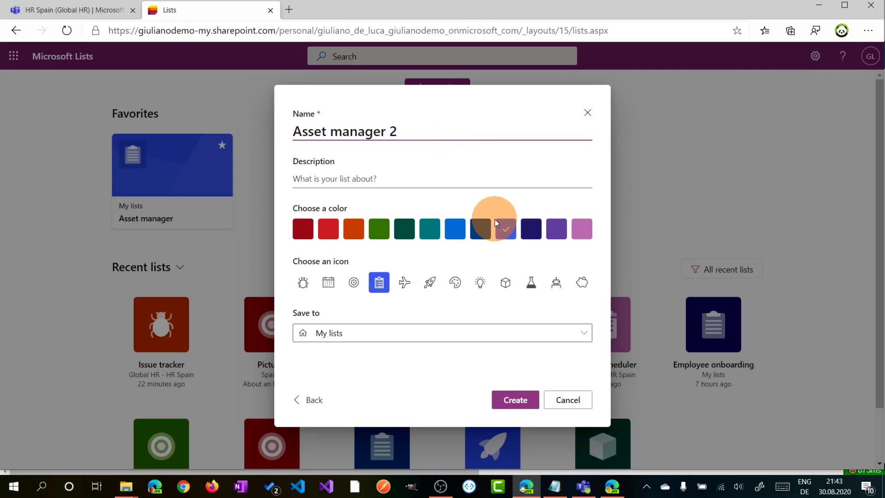
mouse_move(494, 245)
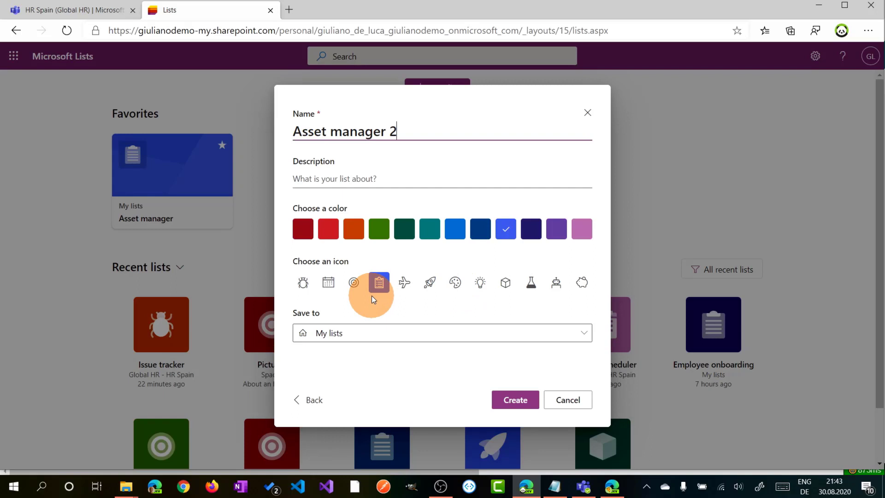
left_click(379, 282)
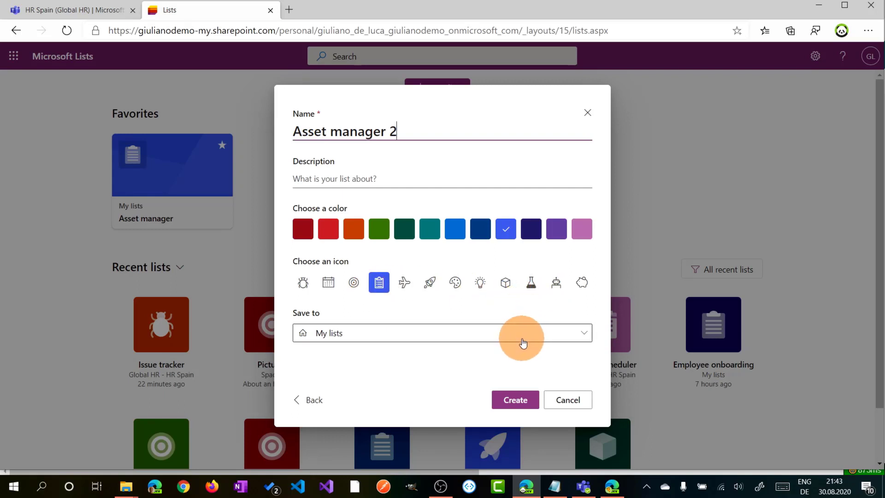
mouse_move(504, 340)
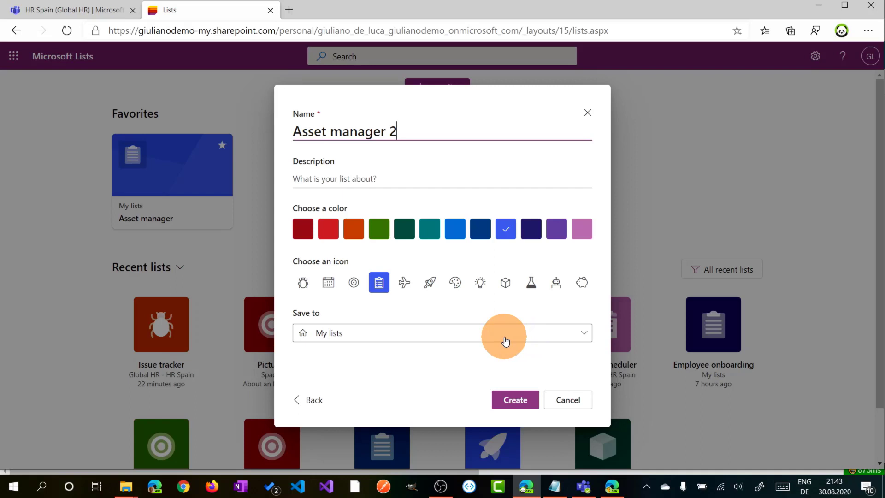
- Save the list to the Spaces site, hidden from site navigation, and create it
left_click(443, 333)
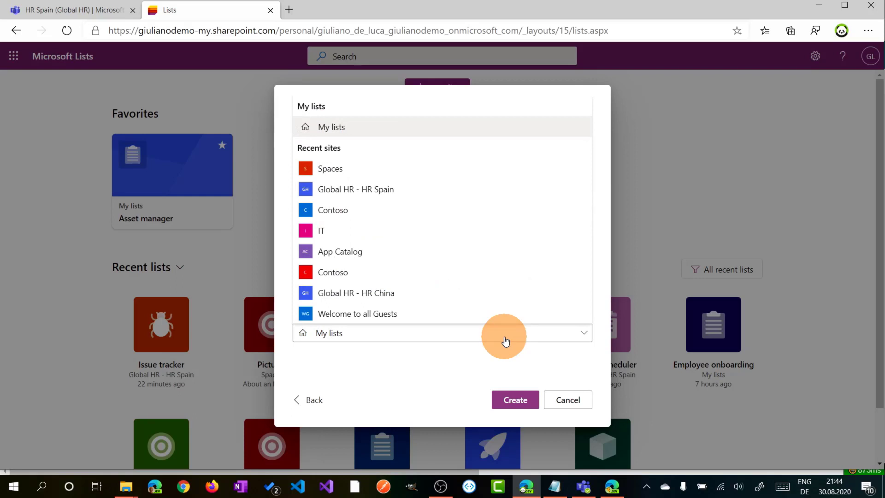
mouse_move(452, 251)
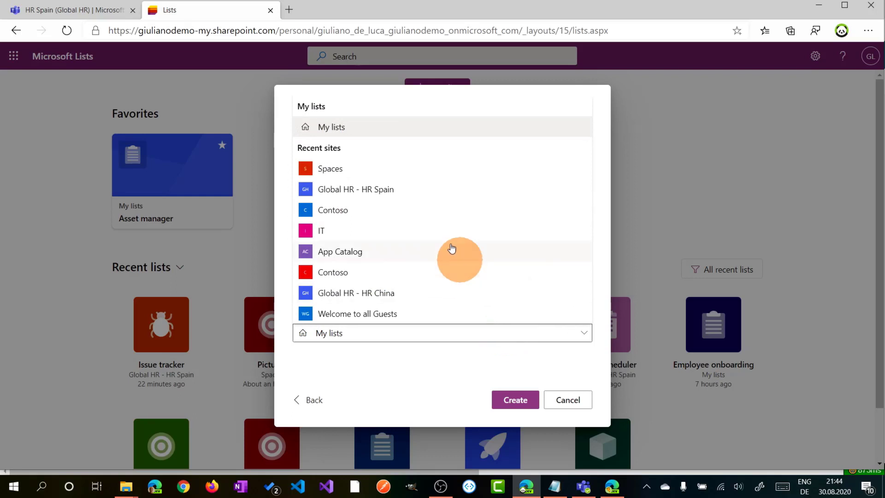
mouse_move(409, 175)
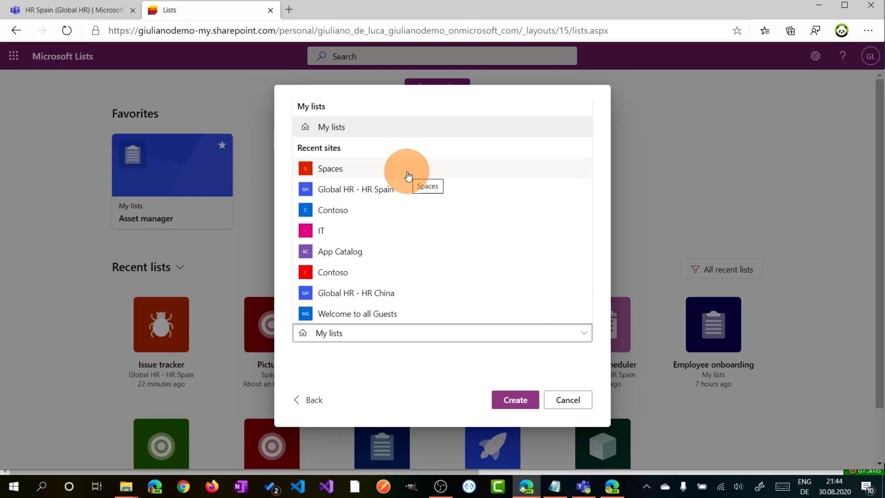
mouse_move(418, 374)
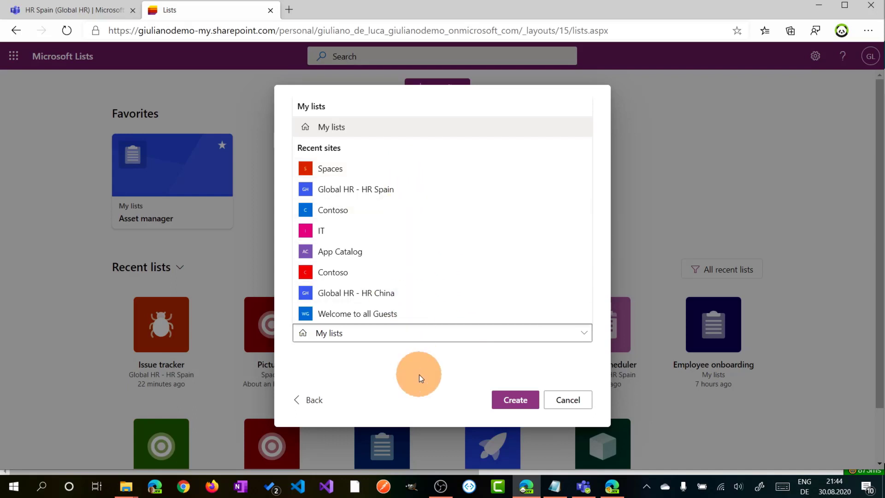
mouse_move(430, 189)
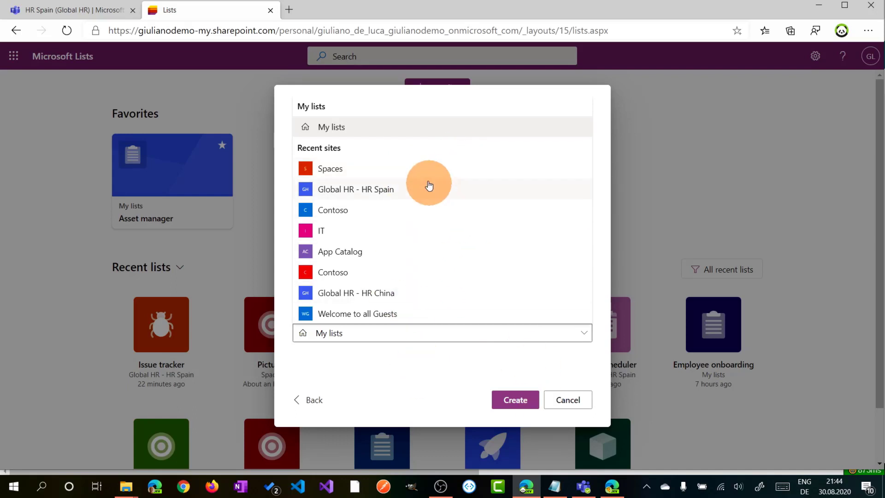
left_click(330, 168)
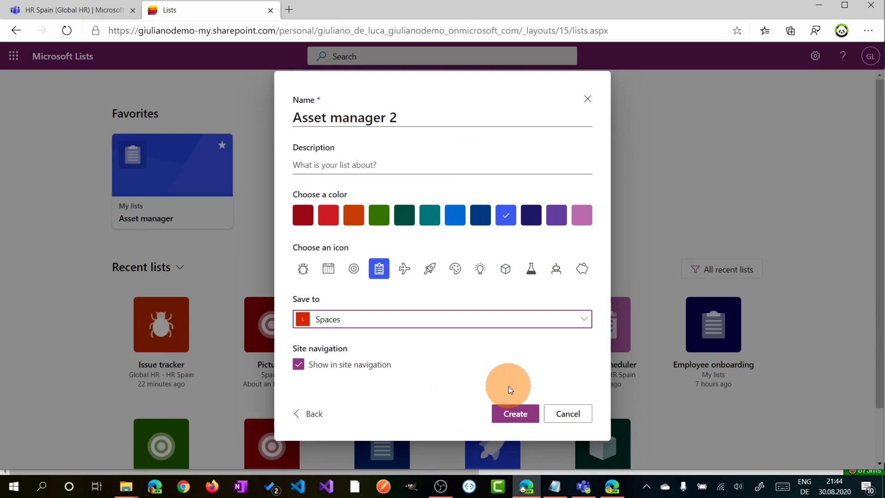
left_click(298, 364)
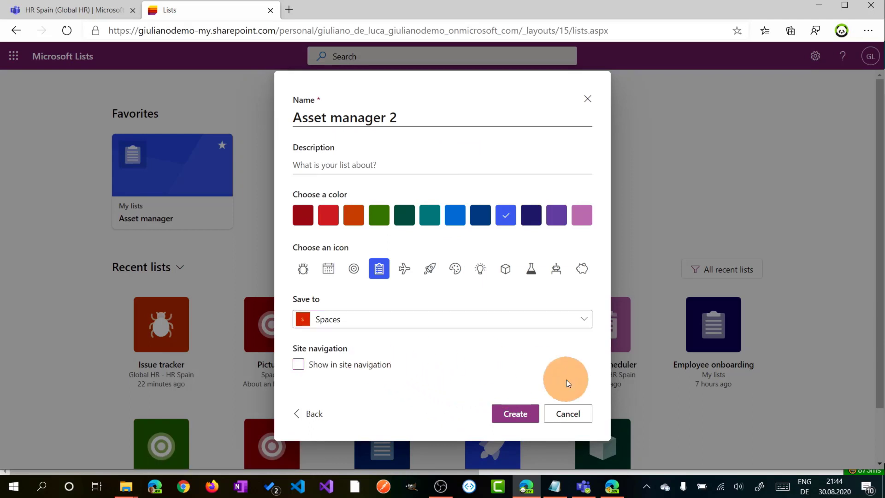
left_click(515, 413)
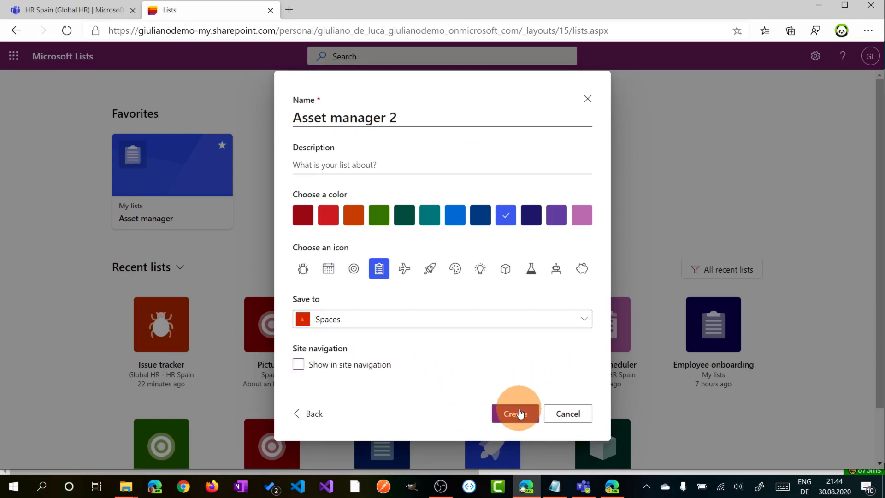
left_click(514, 413)
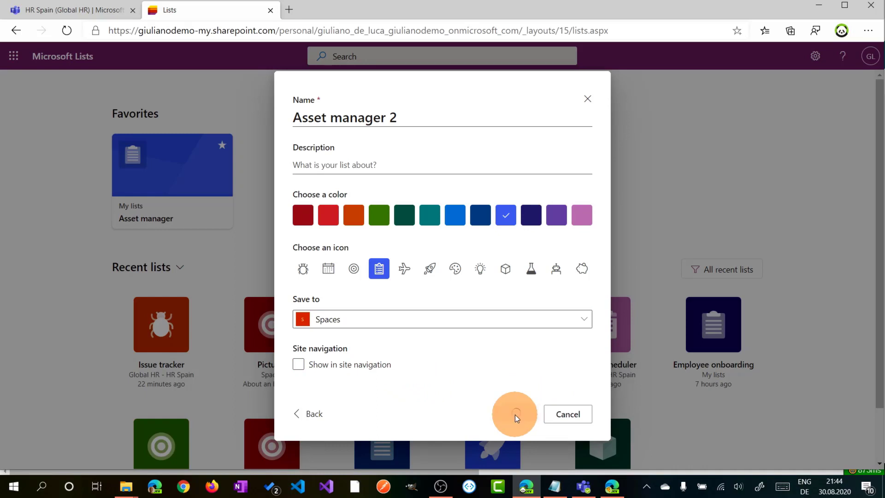
left_click(513, 414)
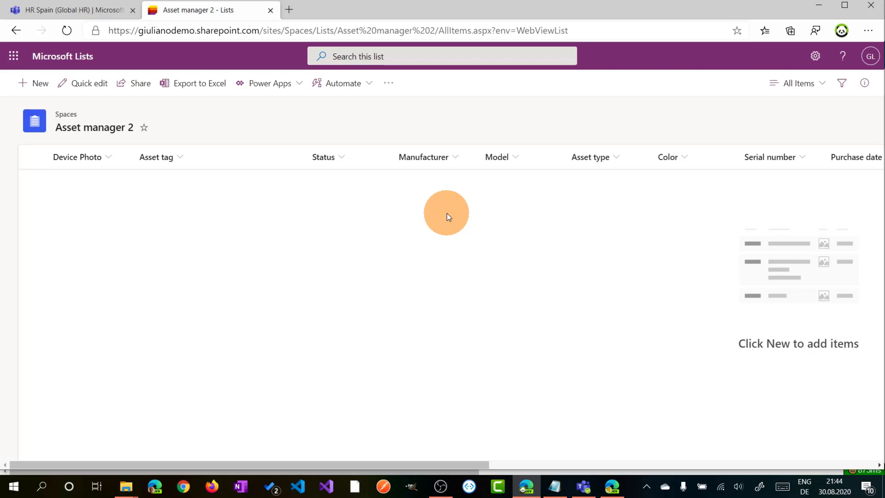
mouse_move(266, 123)
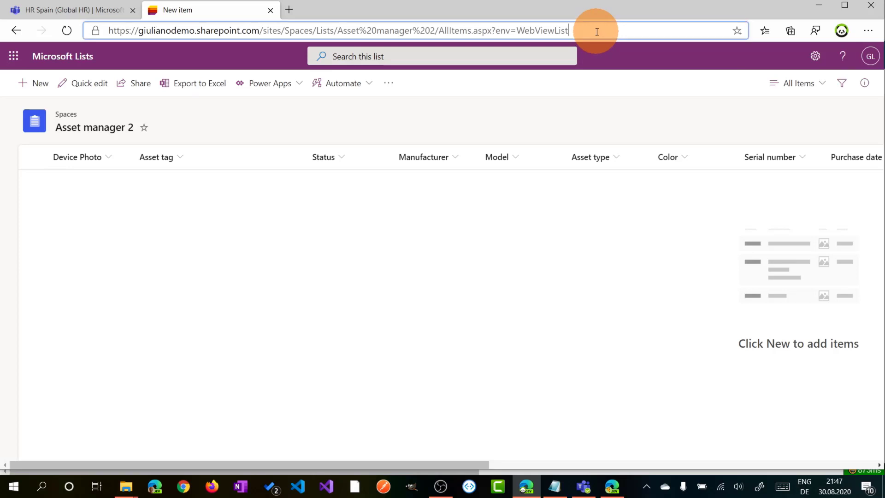
- Select the Asset manager 2 list's web address while its empty view is shown
double_click(532, 30)
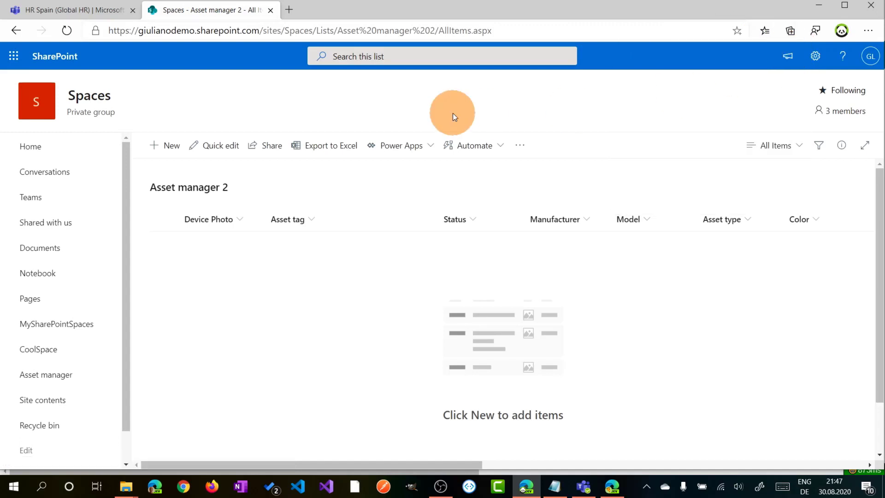
mouse_move(583, 284)
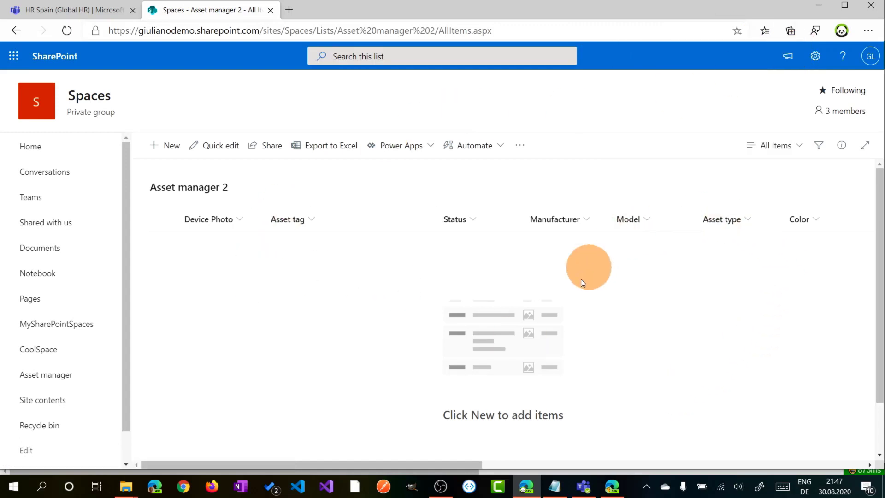
mouse_move(646, 148)
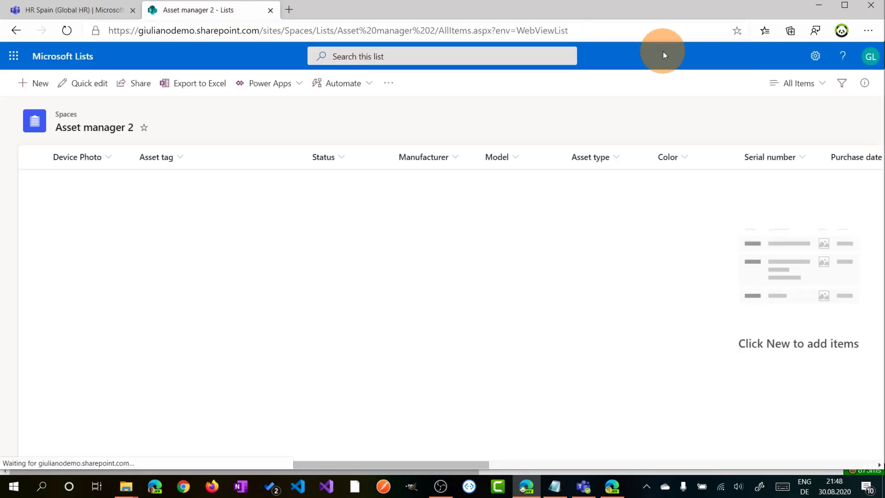
mouse_move(61, 62)
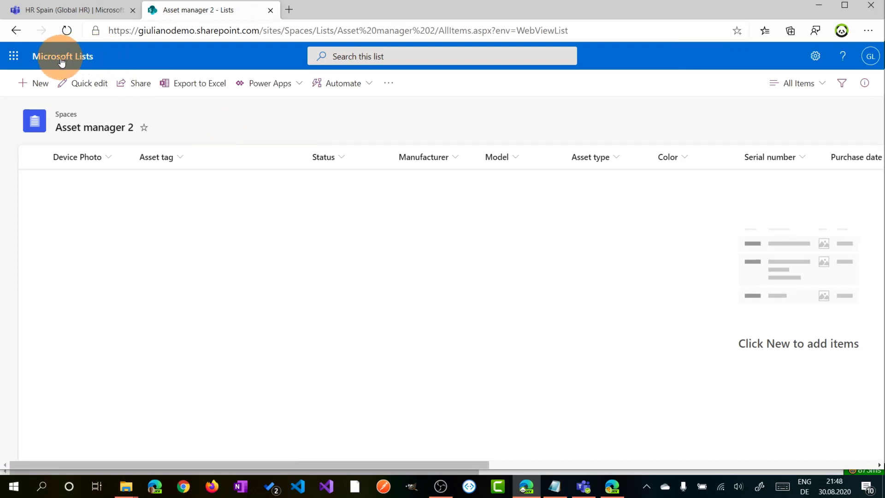
mouse_move(601, 132)
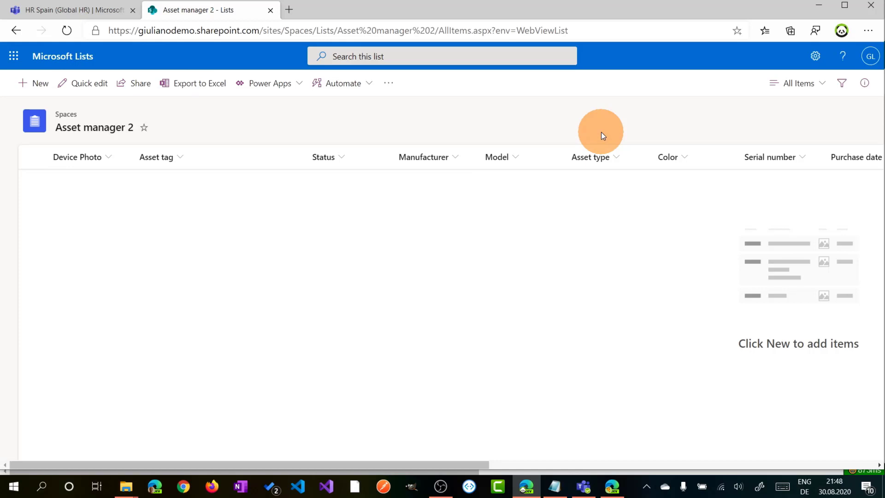
mouse_move(539, 115)
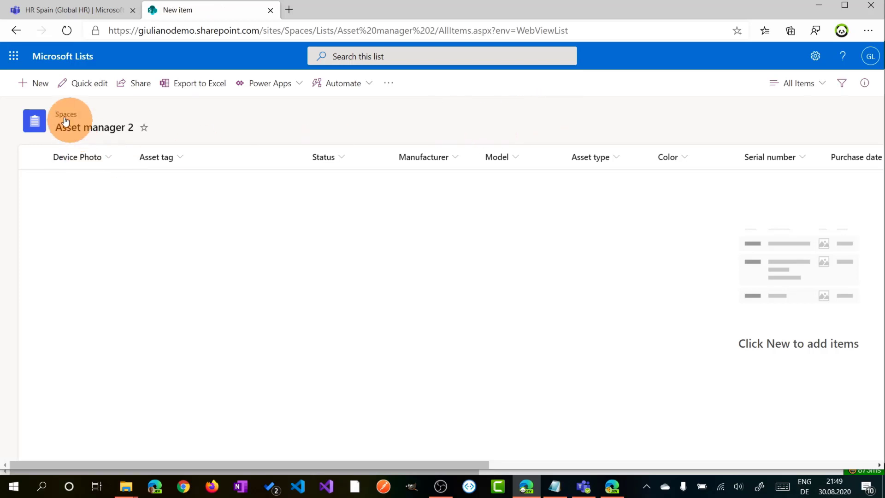
- In the new-item form's Edit columns, uncheck Serial number, move Order # below Status, and save
left_click(33, 83)
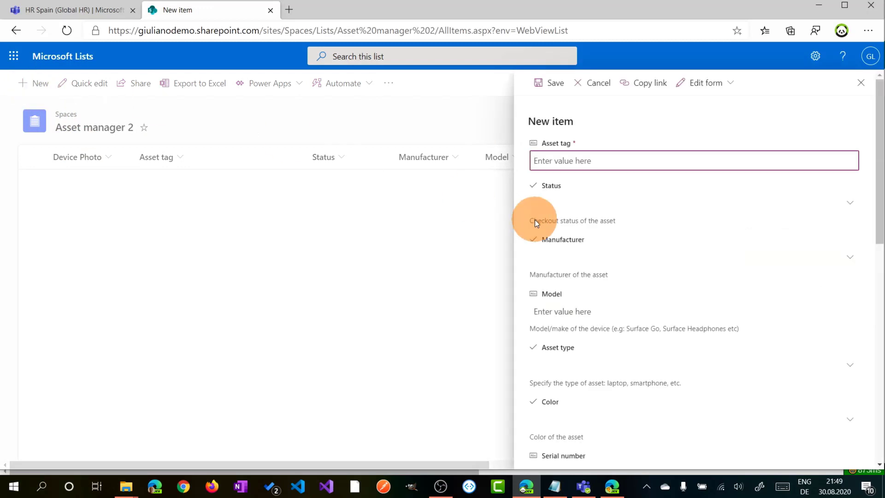
mouse_move(706, 193)
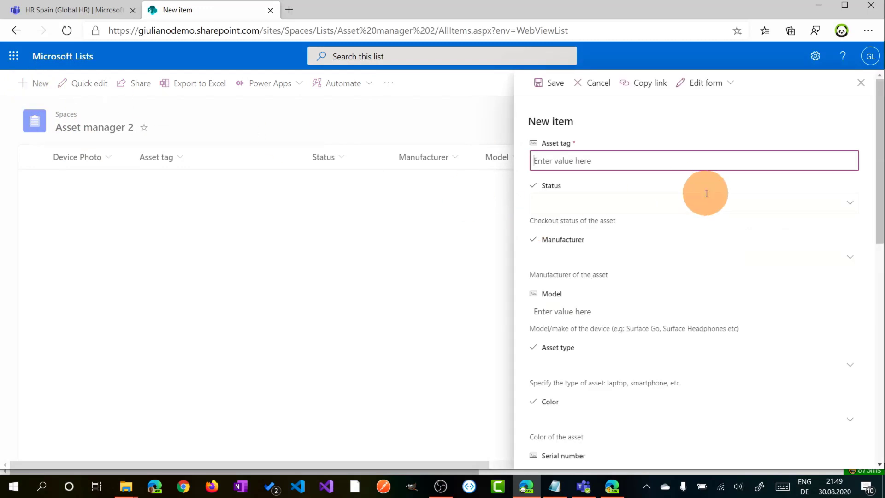
mouse_move(877, 191)
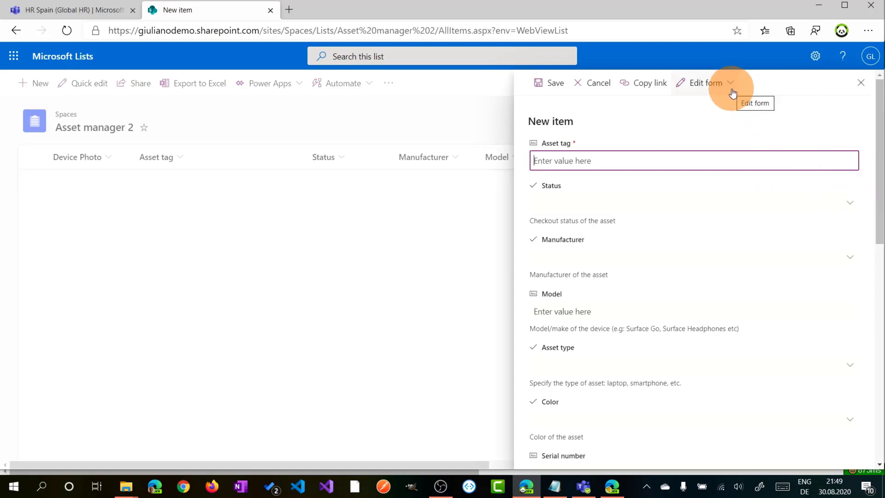
left_click(706, 83)
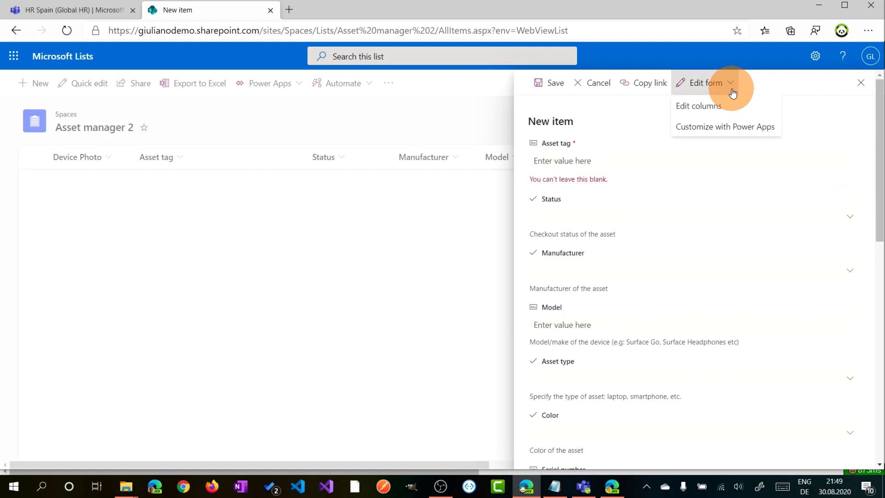
mouse_move(737, 103)
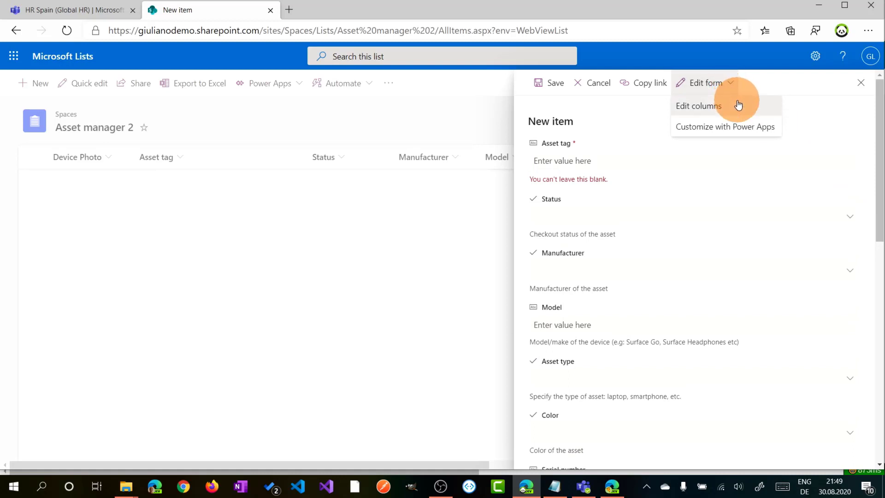
left_click(698, 106)
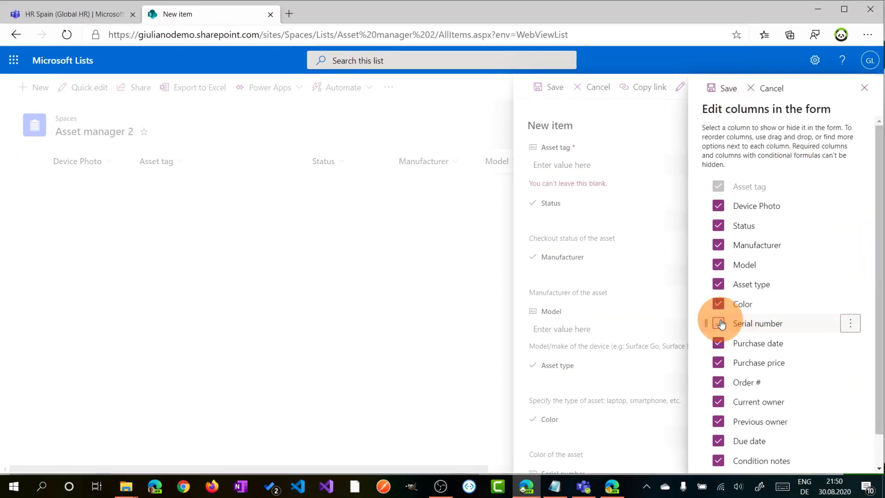
left_click(720, 324)
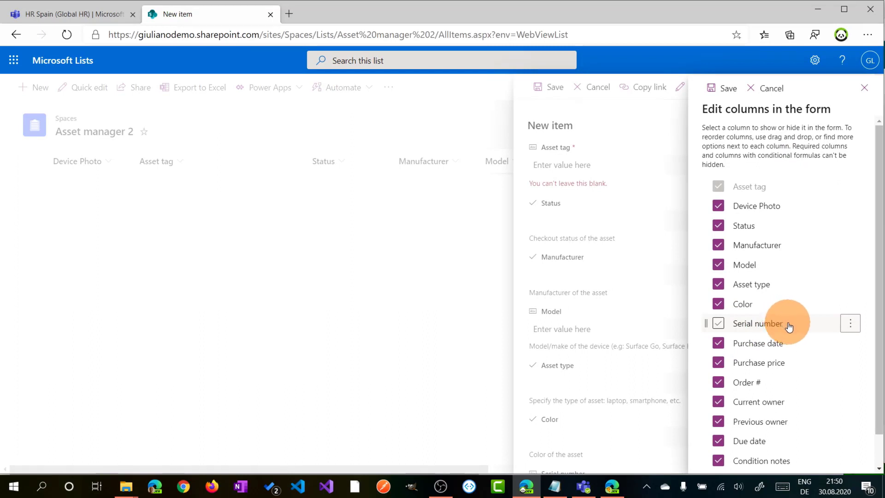
left_click(718, 323)
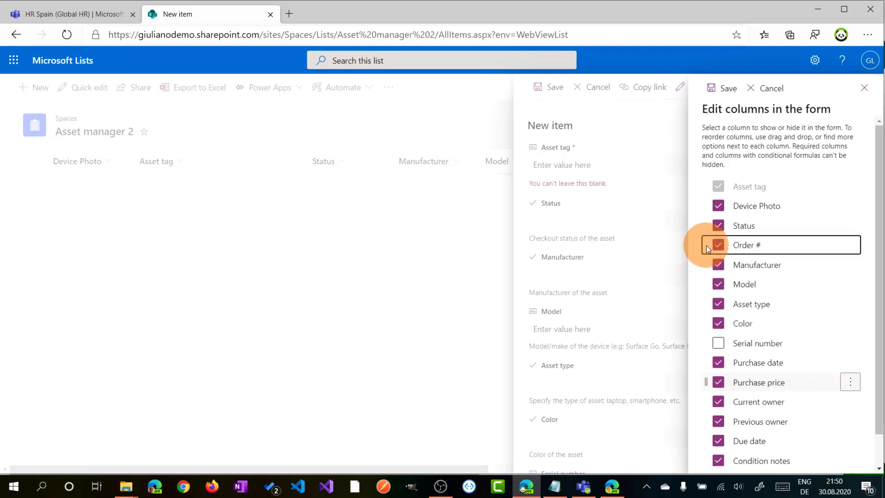
mouse_move(727, 88)
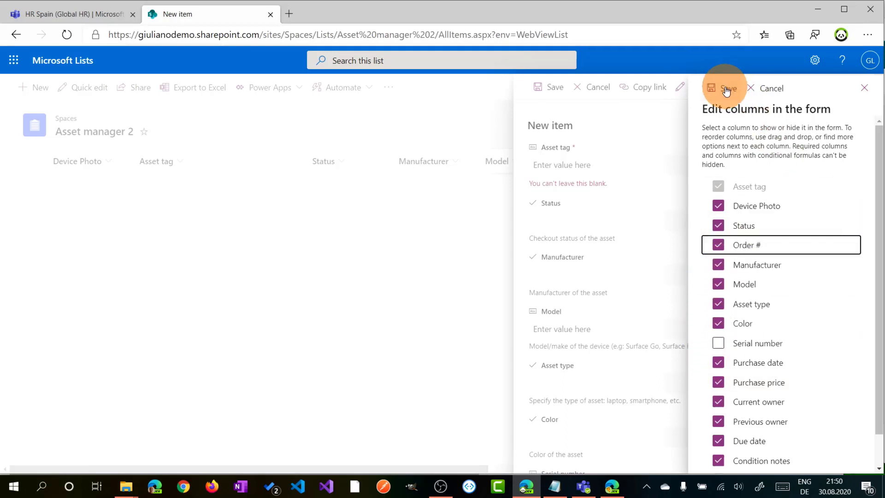
left_click(725, 88)
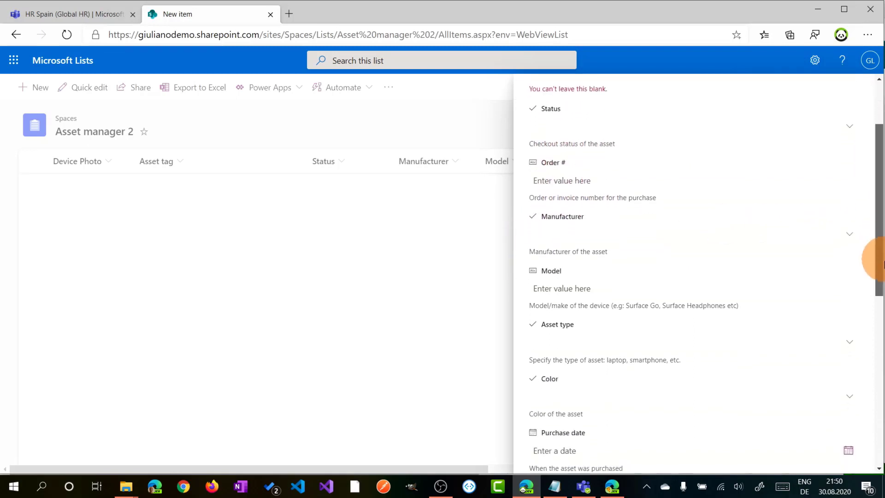
scroll("down", 3)
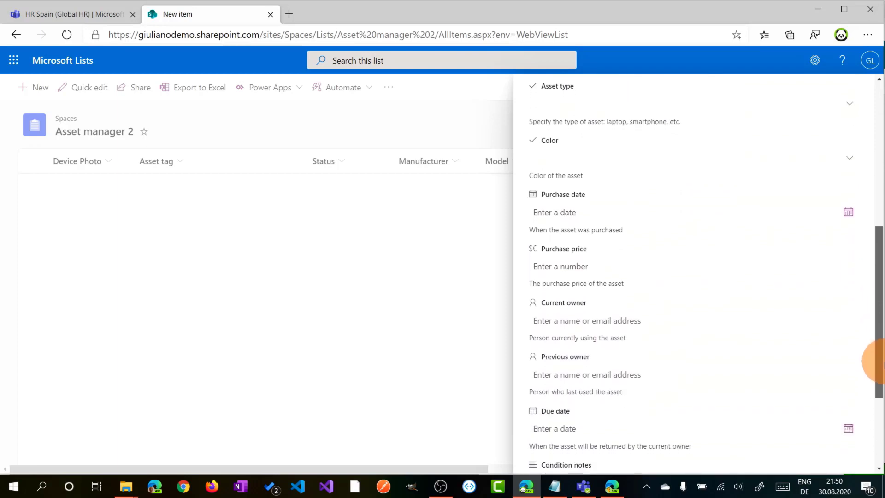
scroll("up", 3)
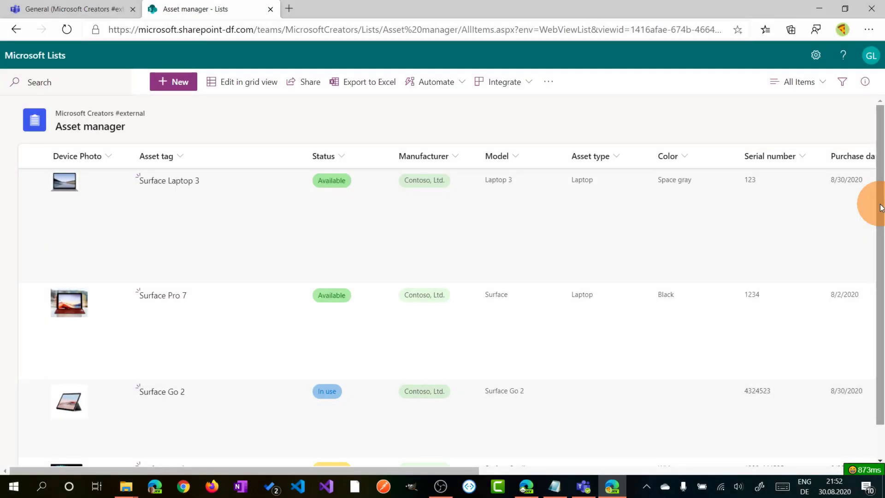
mouse_move(483, 269)
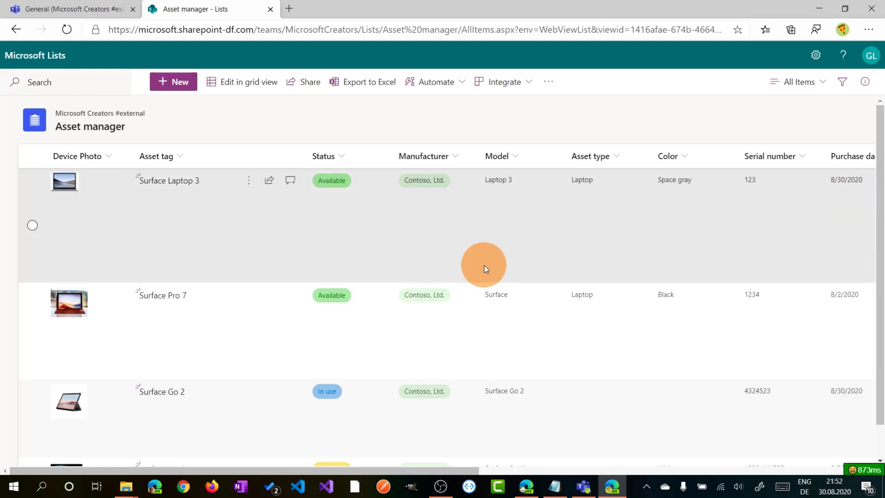
mouse_move(262, 265)
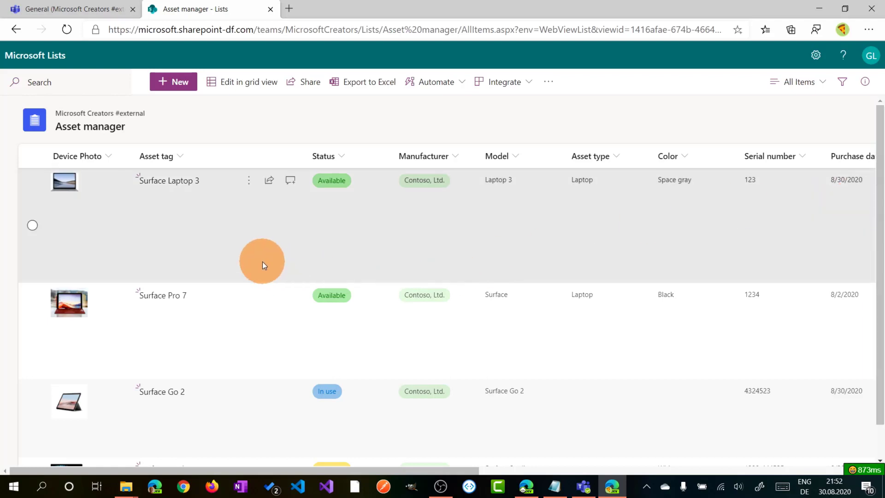
- Add an image column named Thumbnail with a short description after Condition notes
scroll("right", 3)
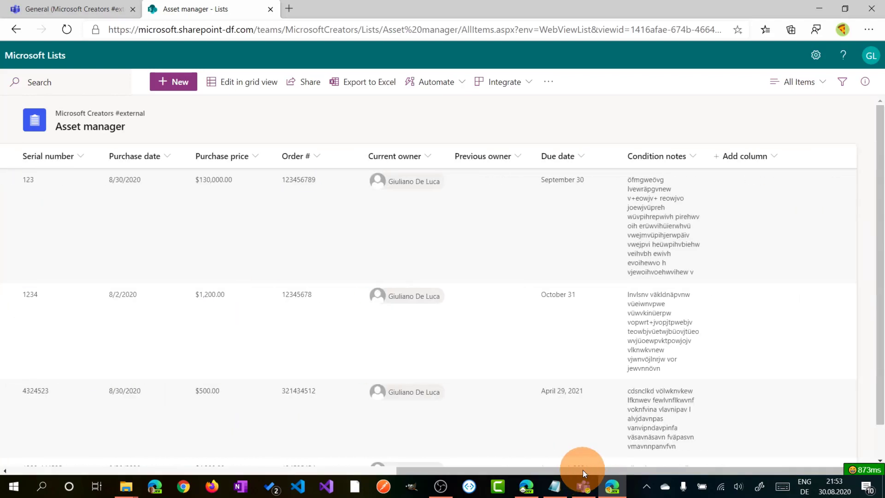
left_click(745, 156)
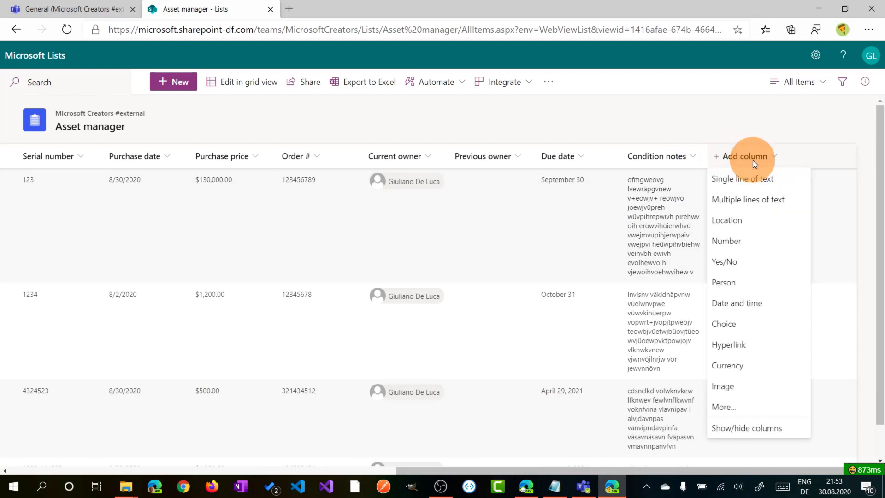
mouse_move(749, 220)
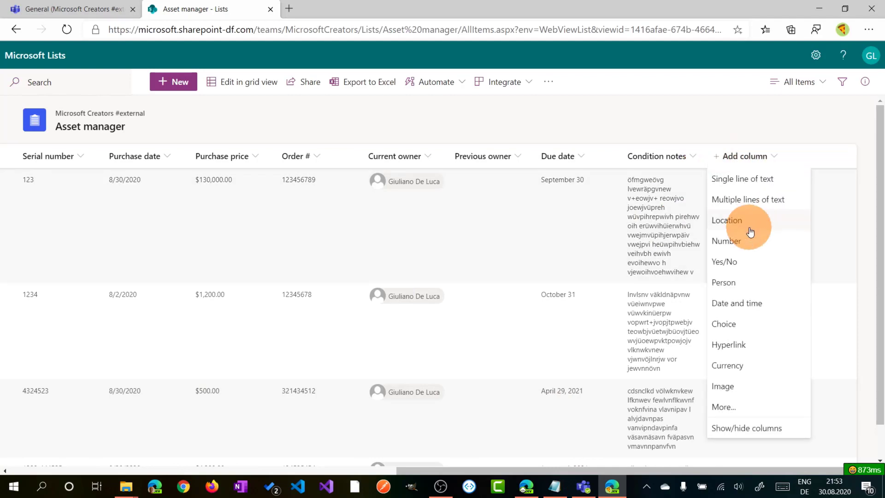
mouse_move(755, 388)
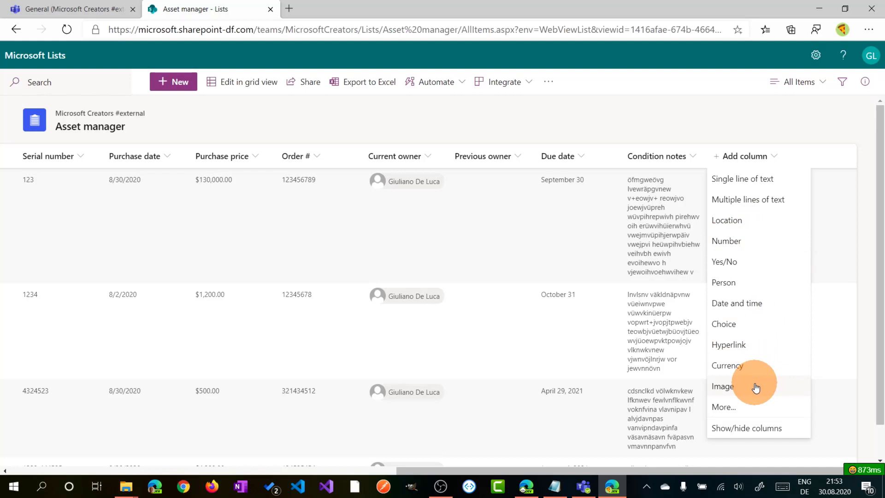
left_click(782, 251)
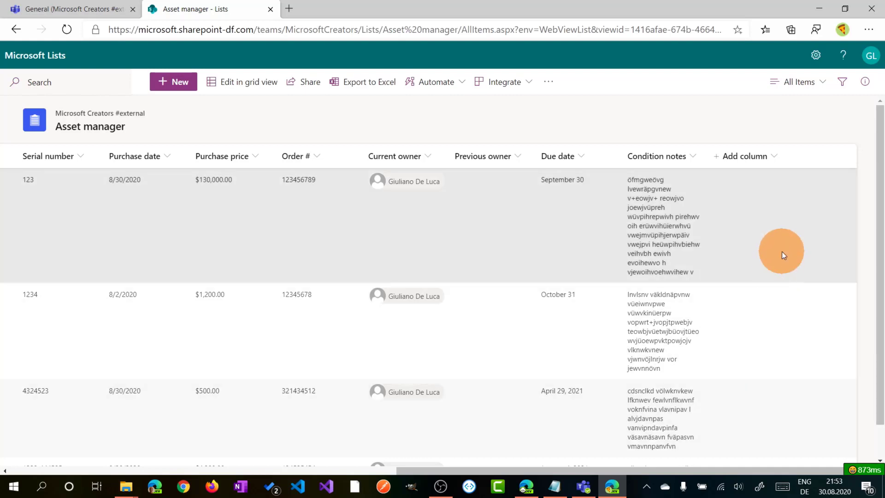
left_click(744, 156)
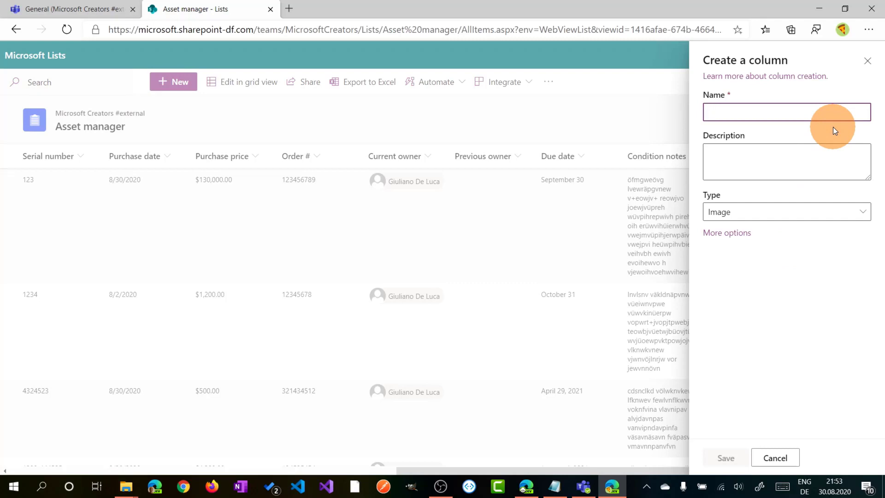
type("Thumbnail")
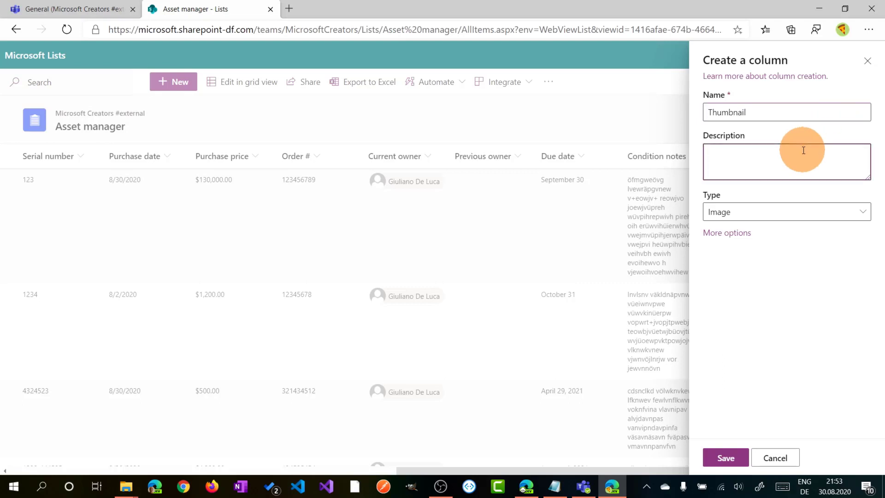
type("xxx")
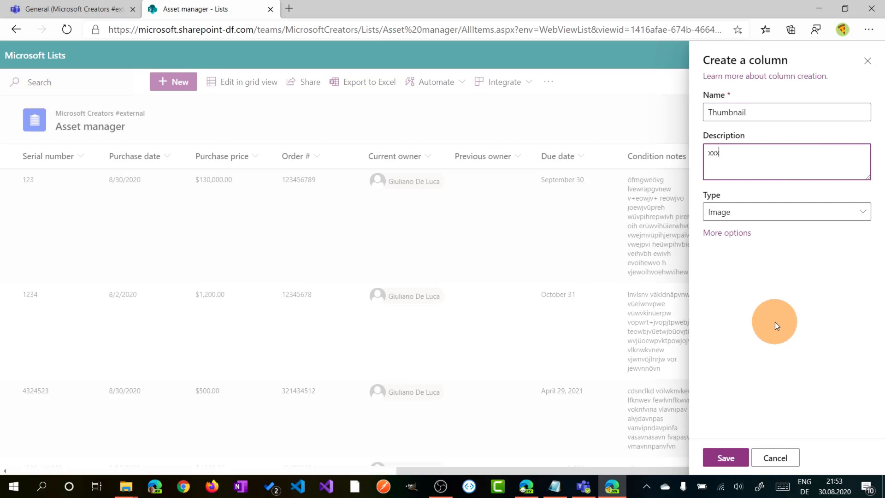
left_click(725, 457)
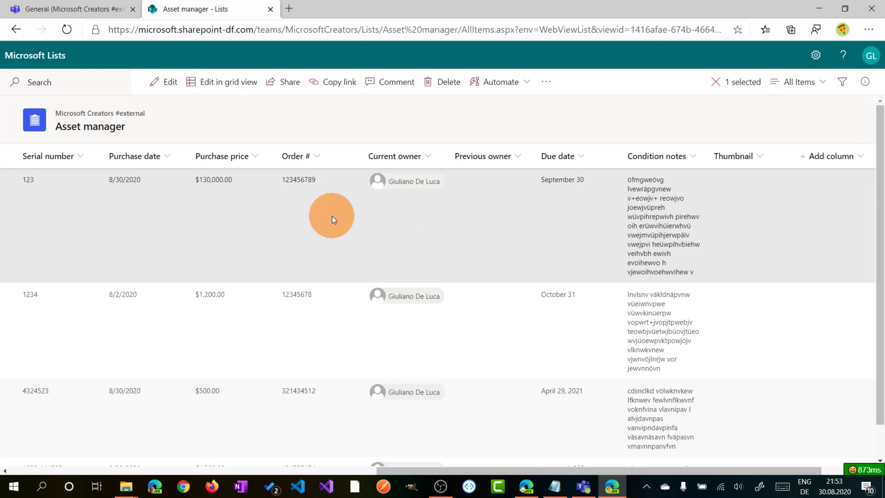
mouse_move(465, 192)
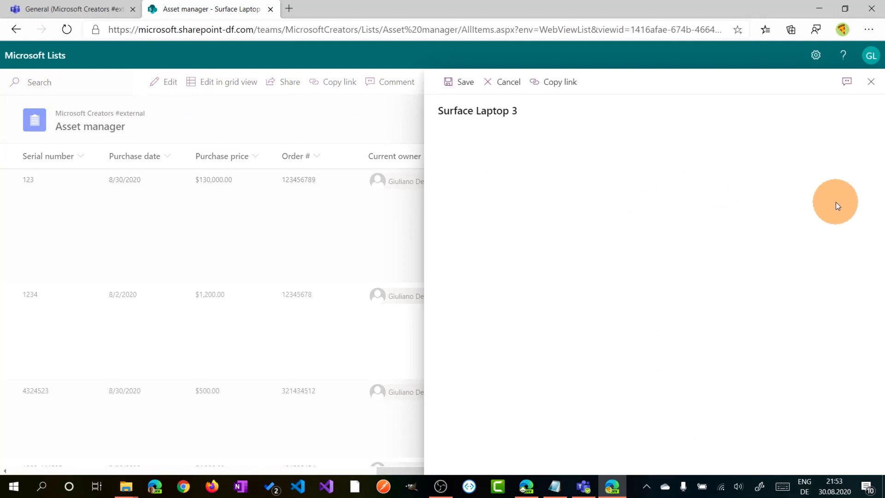
- Upload the green Planner picture as a thumbnail, then open the Surface Laptop 3 item
scroll("down", 3)
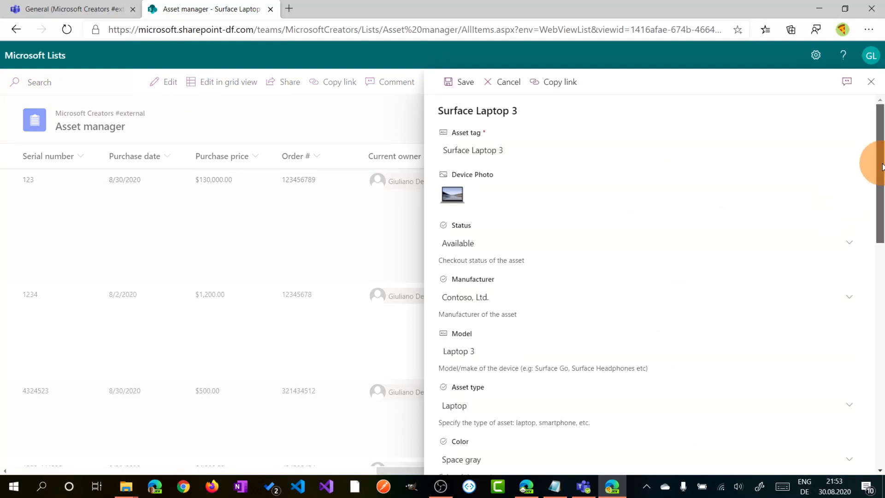
scroll("down", 3)
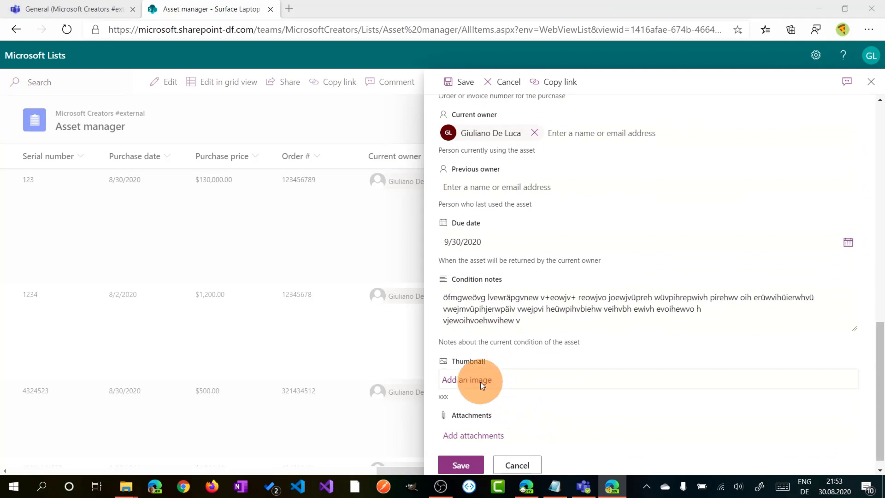
left_click(466, 380)
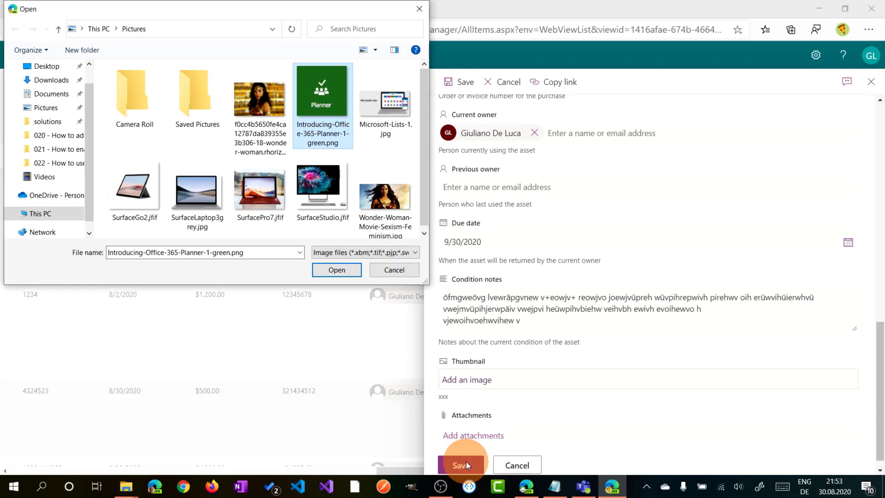
left_click(336, 269)
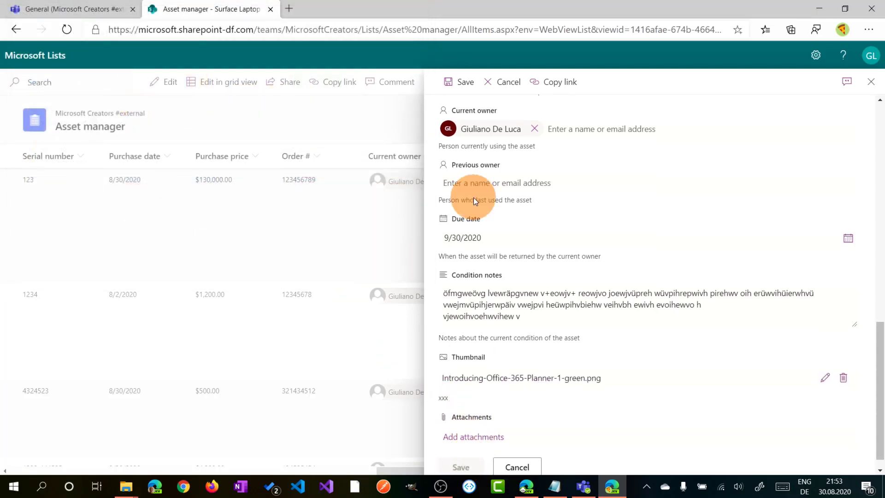
left_click(516, 467)
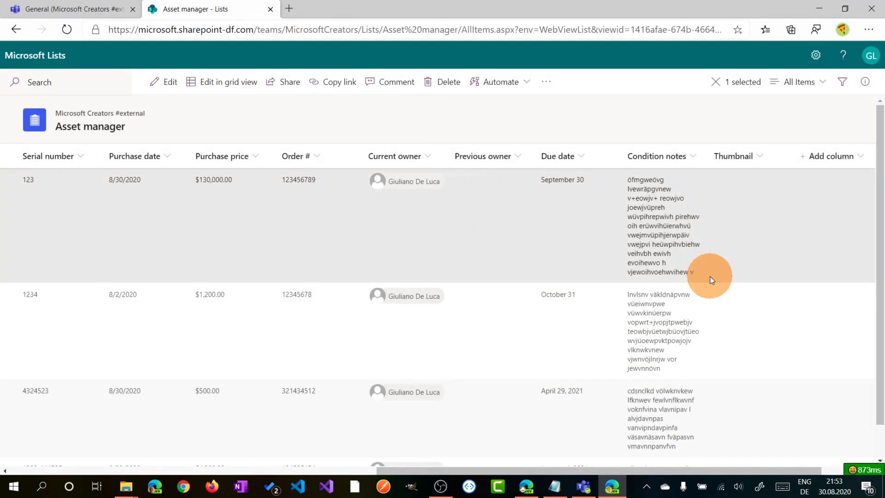
mouse_move(761, 276)
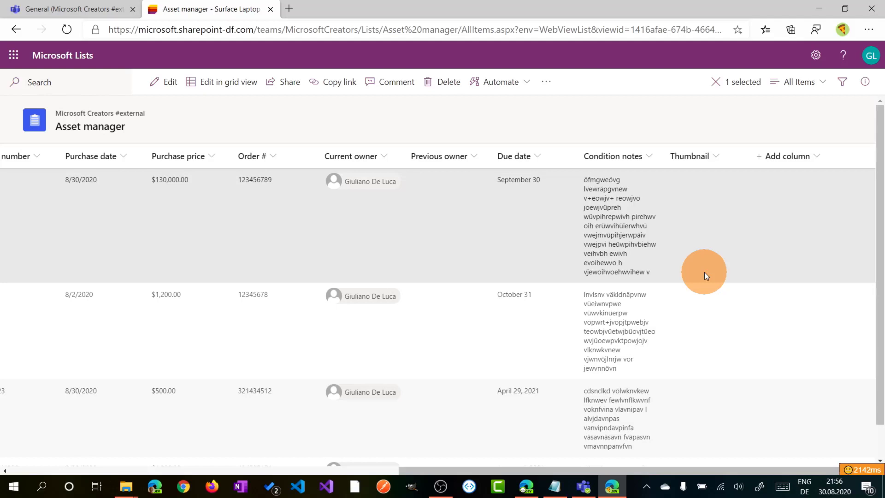
- Post 'Do you know more about this one?' in Surface Laptop 3's comments and close the pane
left_click(396, 82)
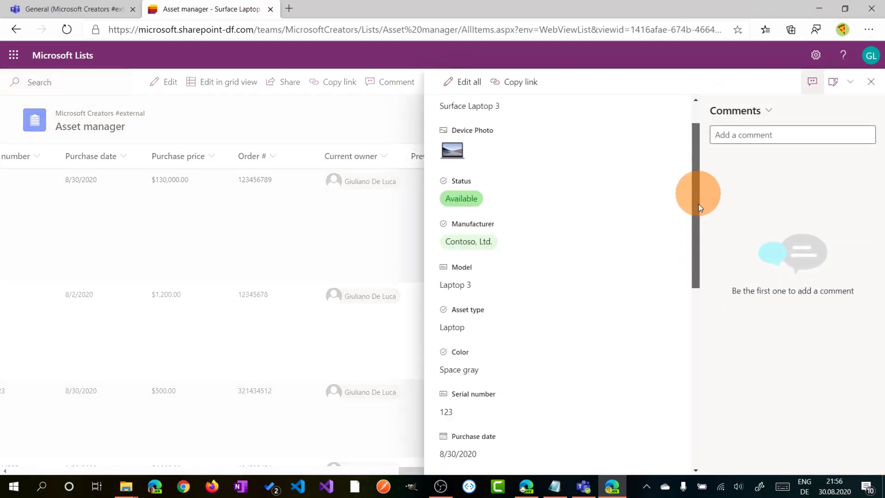
scroll("down", 3)
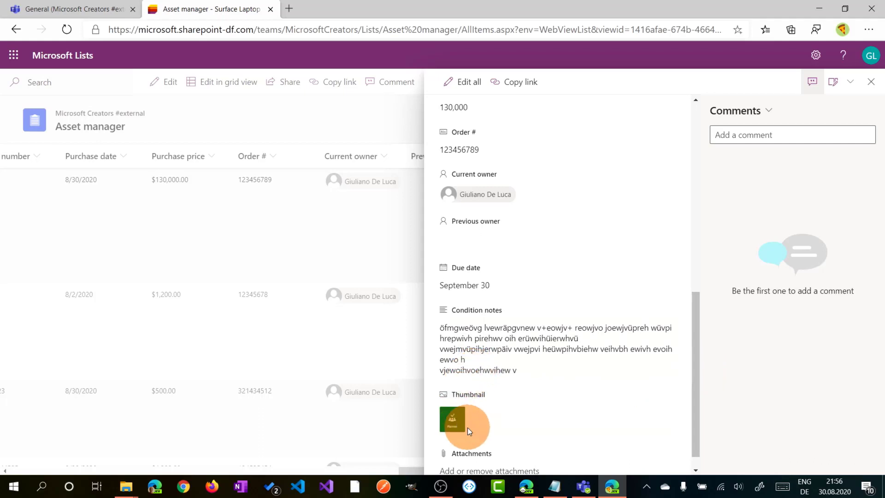
mouse_move(654, 245)
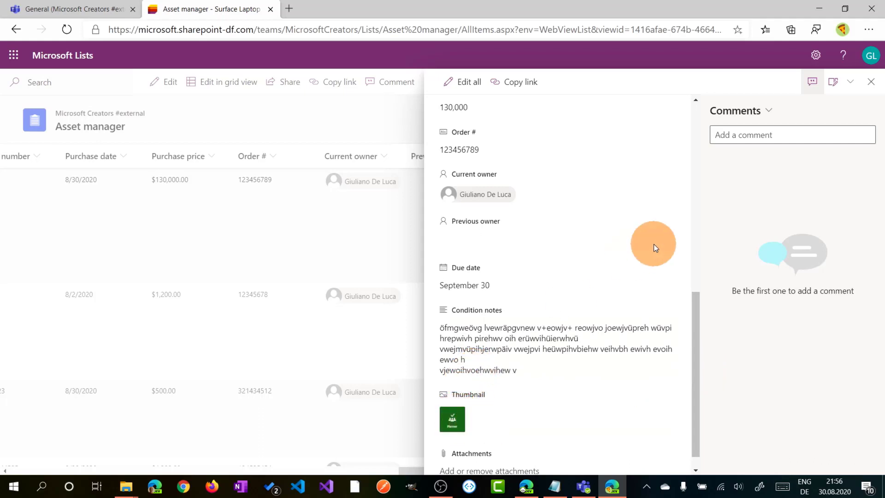
mouse_move(792, 134)
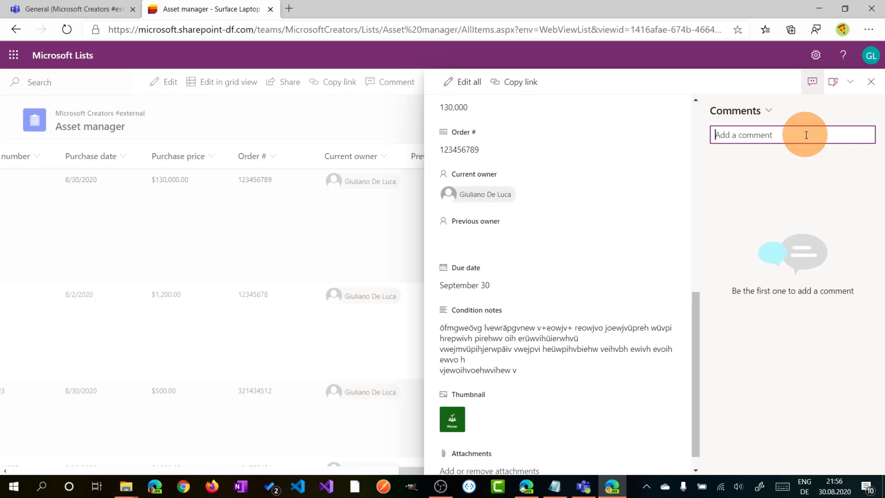
type("Do you know")
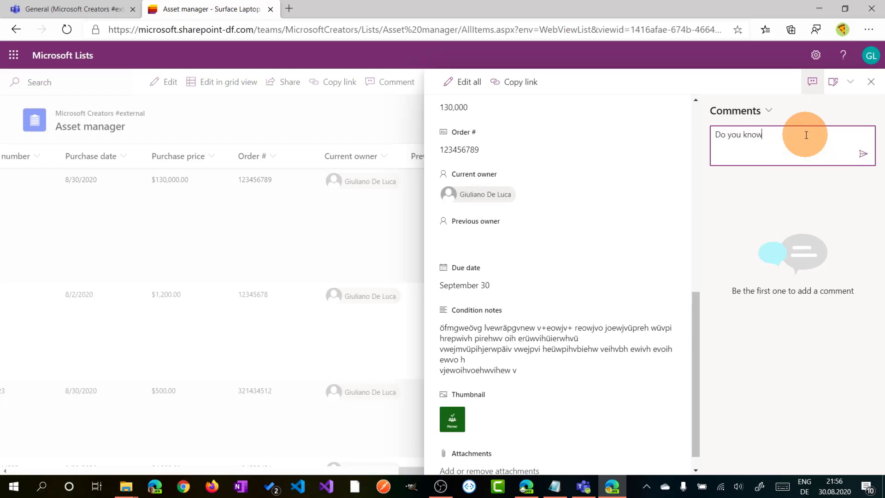
type("more a")
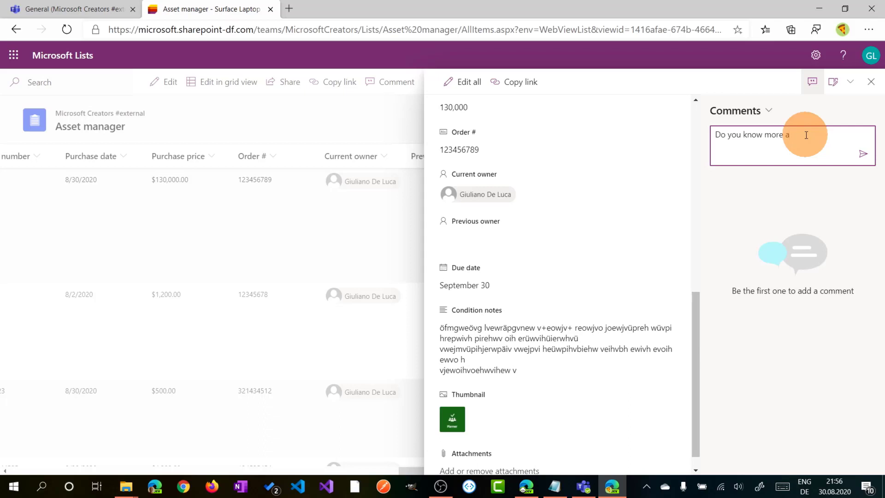
type("bout this")
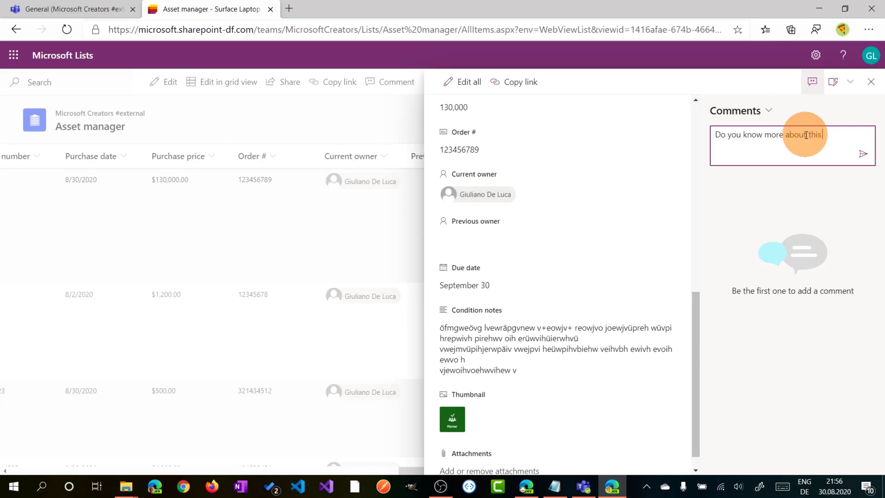
type("one?")
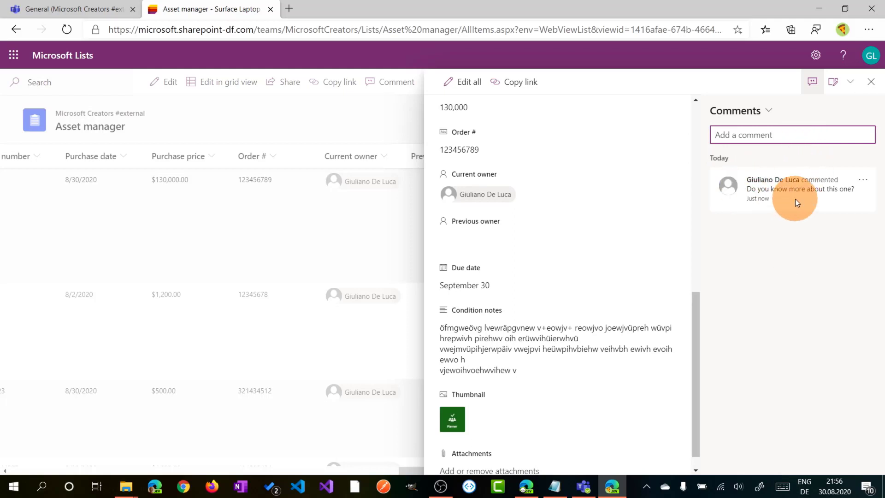
mouse_move(871, 81)
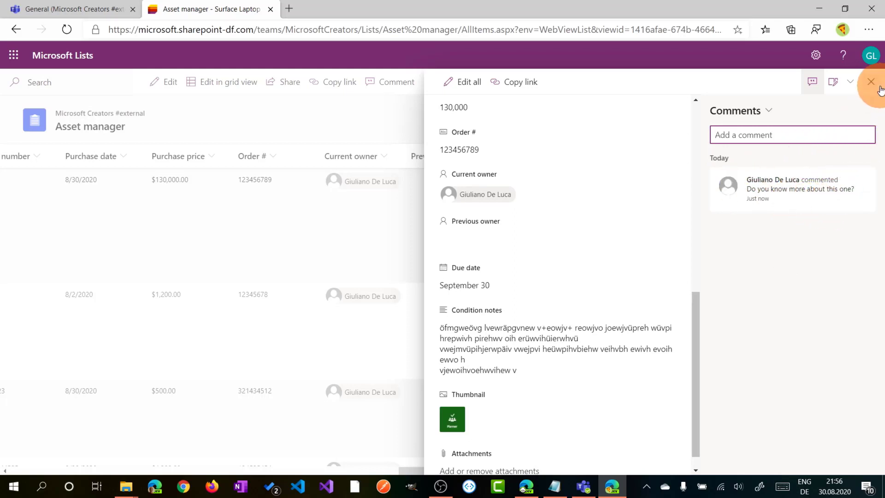
left_click(871, 82)
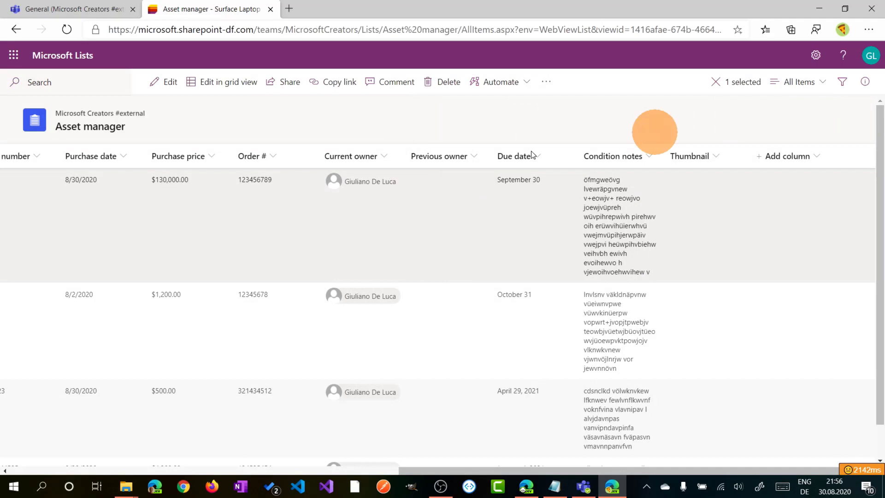
- Open the comments on Surface Laptop 3 to read the earlier request for more information
scroll("left", 3)
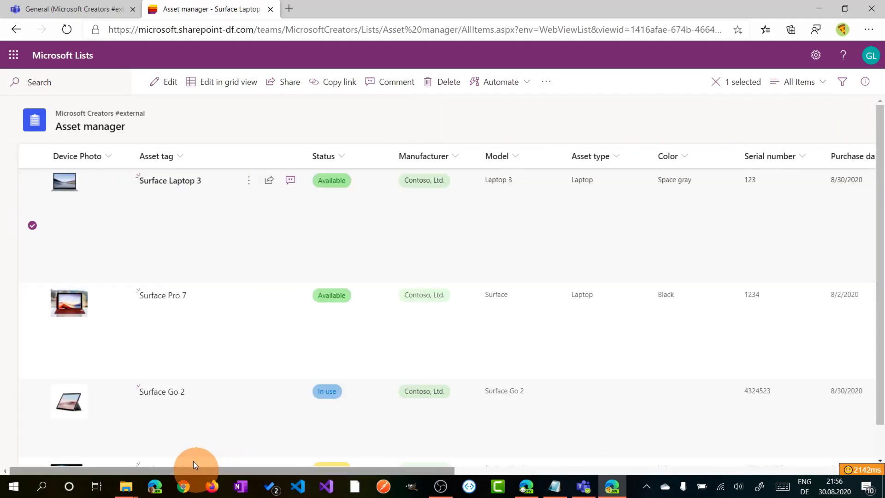
mouse_move(290, 179)
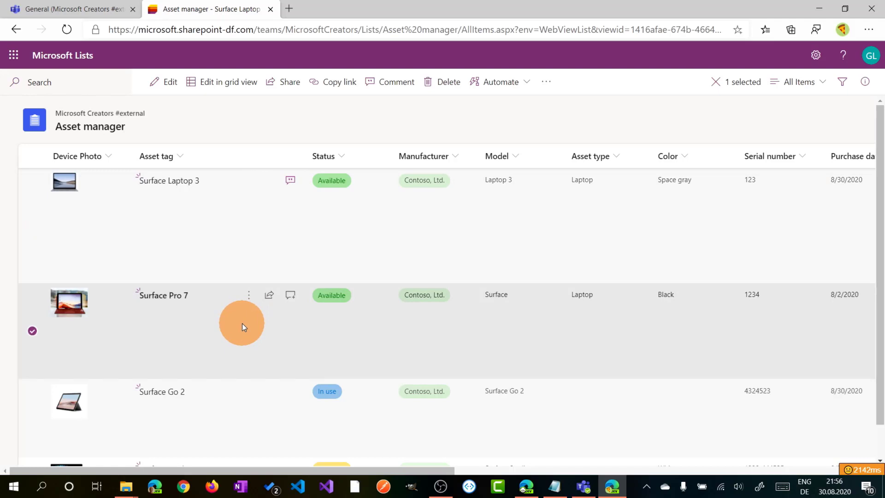
mouse_move(290, 181)
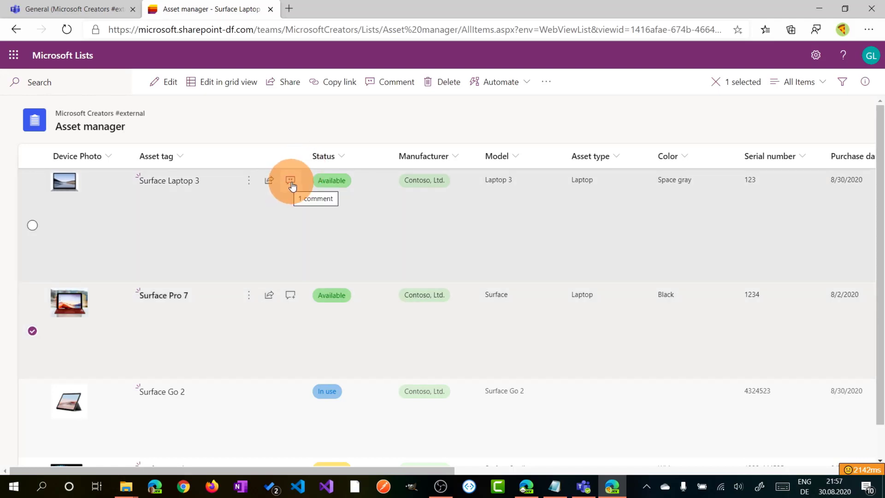
mouse_move(288, 300)
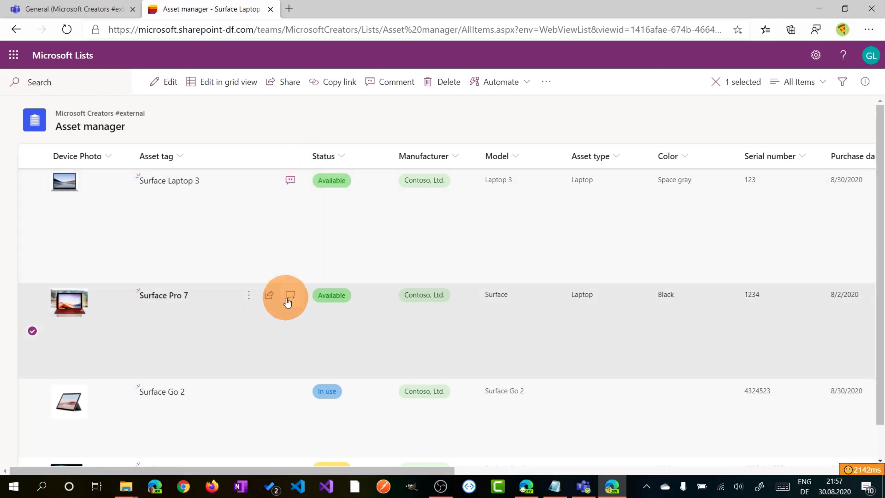
mouse_move(293, 180)
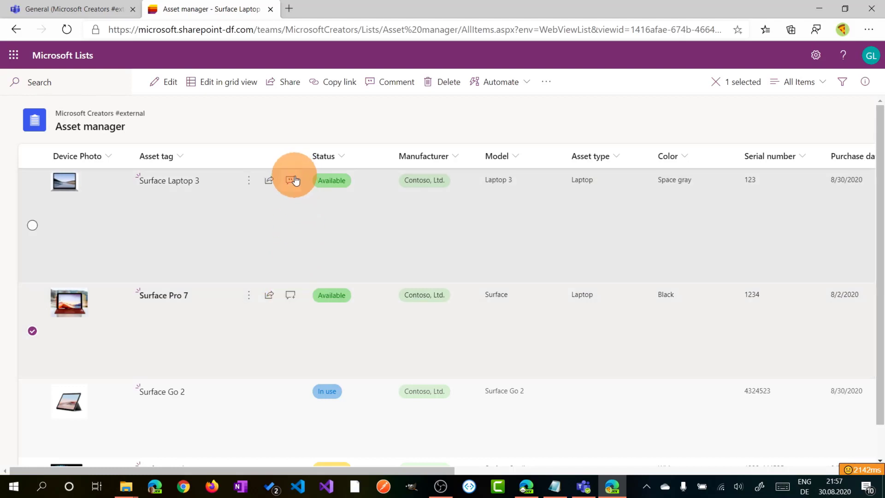
left_click(290, 181)
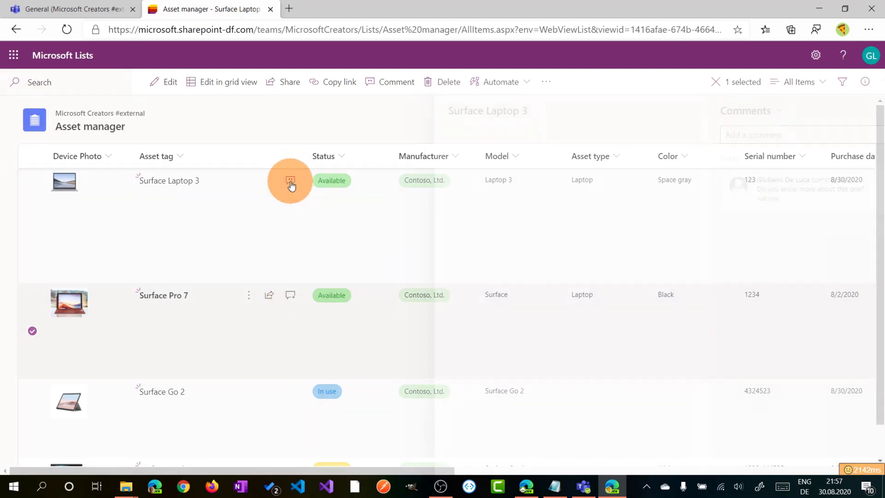
left_click(290, 180)
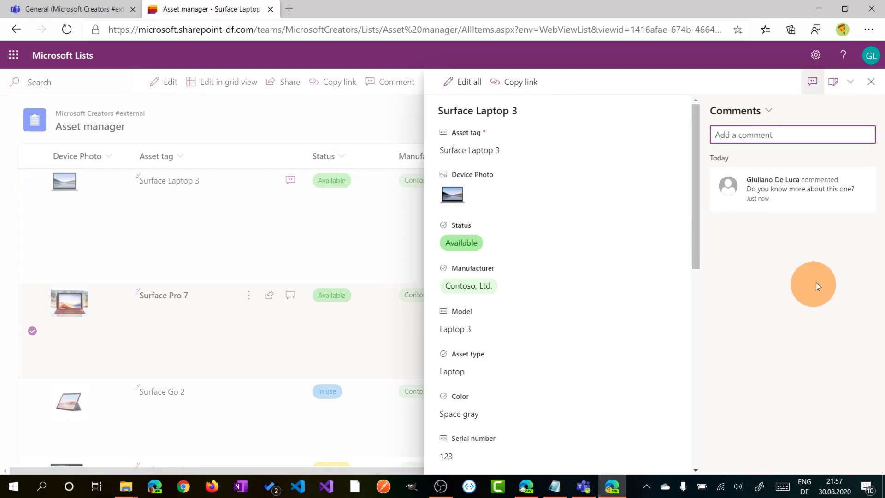
mouse_move(854, 228)
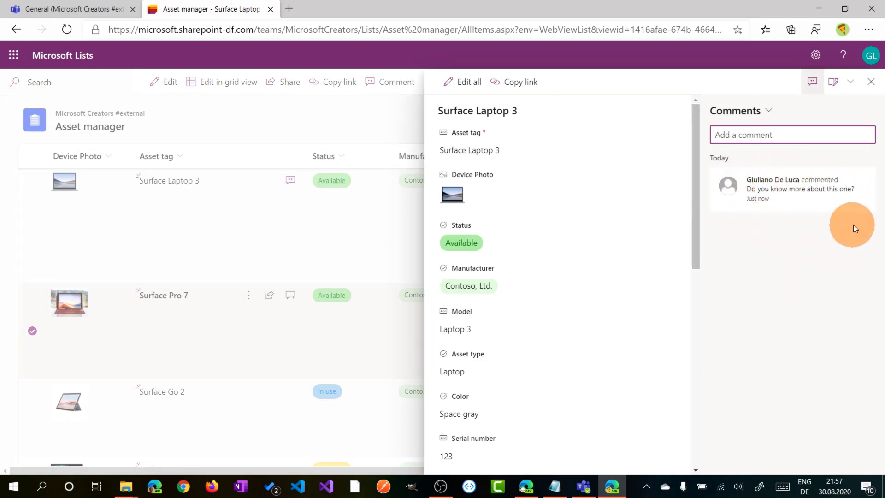
mouse_move(804, 275)
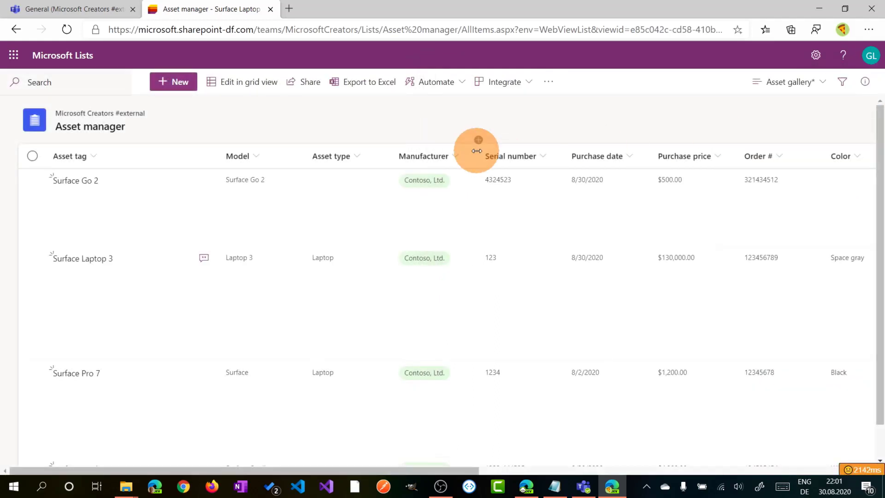
mouse_move(788, 136)
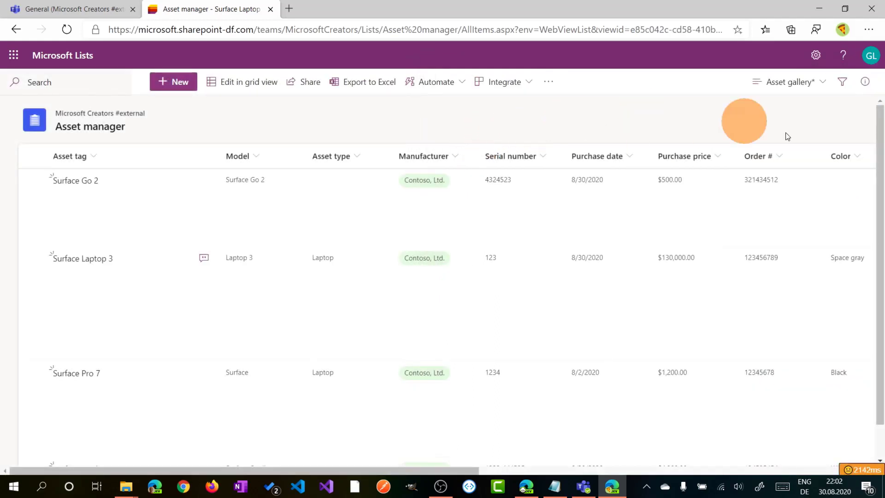
mouse_move(790, 82)
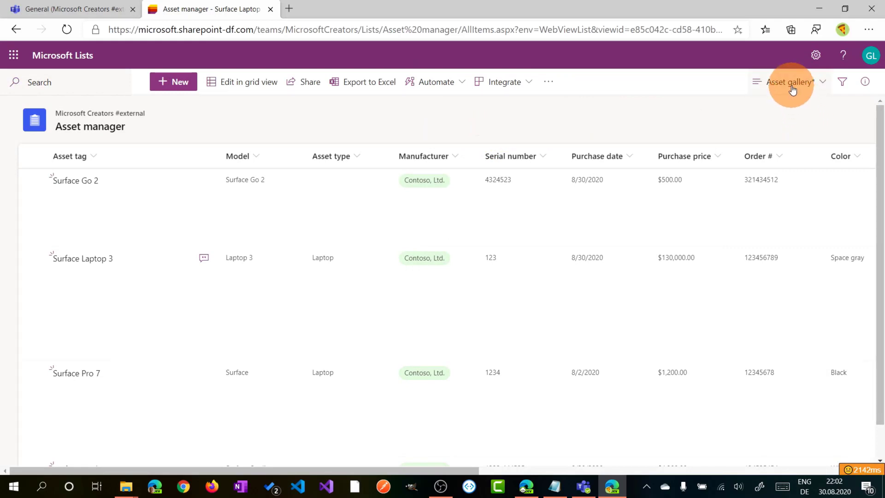
mouse_move(774, 107)
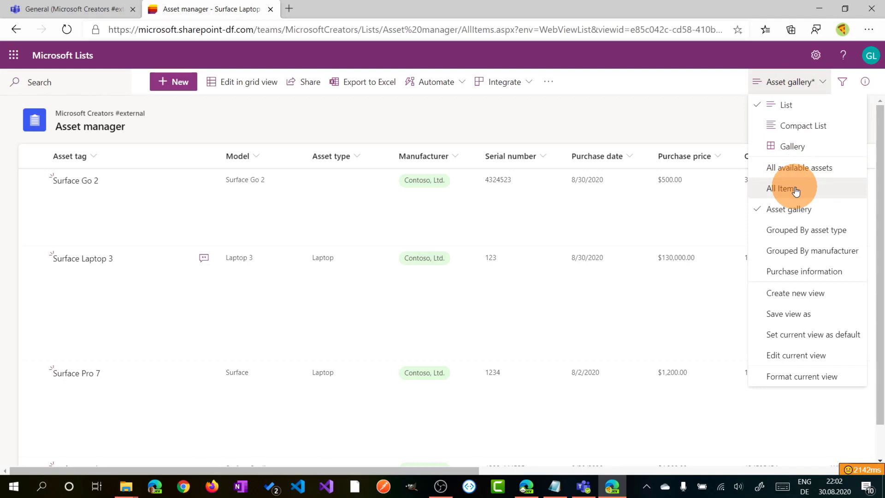
- Show the assets in the Asset gallery view as picture cards and bring up the views menu
left_click(784, 189)
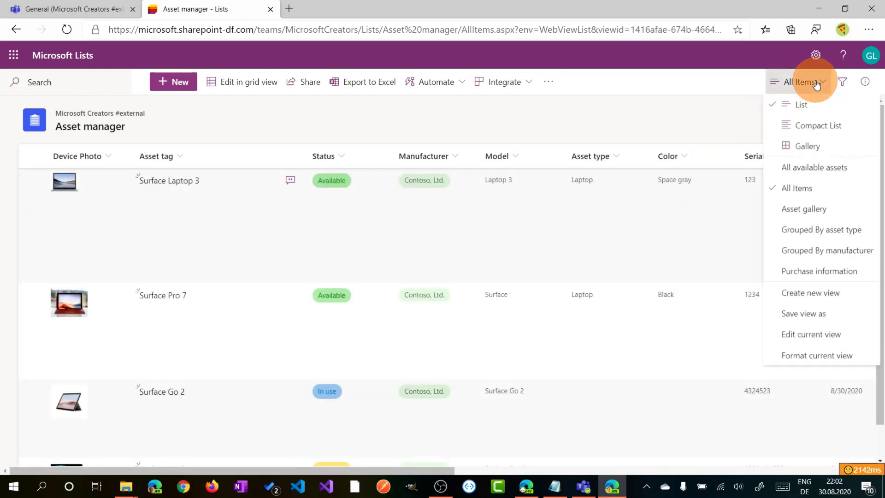
mouse_move(805, 209)
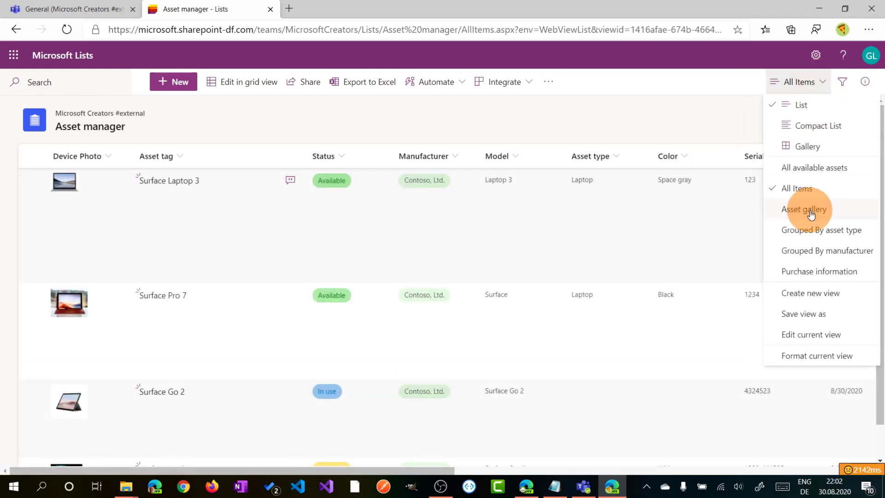
left_click(804, 208)
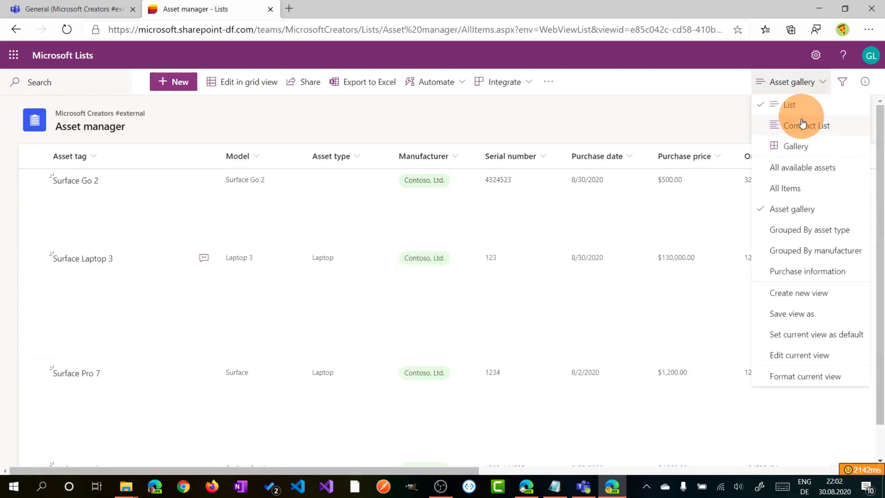
left_click(795, 146)
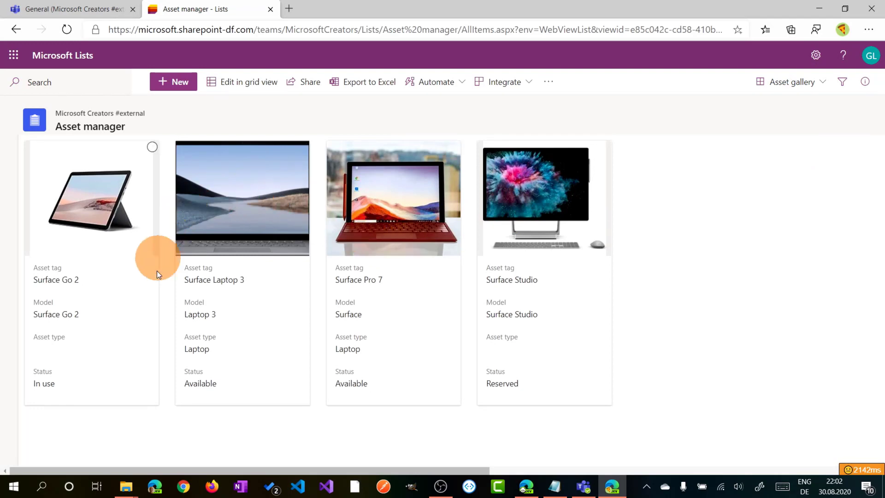
mouse_move(829, 103)
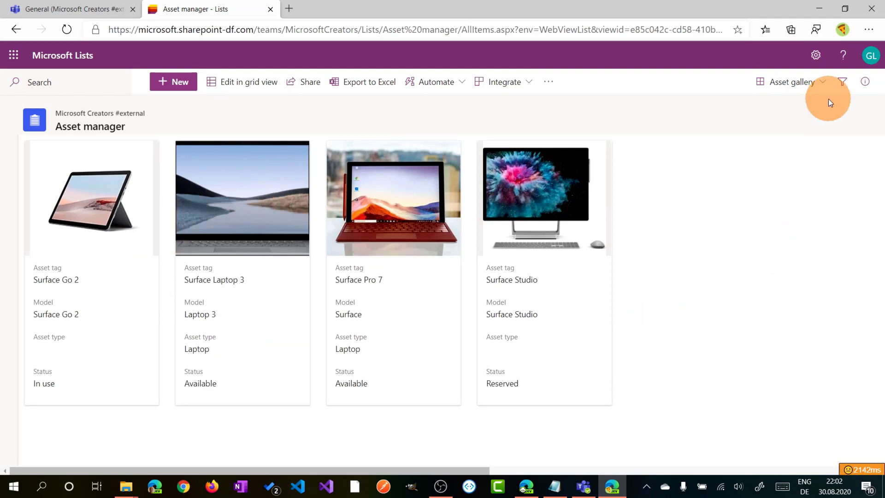
left_click(822, 82)
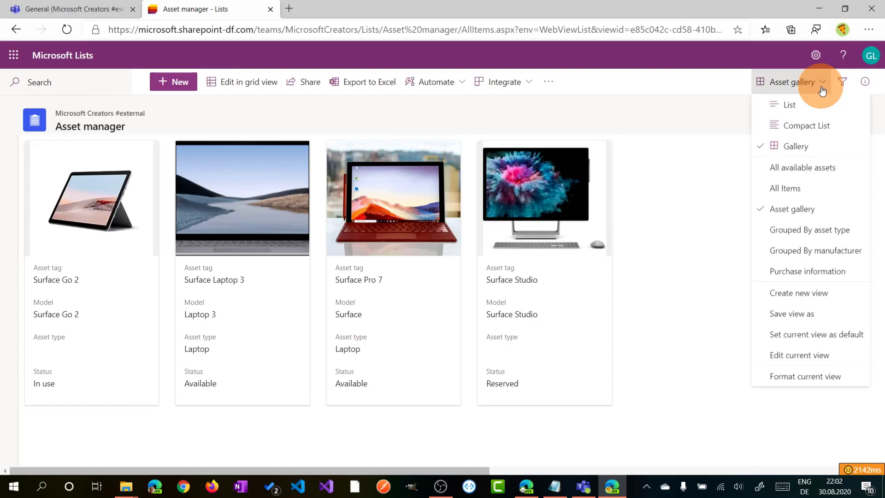
mouse_move(799, 355)
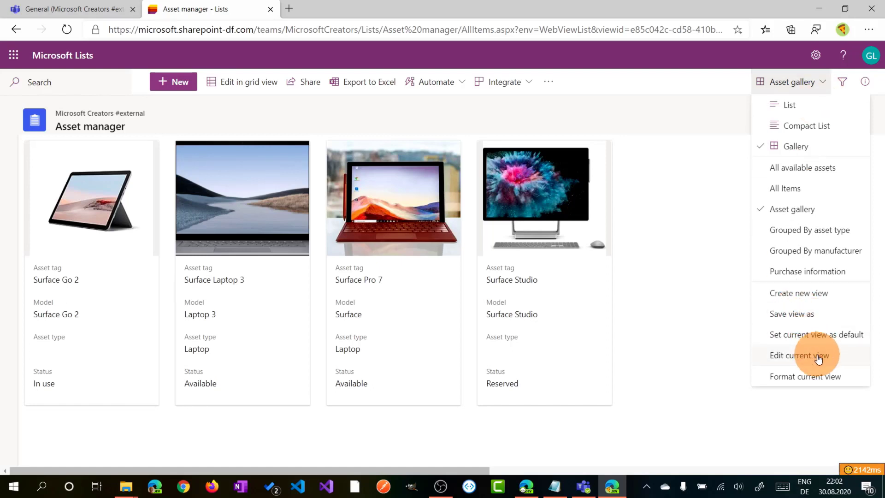
- Edit the gallery card design to include Current owner with Show preview turned on
left_click(805, 377)
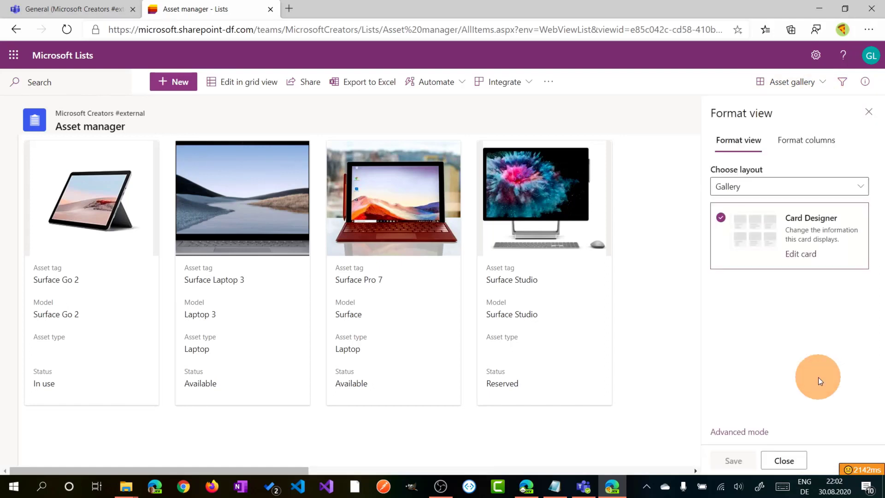
mouse_move(800, 254)
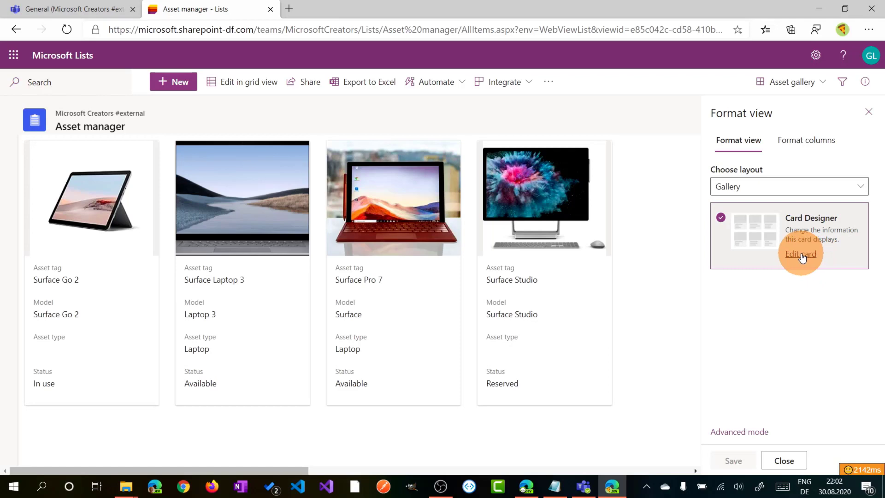
left_click(800, 253)
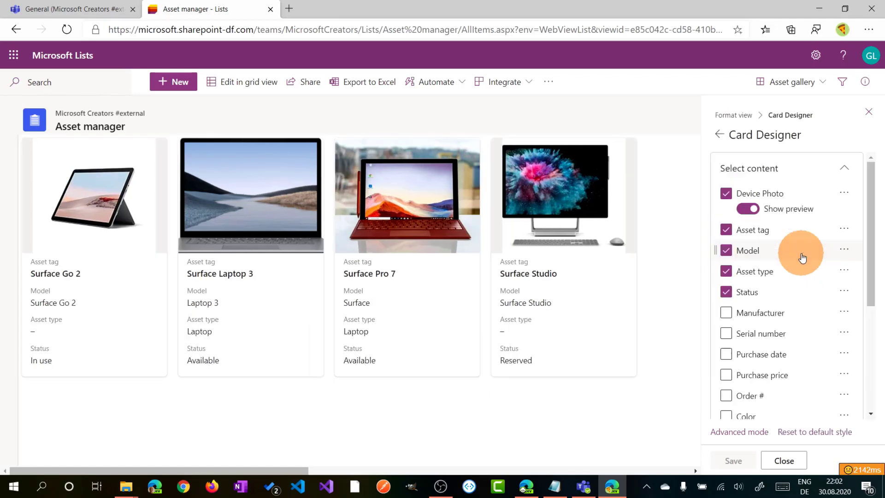
mouse_move(871, 285)
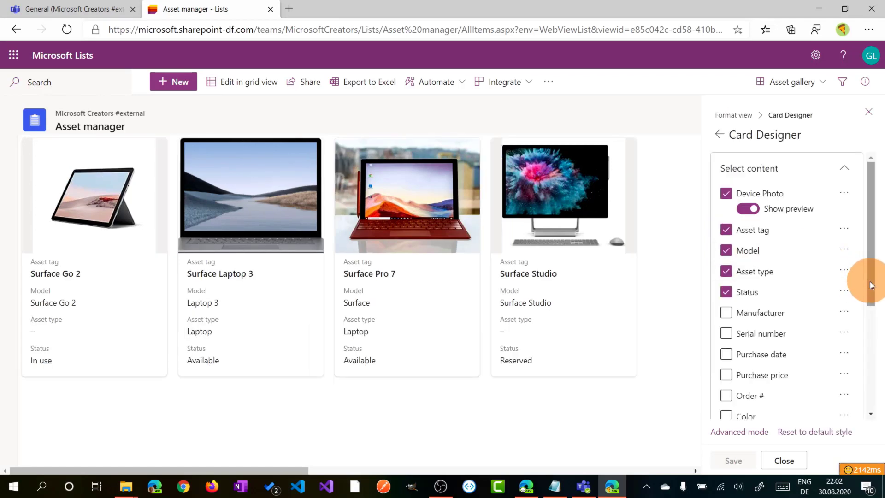
scroll("down", 3)
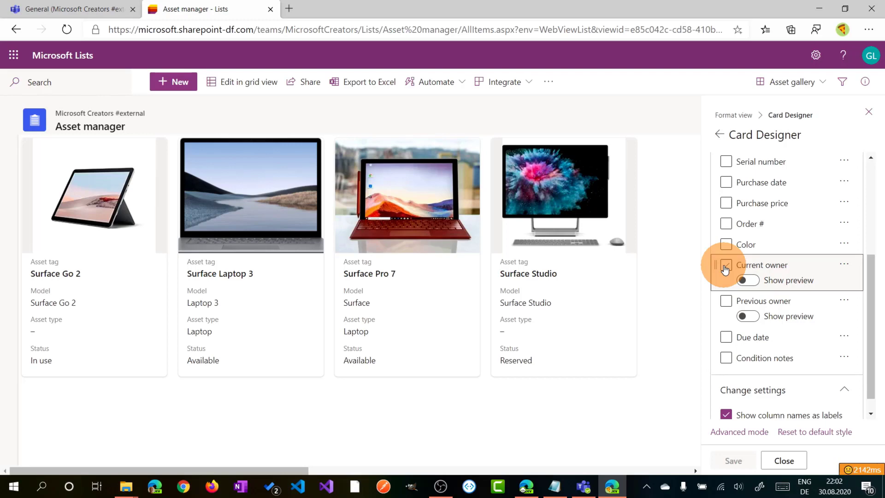
left_click(726, 265)
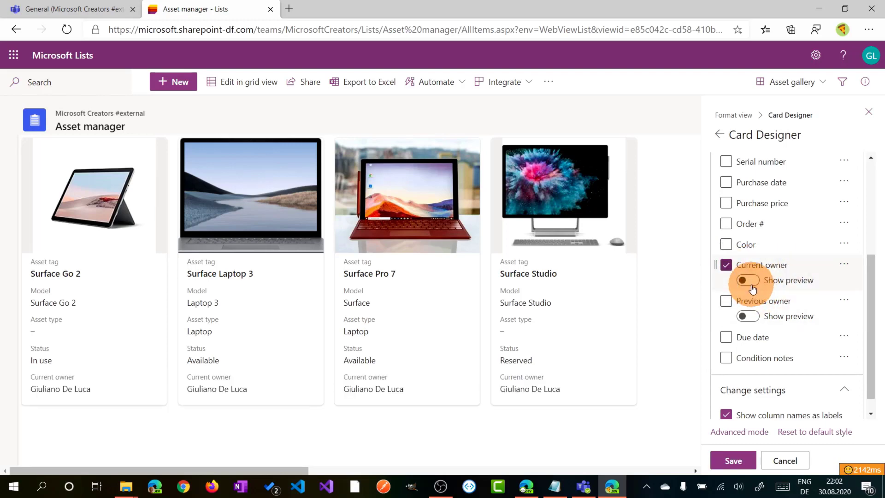
left_click(747, 280)
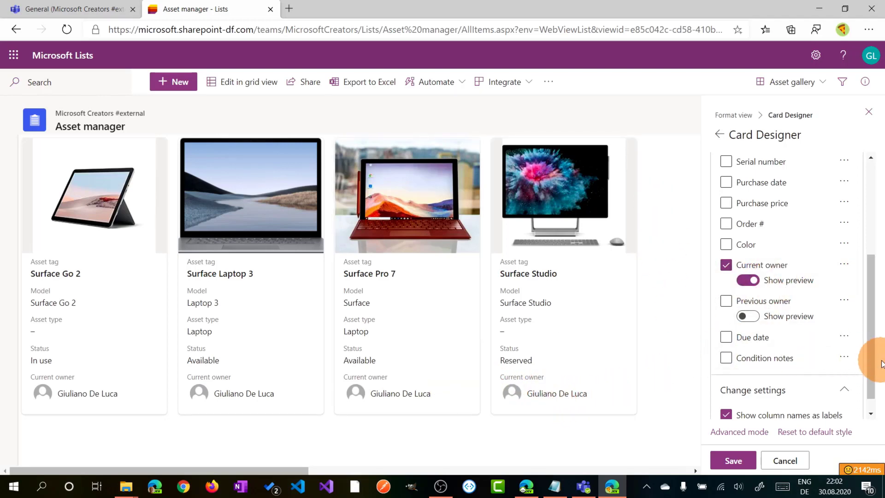
scroll("up", 3)
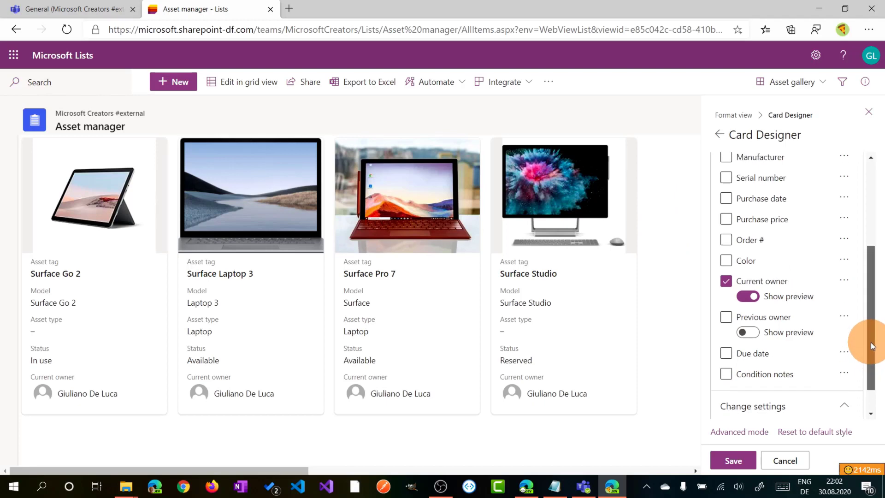
scroll("up", 3)
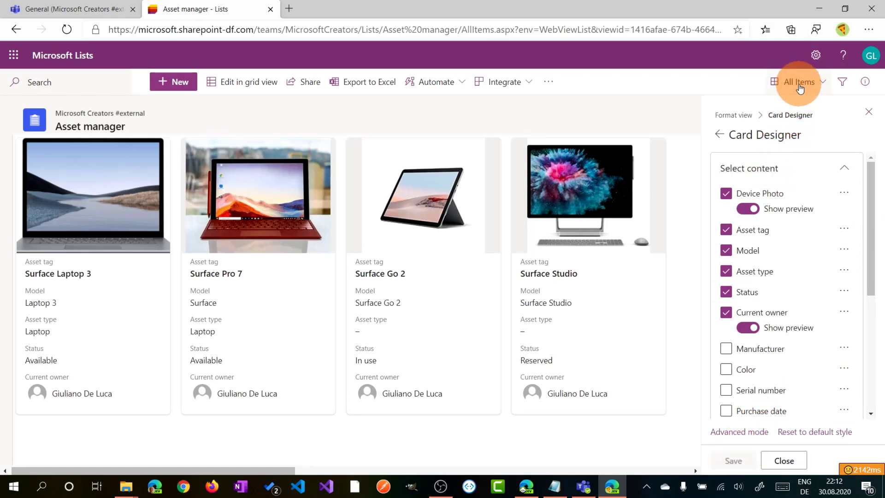
mouse_move(810, 108)
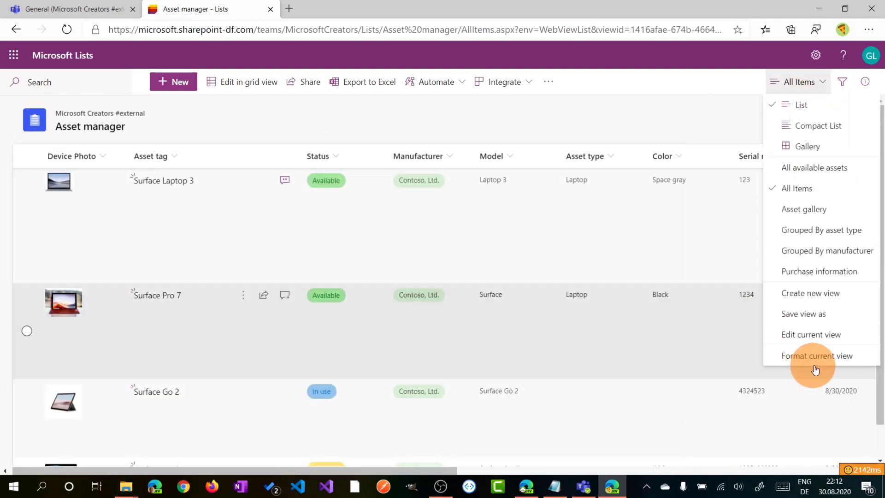
- Open Format current view for the All Items view
left_click(817, 355)
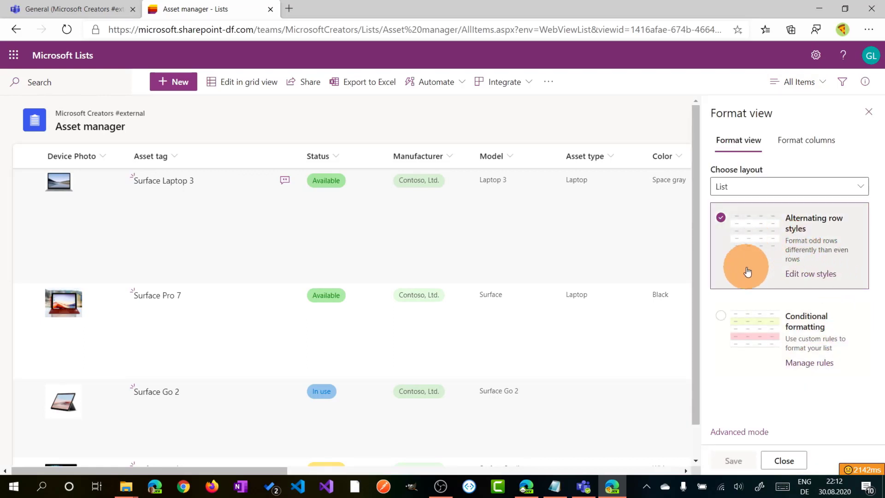
mouse_move(601, 394)
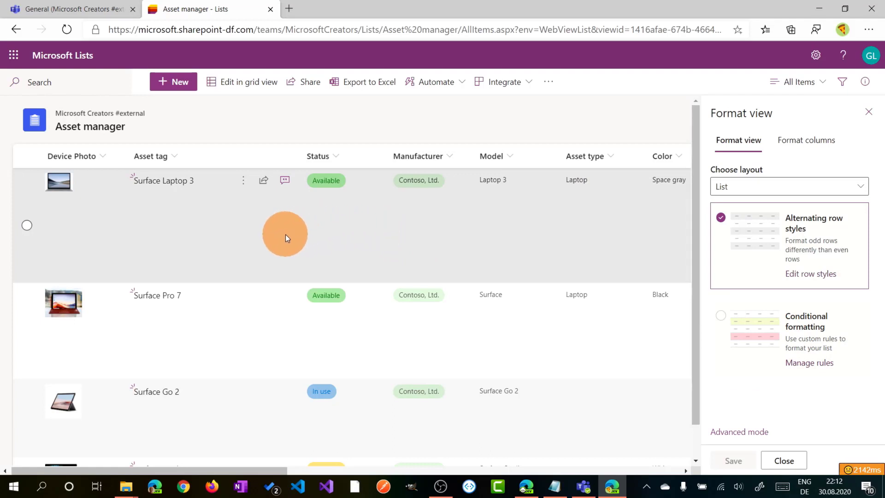
mouse_move(291, 221)
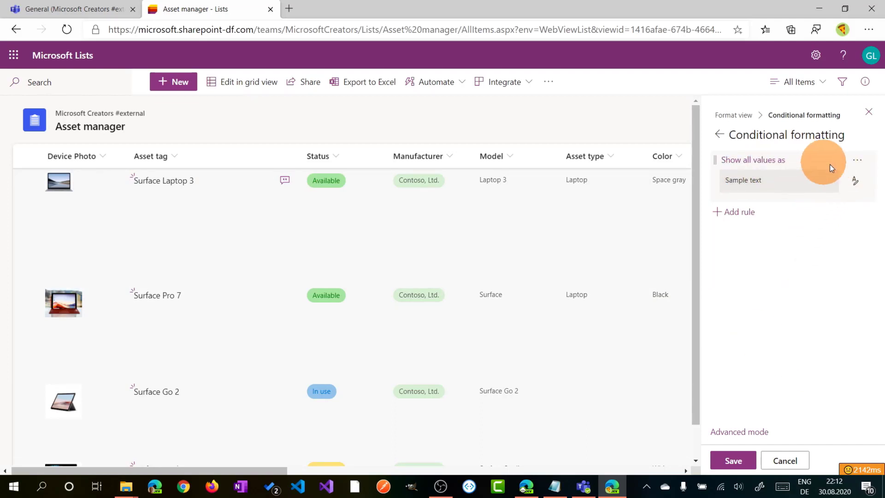
- Edit the existing formatting rule to match rows where Status is equal to Available
left_click(857, 160)
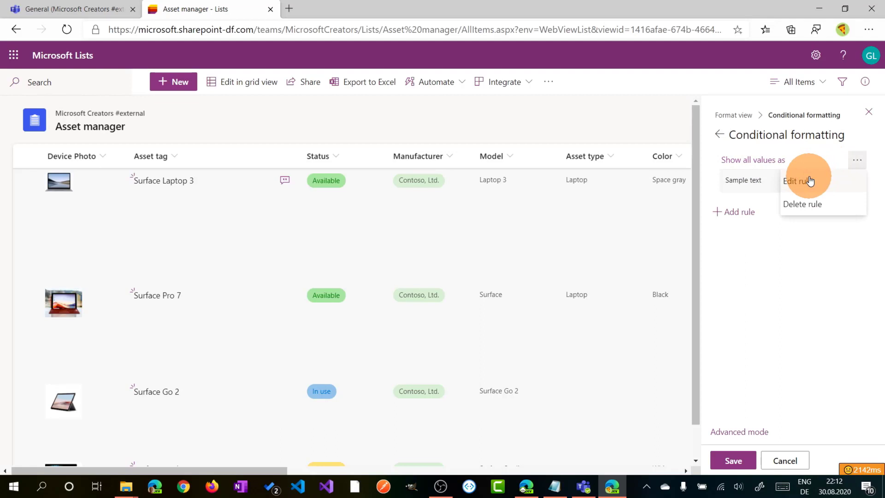
left_click(797, 181)
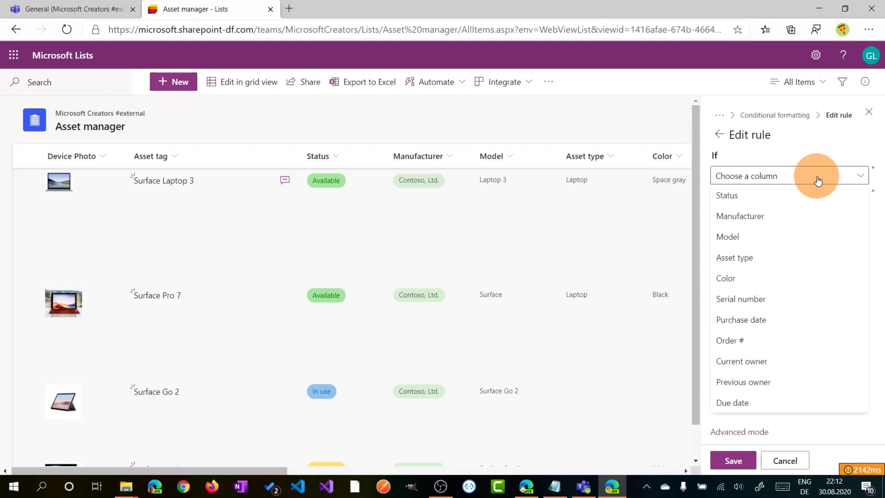
left_click(727, 196)
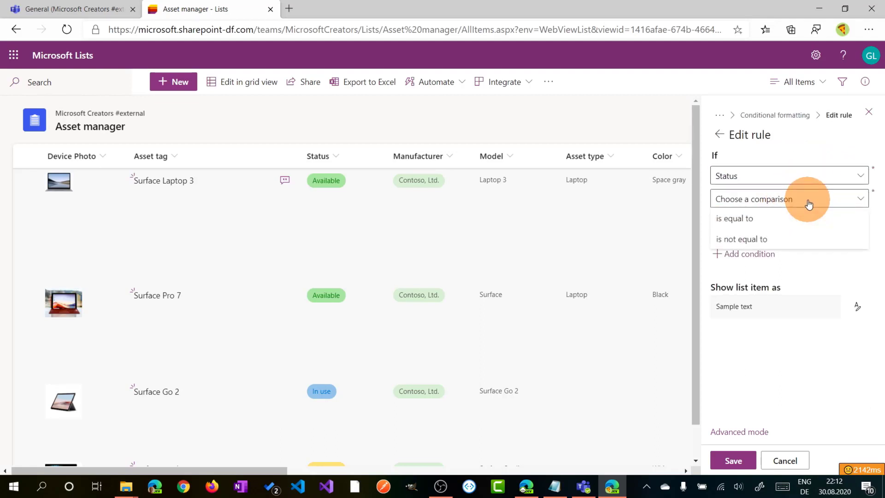
left_click(735, 219)
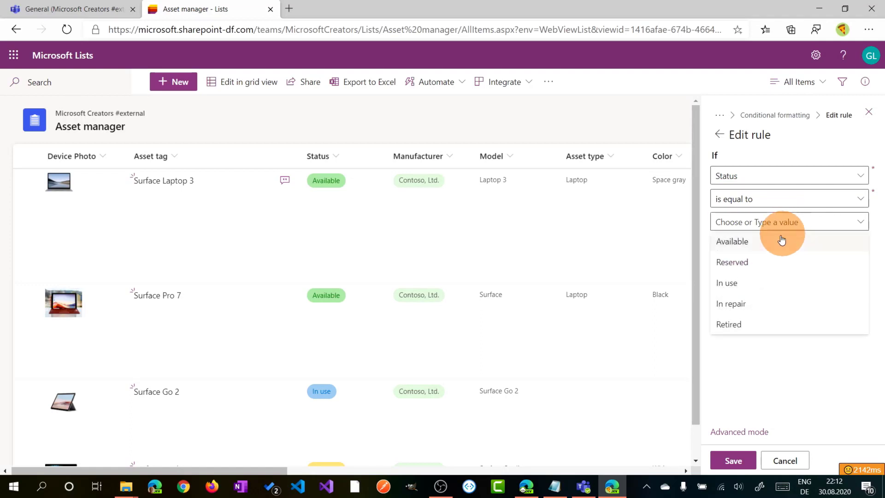
left_click(732, 241)
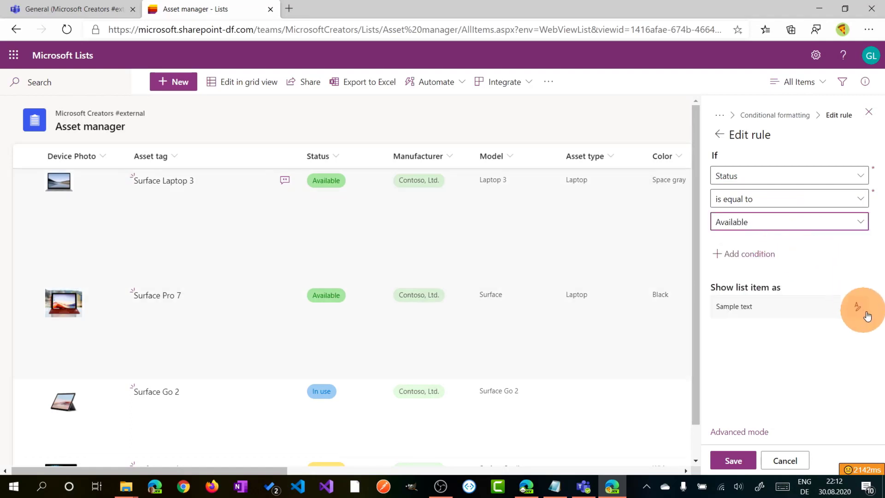
- Give matching rows a green style, save the rule, and switch to grid editing
left_click(857, 306)
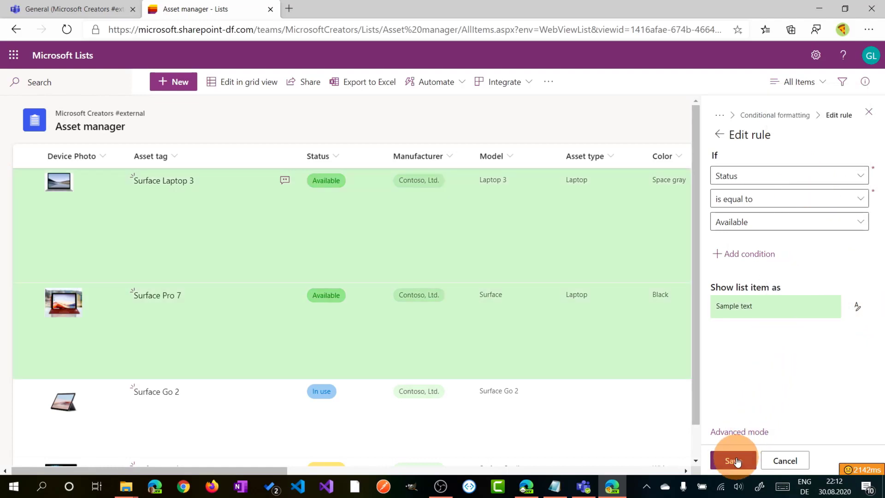
left_click(733, 461)
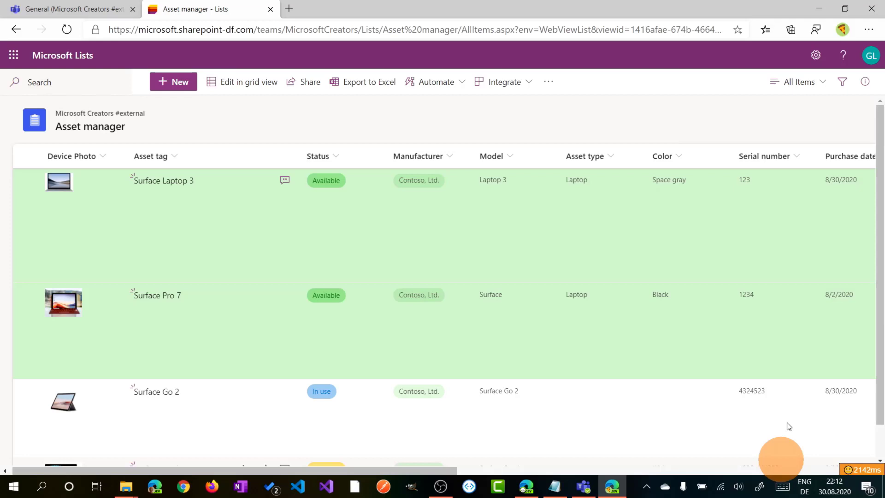
scroll("down", 3)
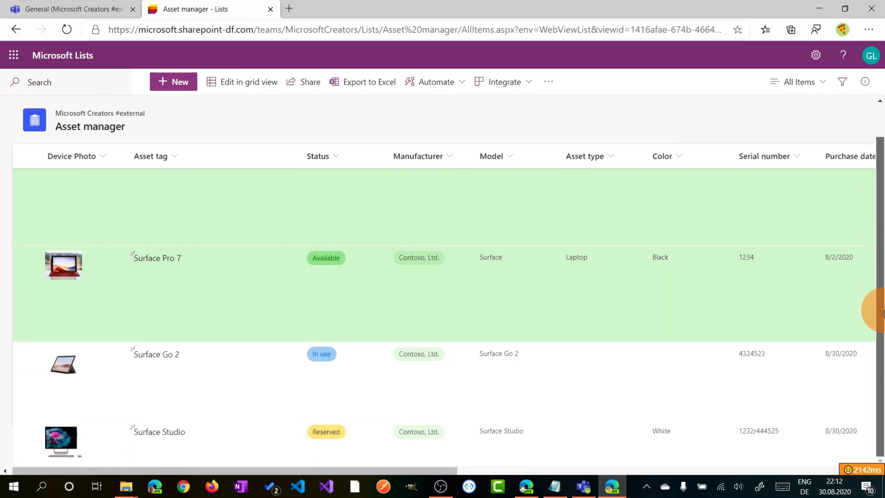
scroll("up", 3)
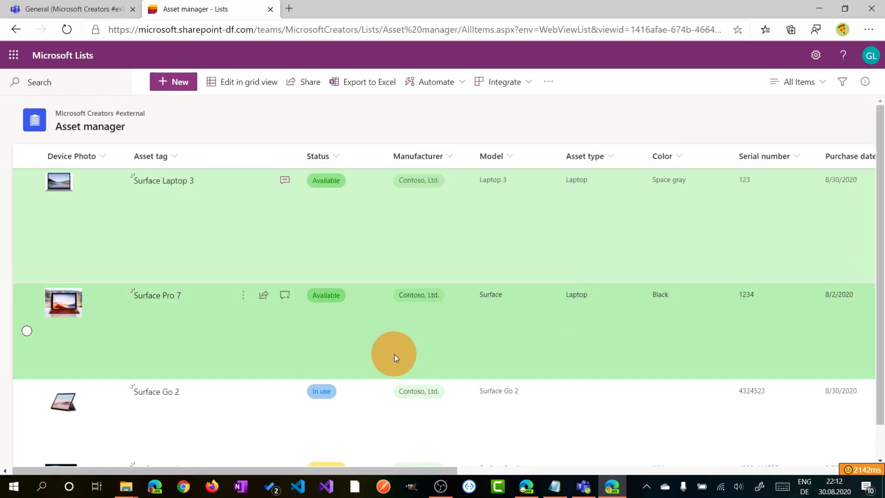
mouse_move(367, 395)
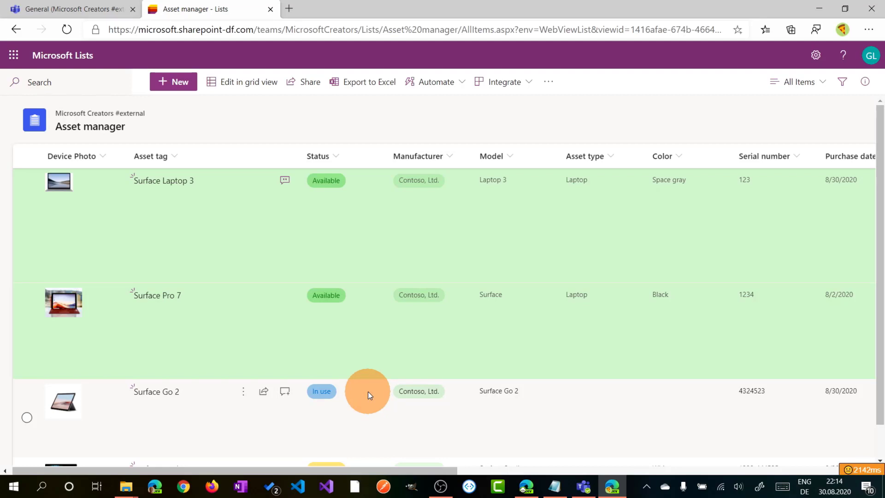
mouse_move(319, 268)
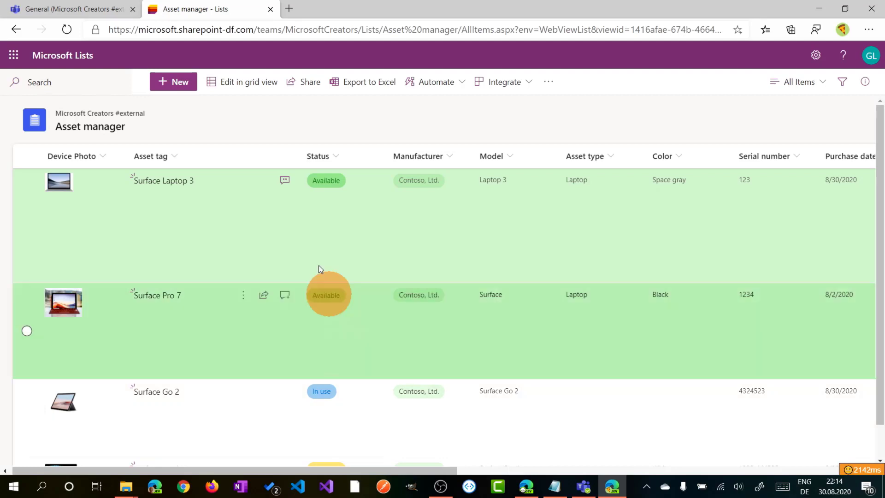
left_click(248, 81)
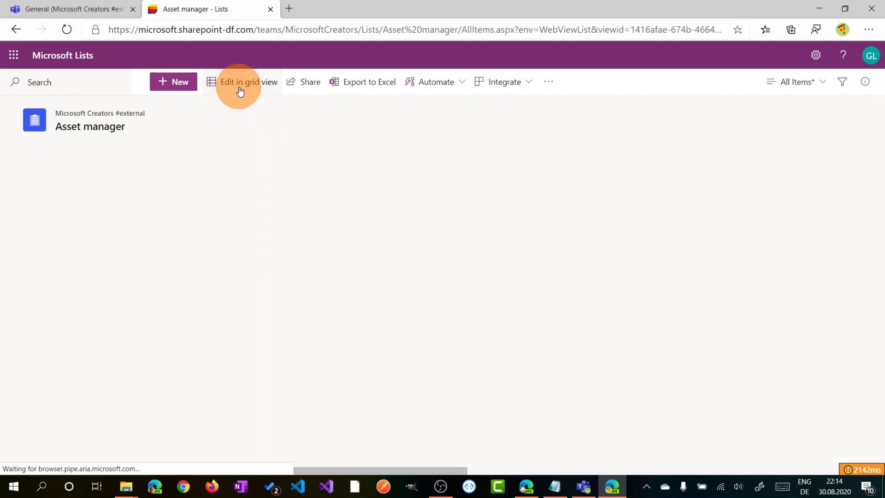
left_click(249, 82)
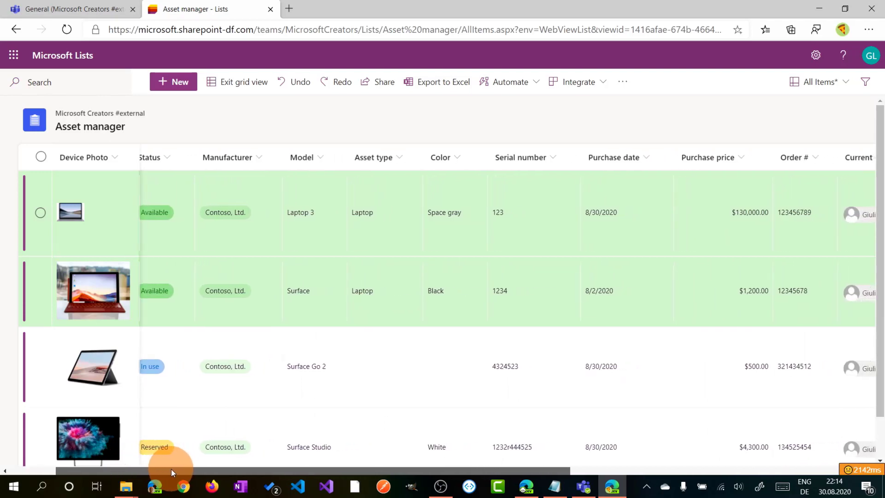
scroll("right", 3)
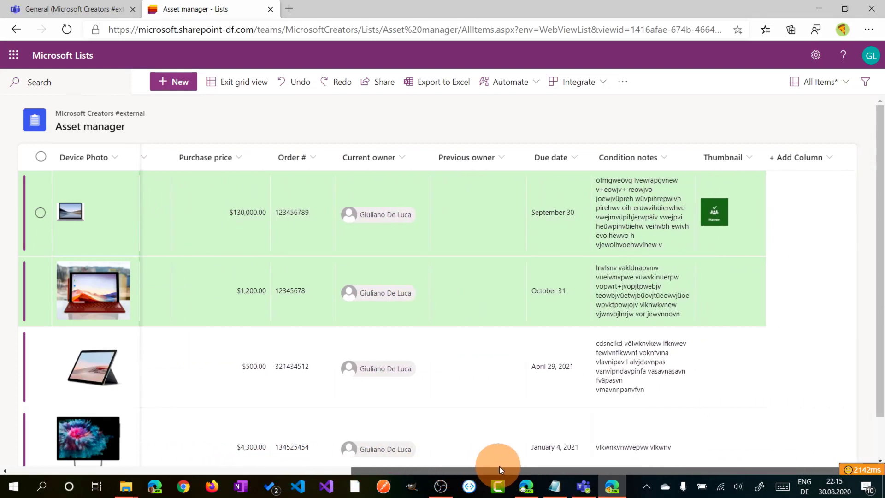
scroll("left", 3)
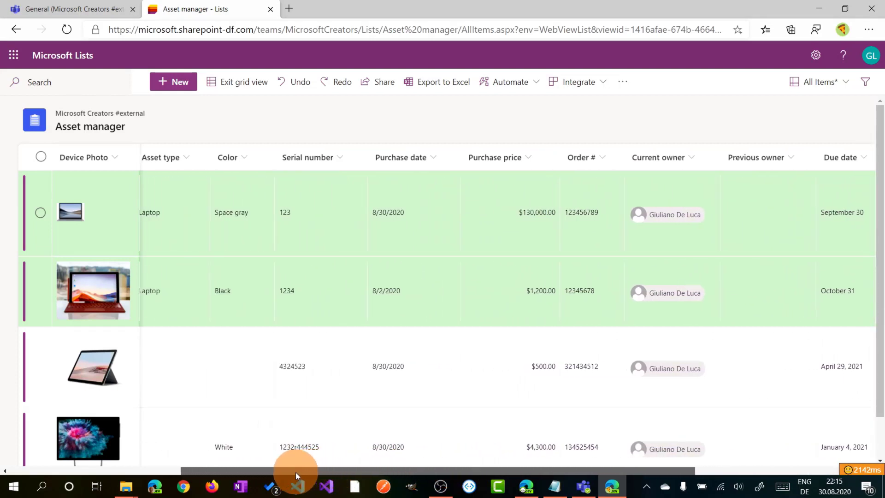
scroll("left", 3)
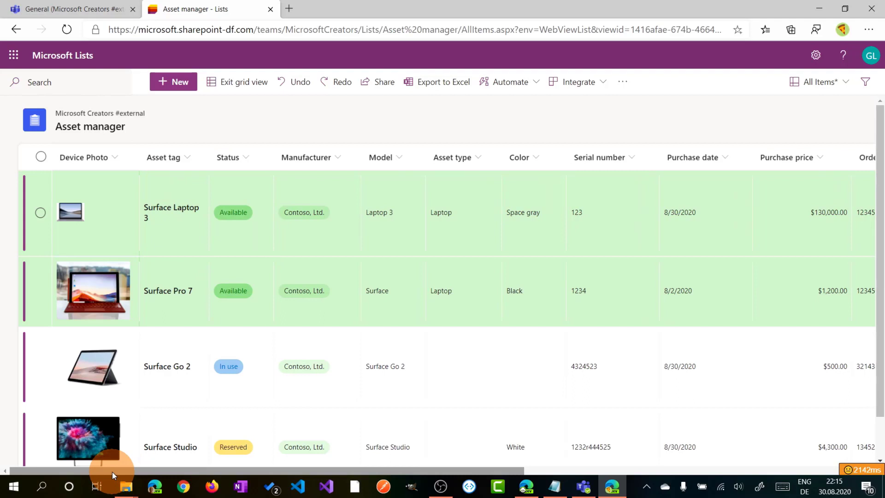
mouse_move(118, 157)
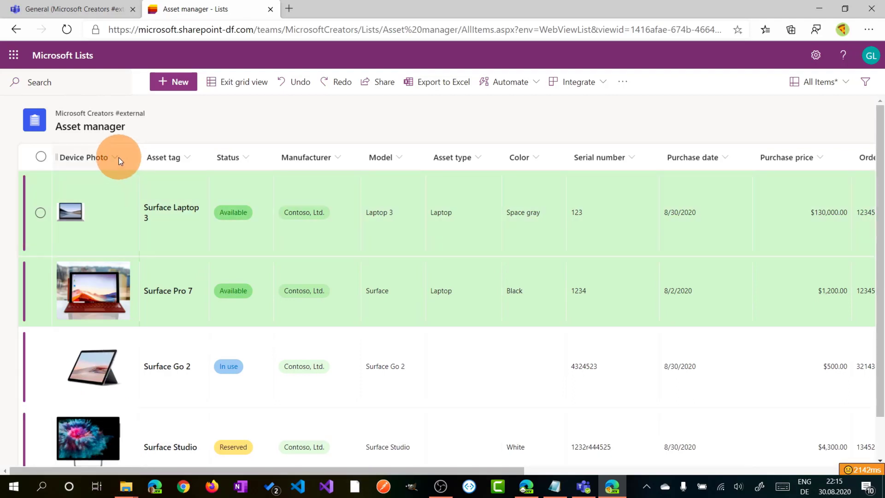
- Rename the Device Photo column to 'Device Photos'
left_click(113, 157)
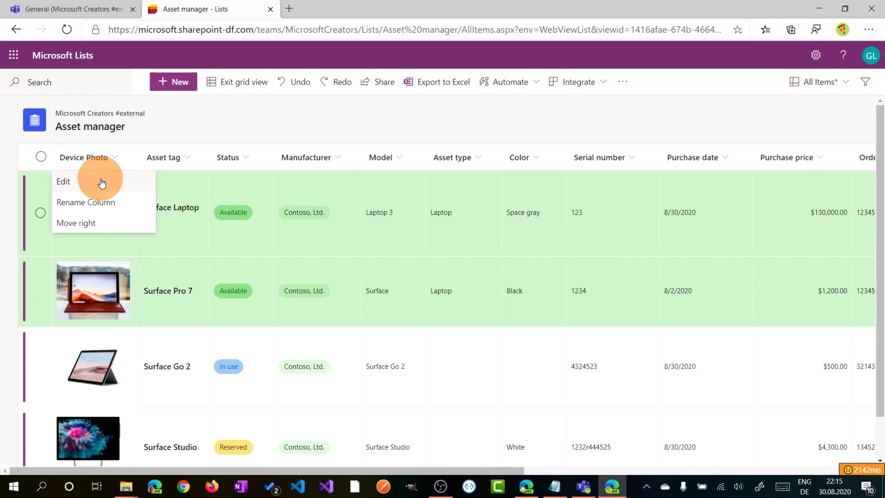
left_click(86, 202)
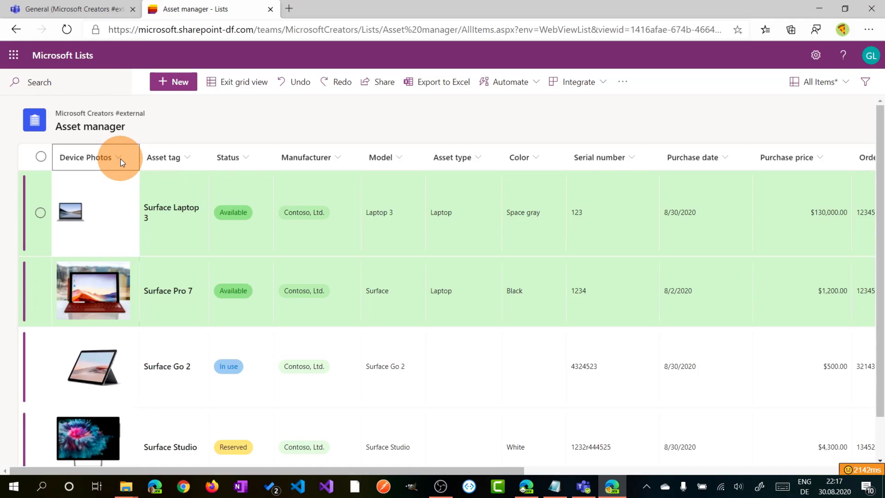
left_click(820, 82)
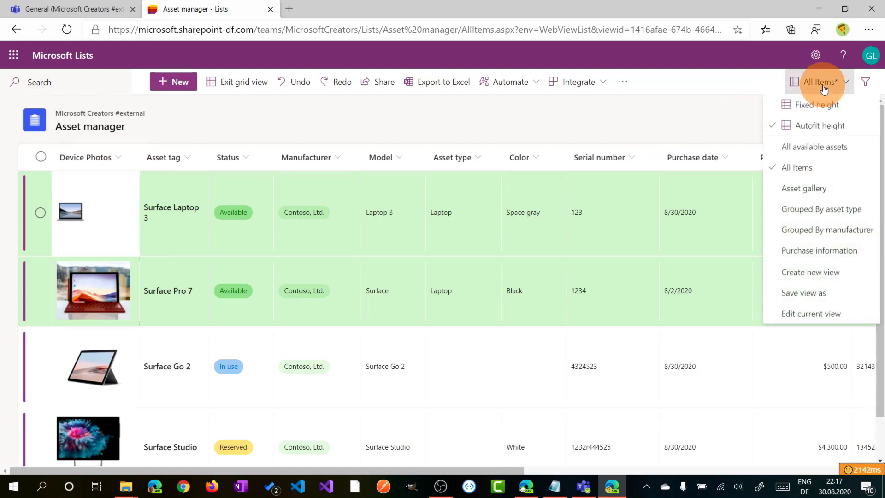
mouse_move(817, 125)
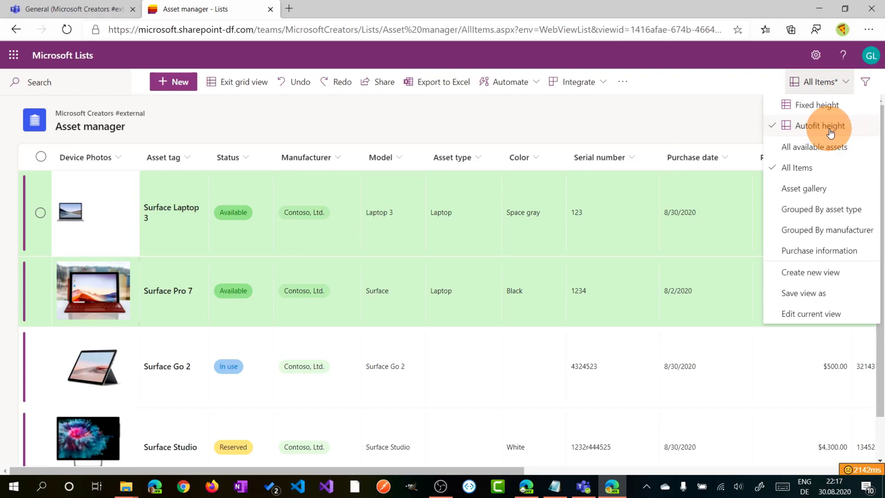
left_click(817, 105)
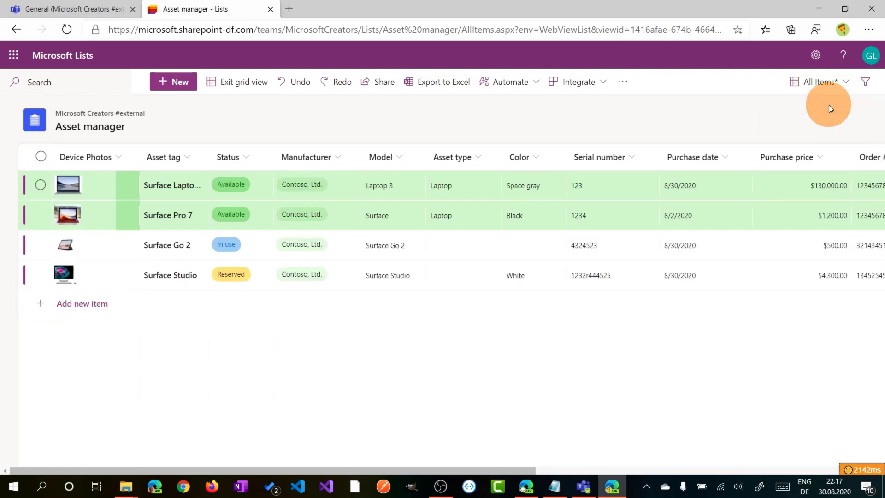
mouse_move(511, 332)
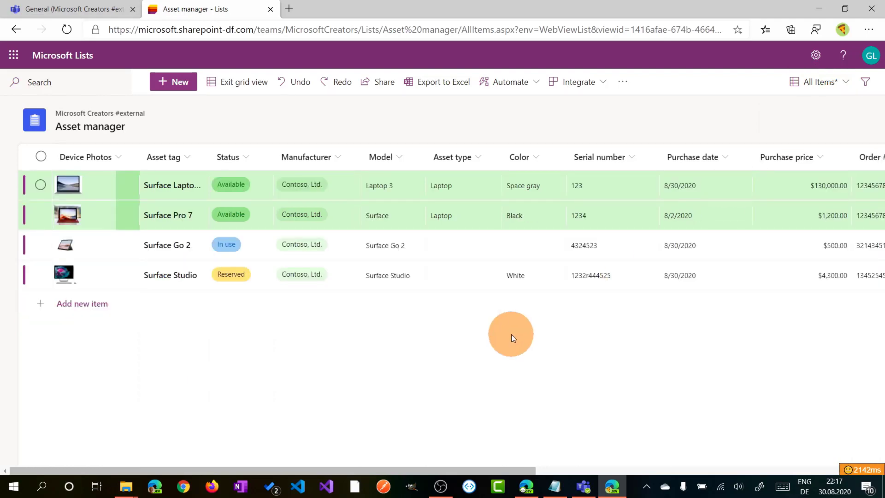
left_click(317, 274)
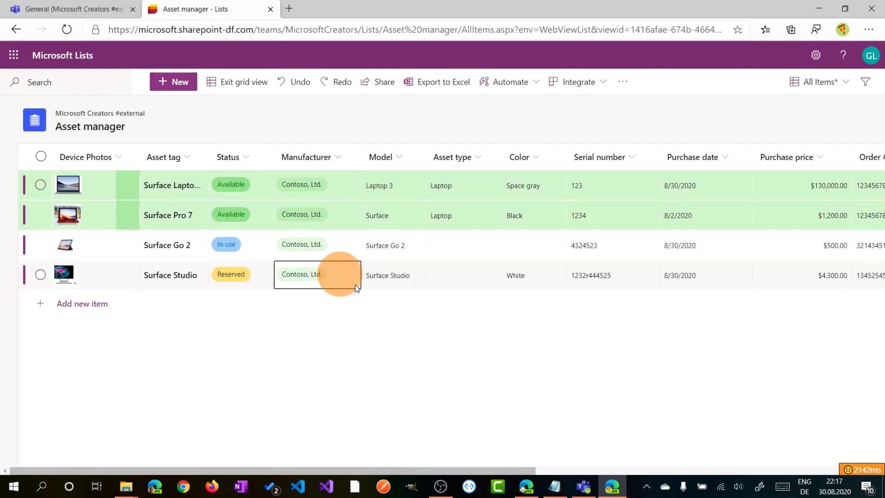
left_click(705, 276)
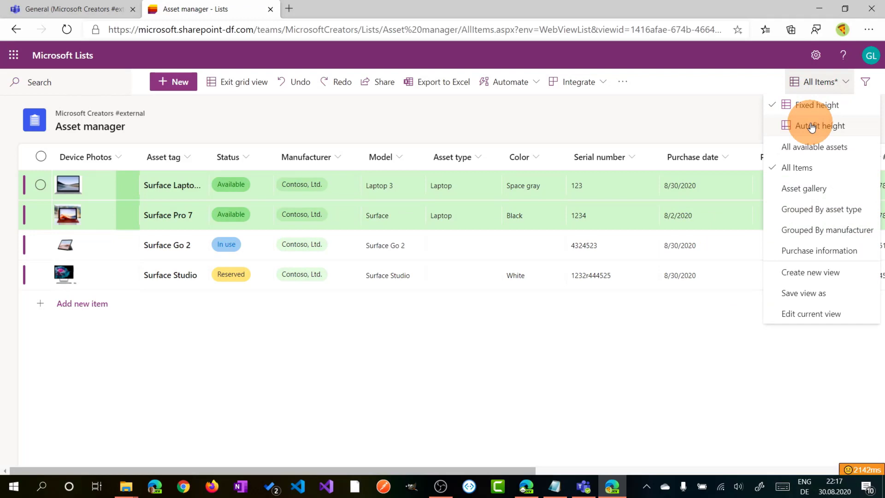
left_click(820, 125)
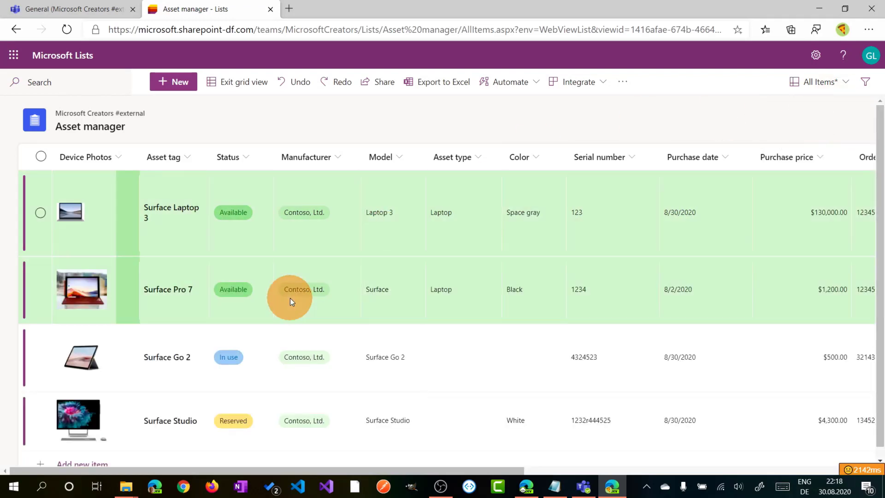
mouse_move(80, 356)
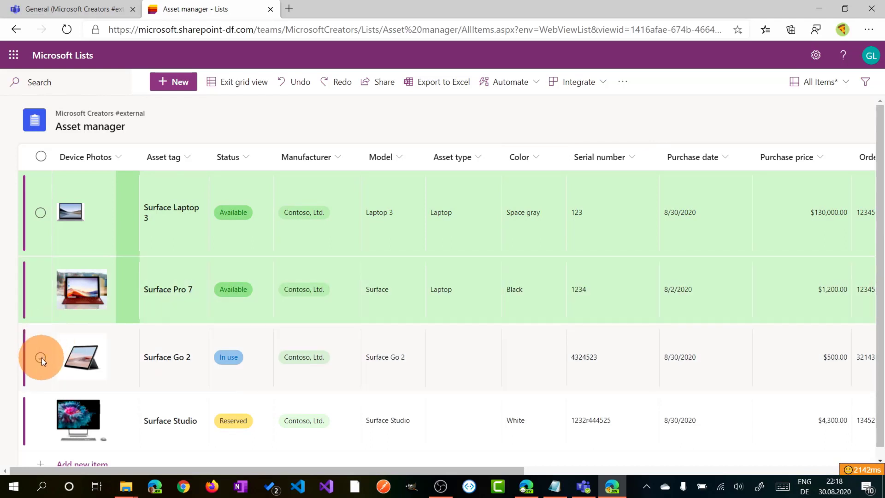
left_click(40, 357)
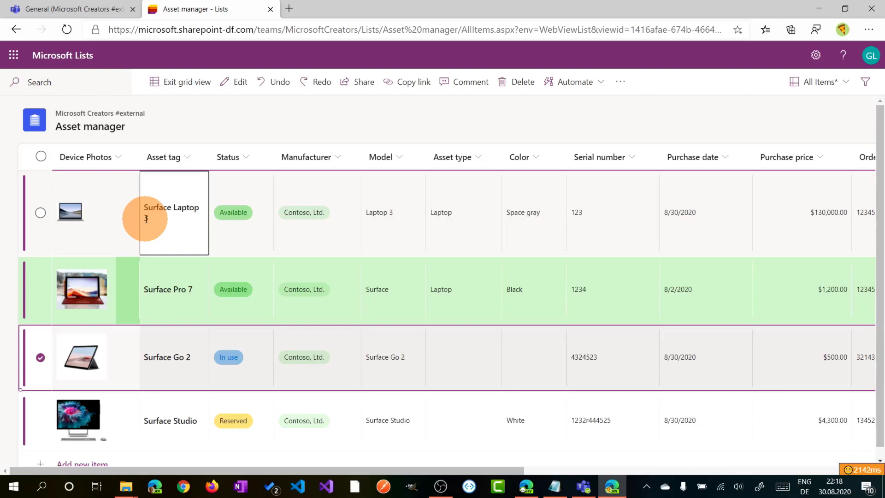
- Select only the Surface Go 2 row and add a new empty item at the list's end
left_click(40, 421)
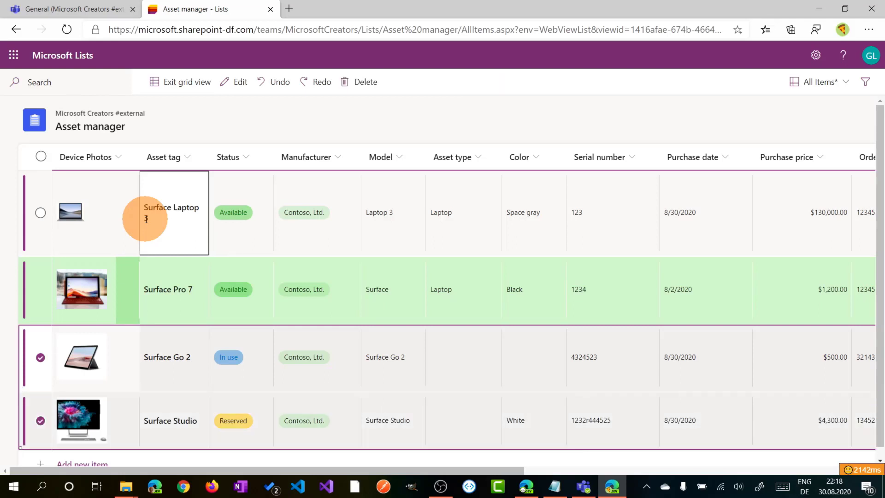
left_click(40, 289)
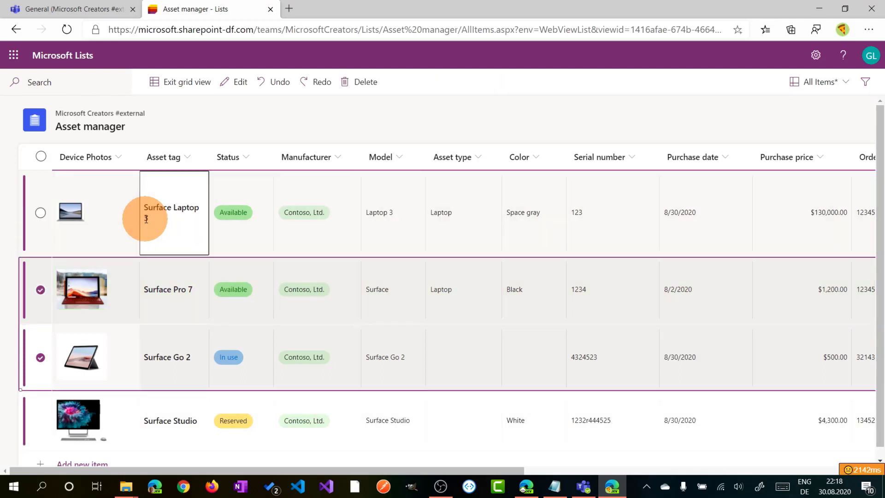
left_click(41, 289)
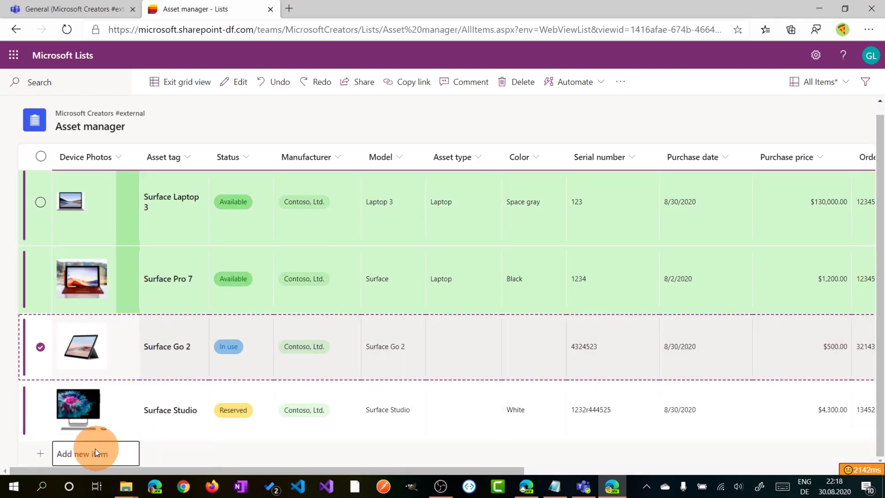
left_click(95, 453)
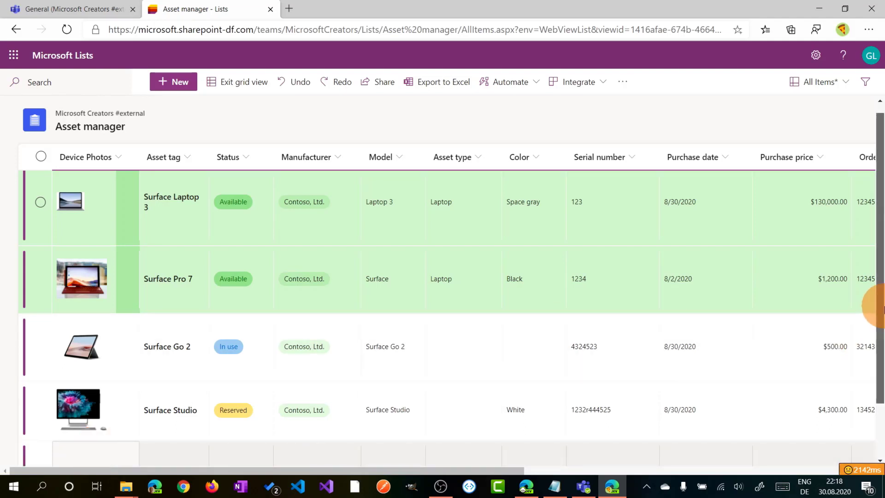
scroll("down", 3)
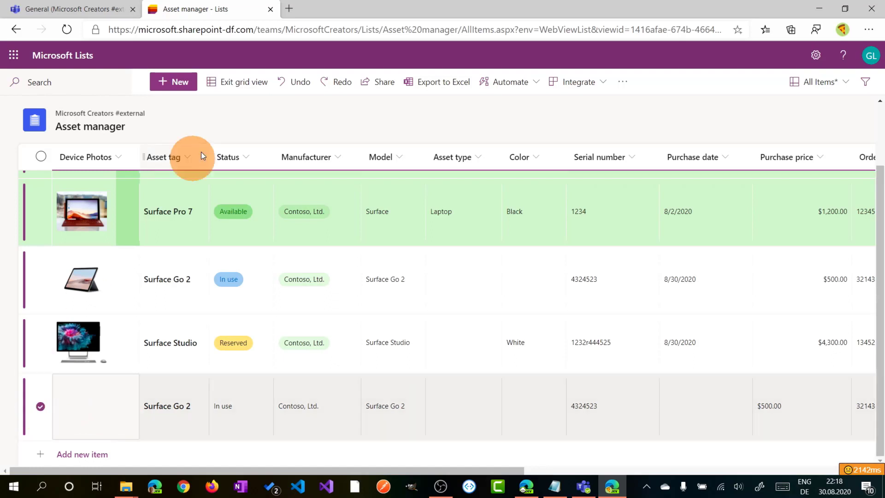
mouse_move(235, 111)
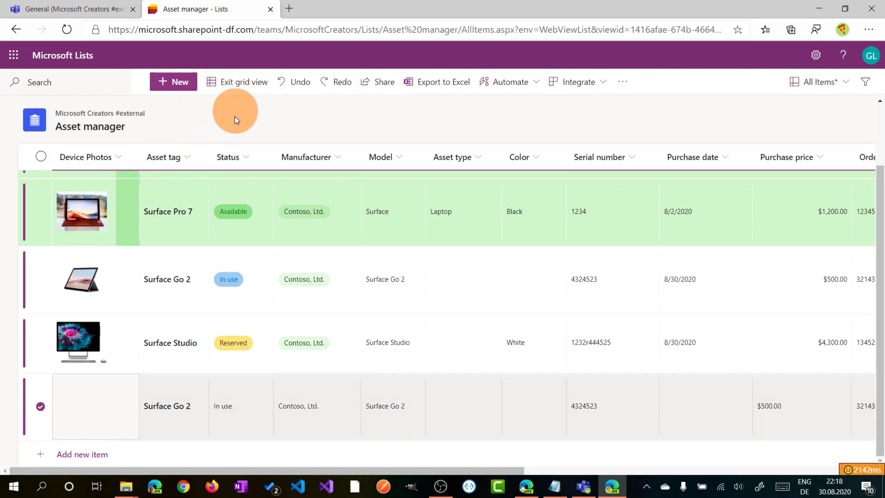
mouse_move(234, 121)
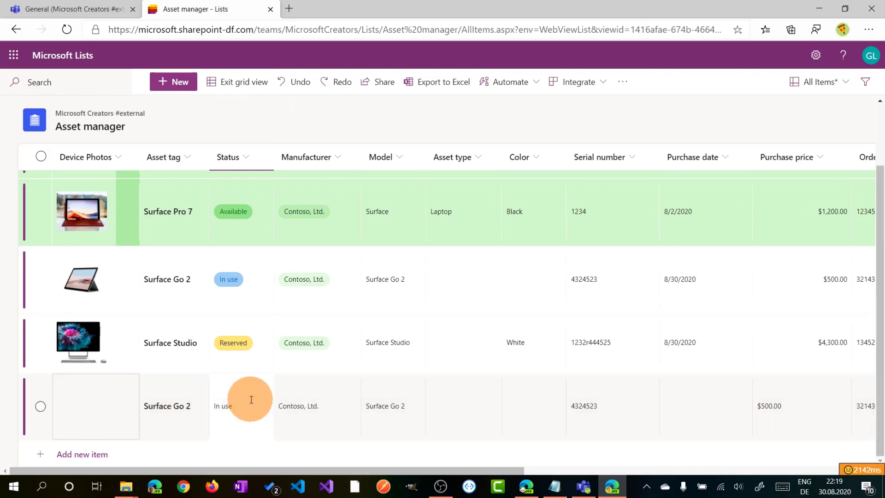
- Set the duplicated Surface Go 2 row's Status to Retired in the grid
left_click(237, 405)
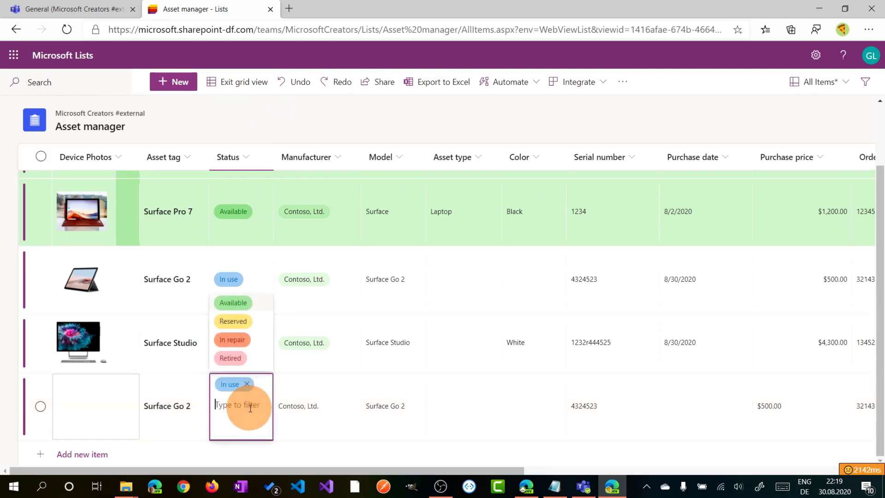
left_click(230, 357)
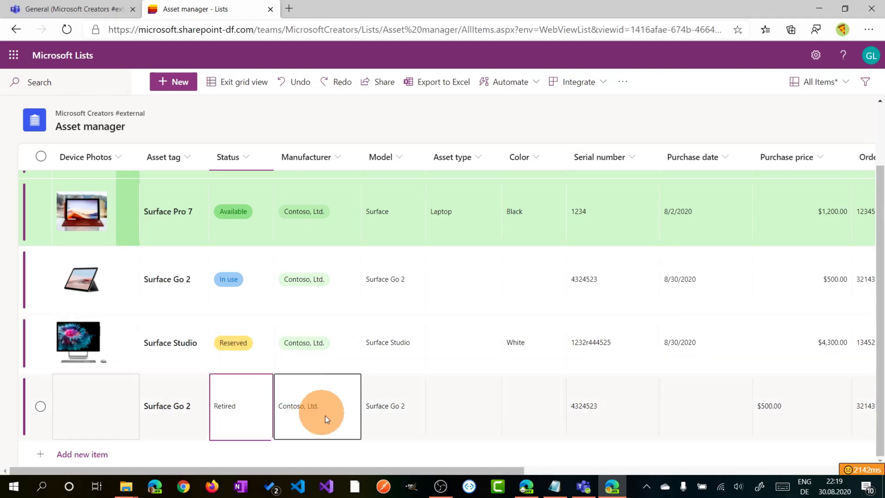
left_click(394, 406)
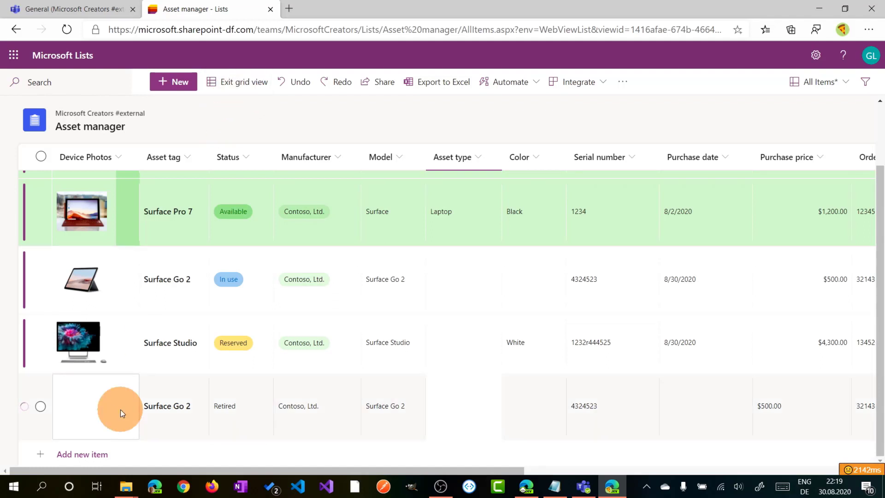
left_click(242, 343)
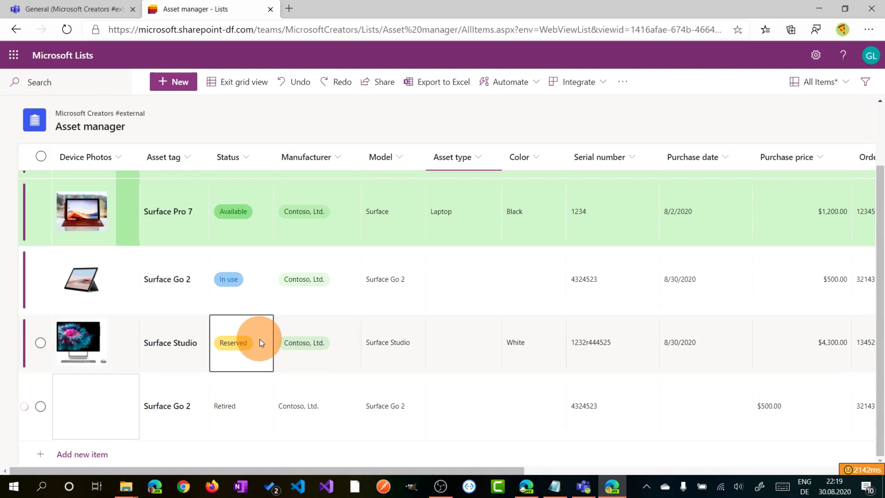